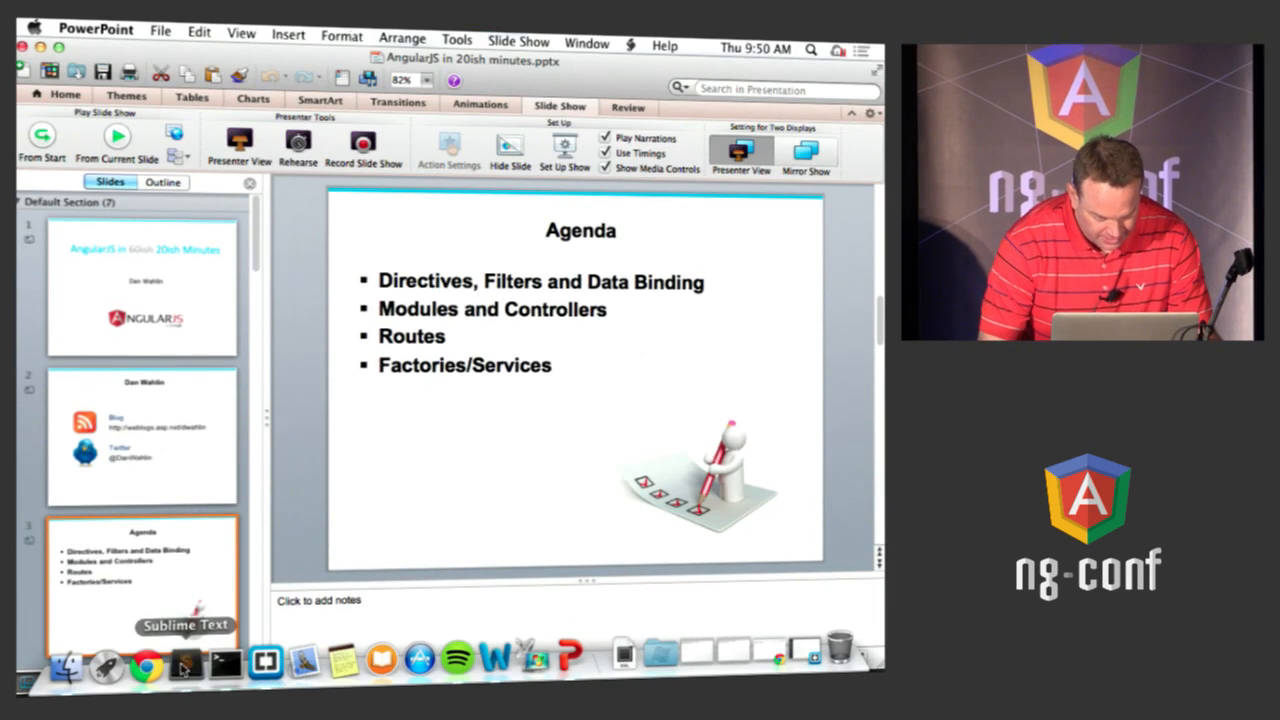
Step: Switch from the PowerPoint Agenda slide to index.html in Sublime Text
click(184, 662)
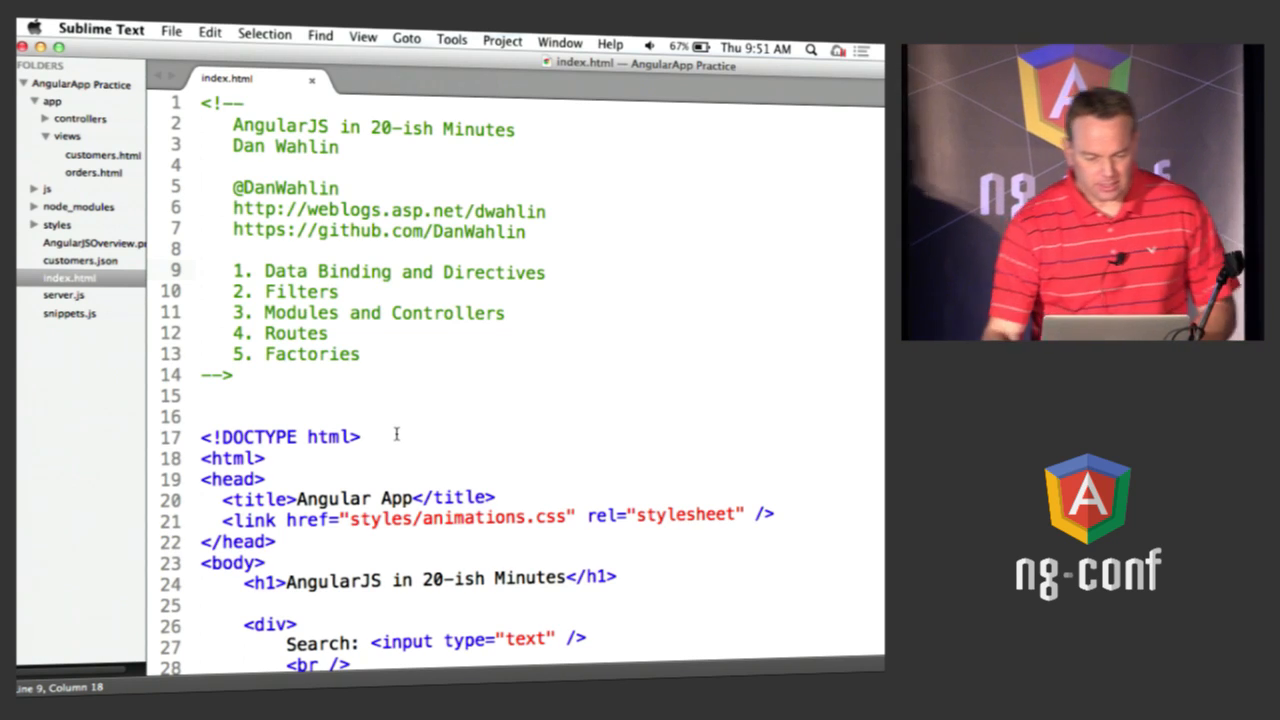
Step: Add the ng-app attribute to the <html> tag on line 18 of index.html
drag(233, 271, 360, 354)
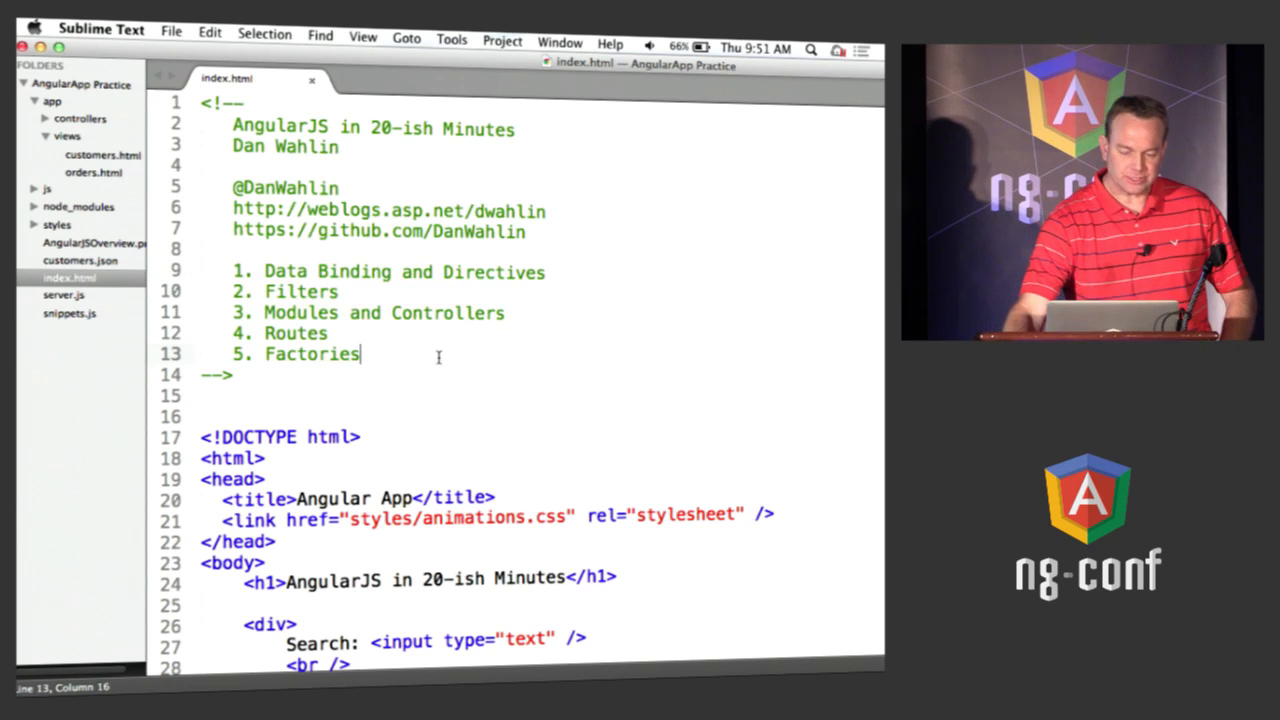
scroll(down, 3)
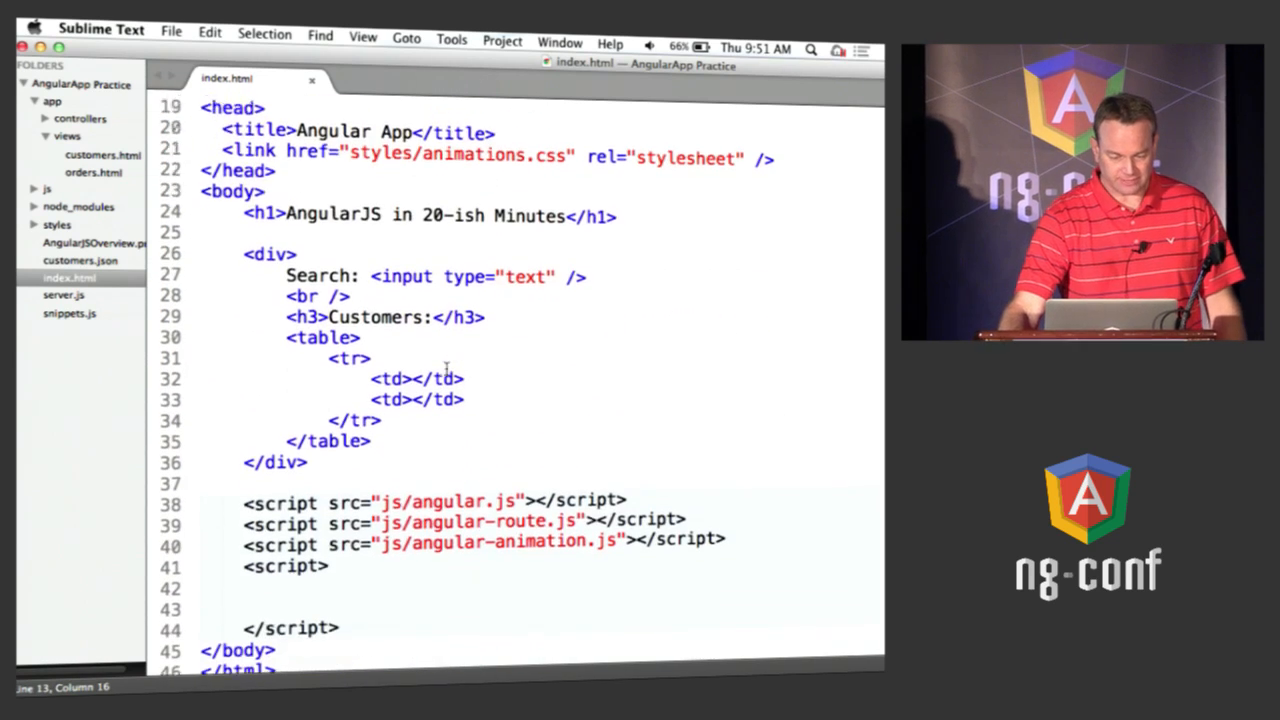
drag(242, 495, 685, 516)
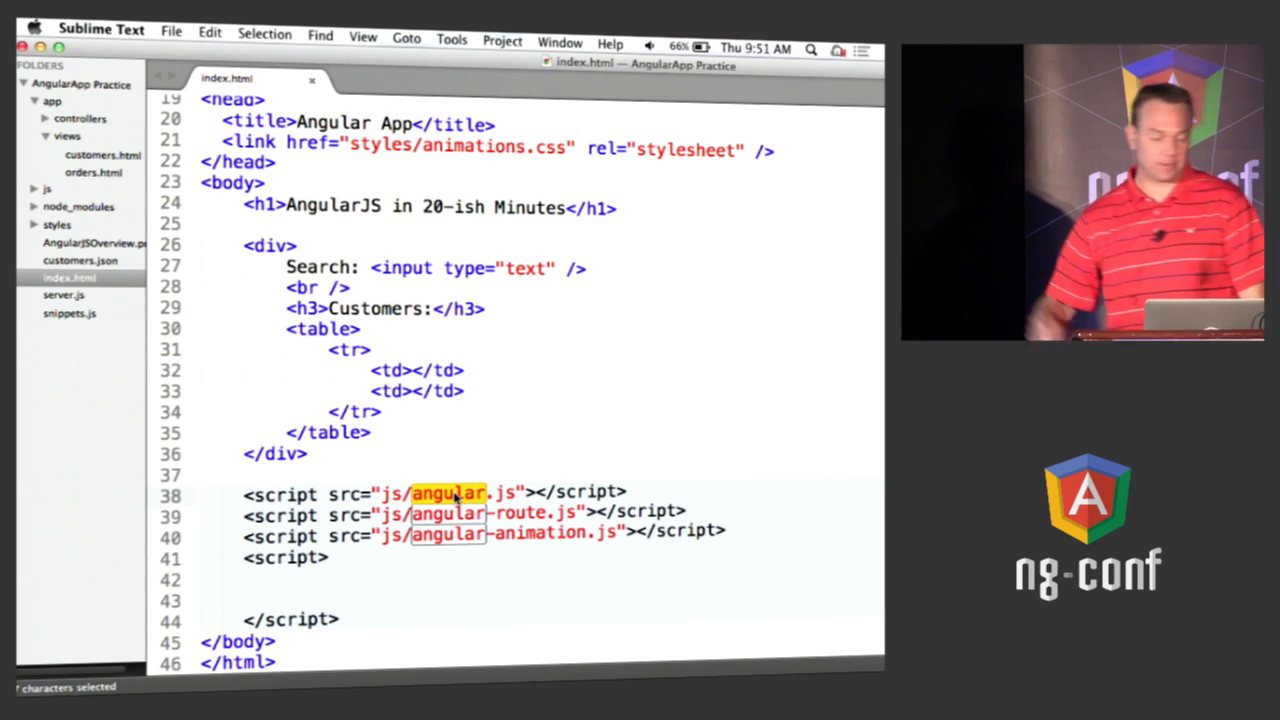
scroll(up, 3)
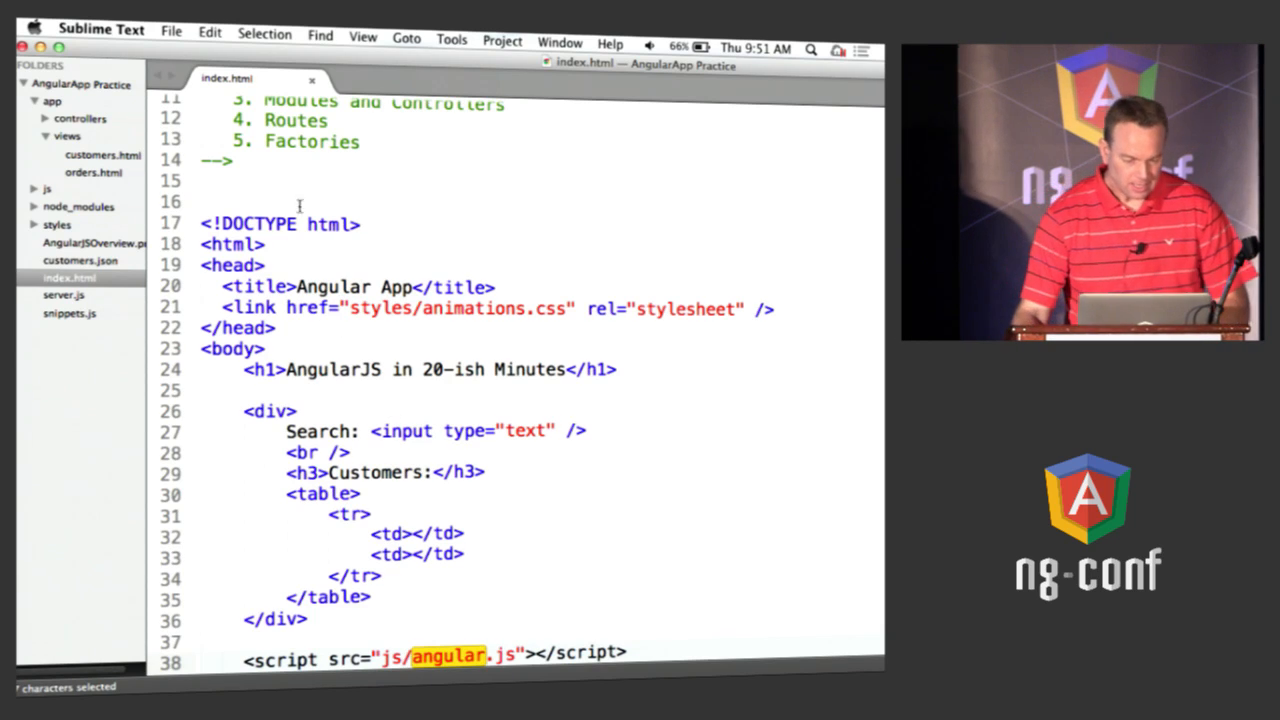
text(n)
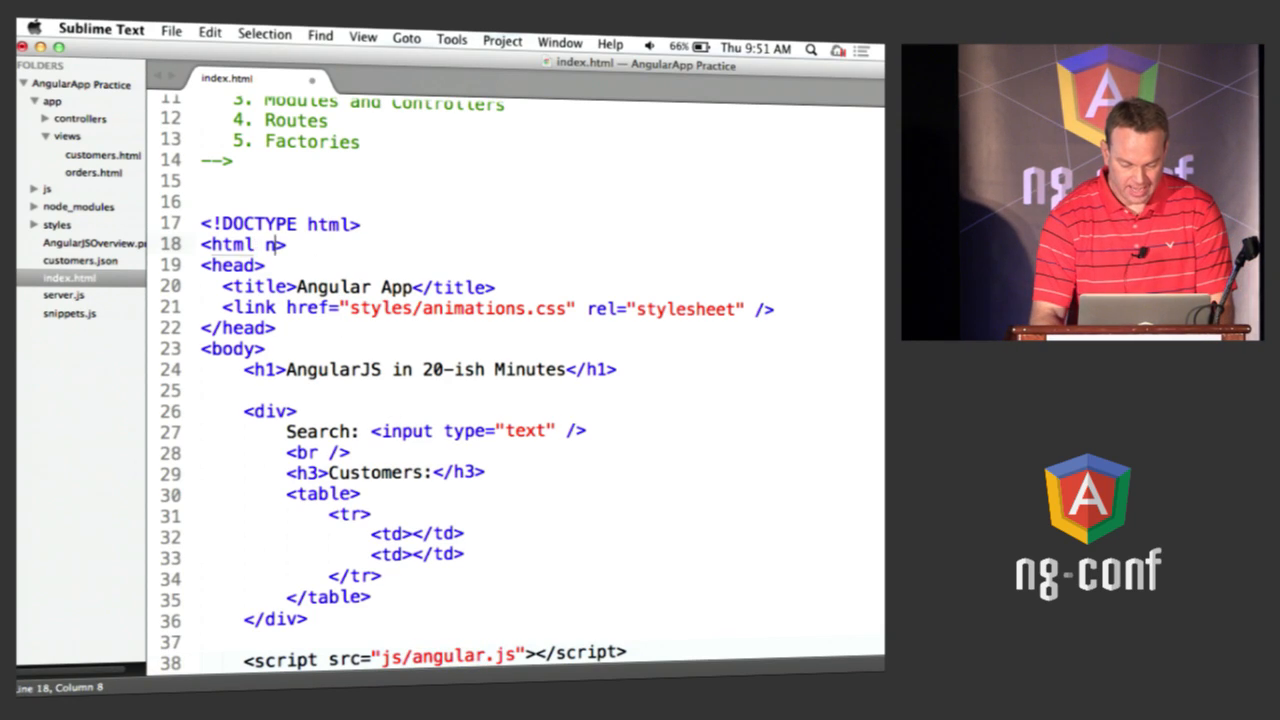
text(ng-app)
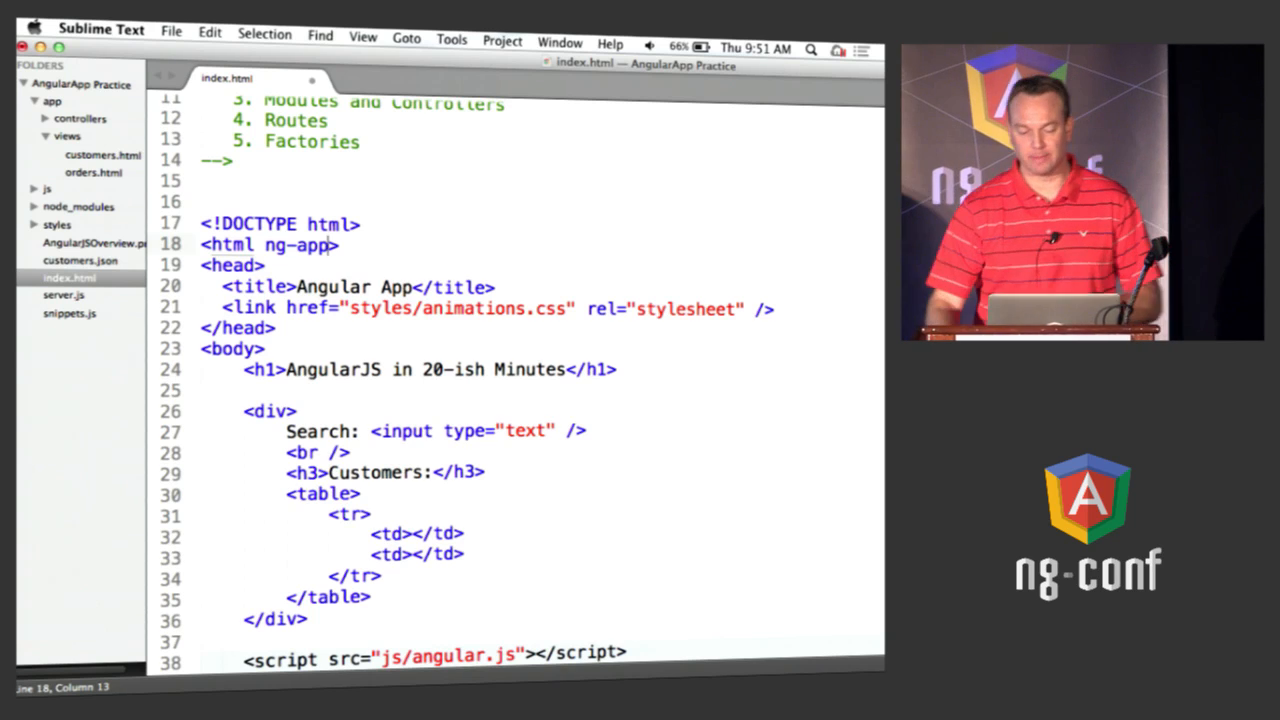
scroll(down, 3)
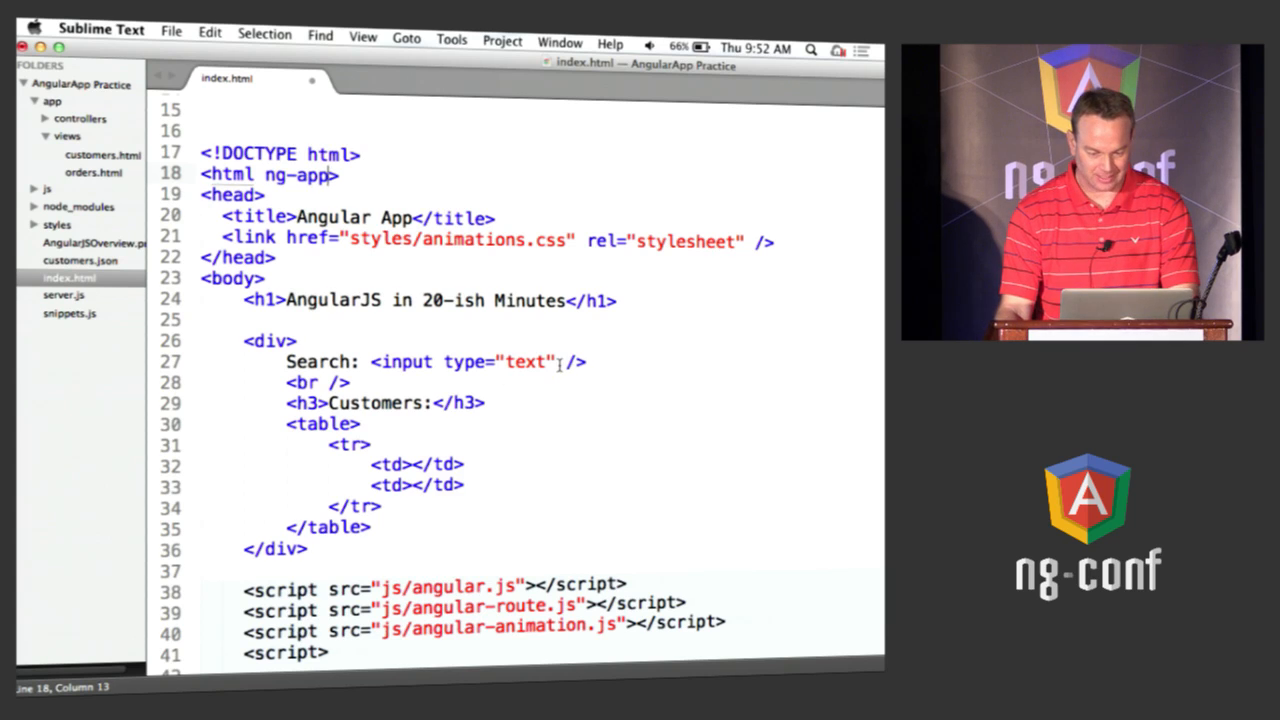
Step: Add ng-model="searchText" to the search input
text(g-)
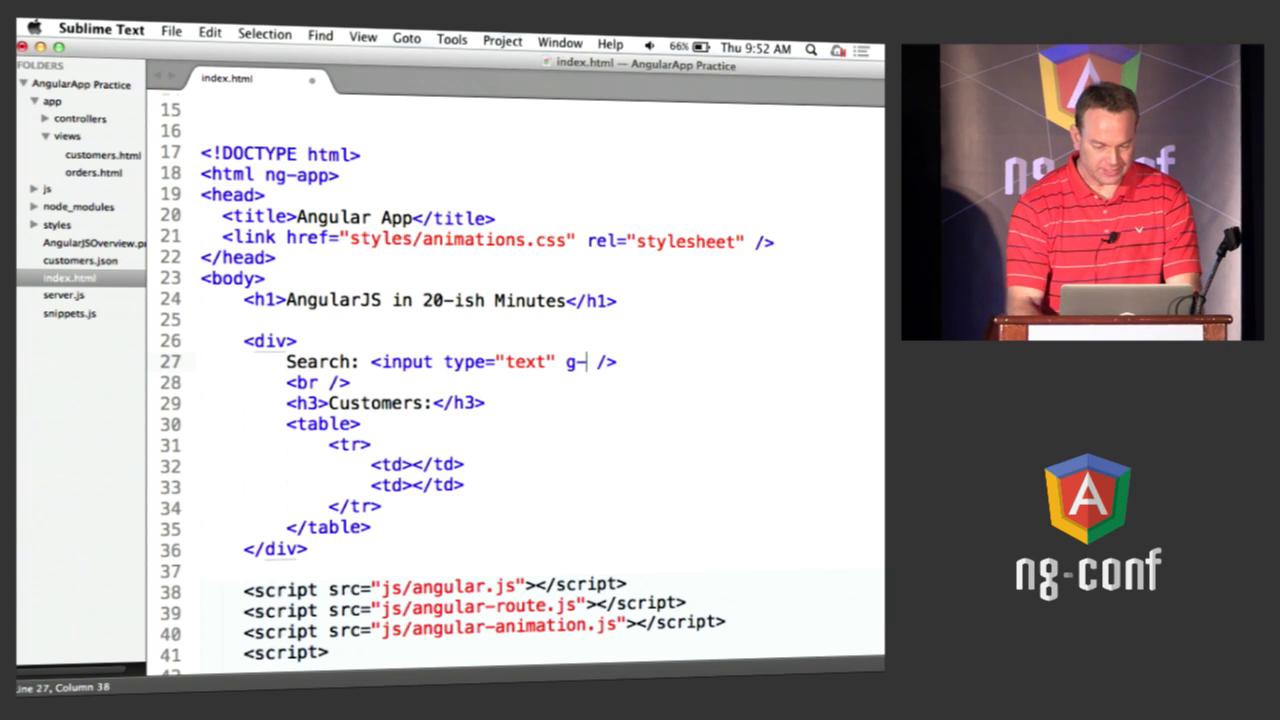
text(ng-m)
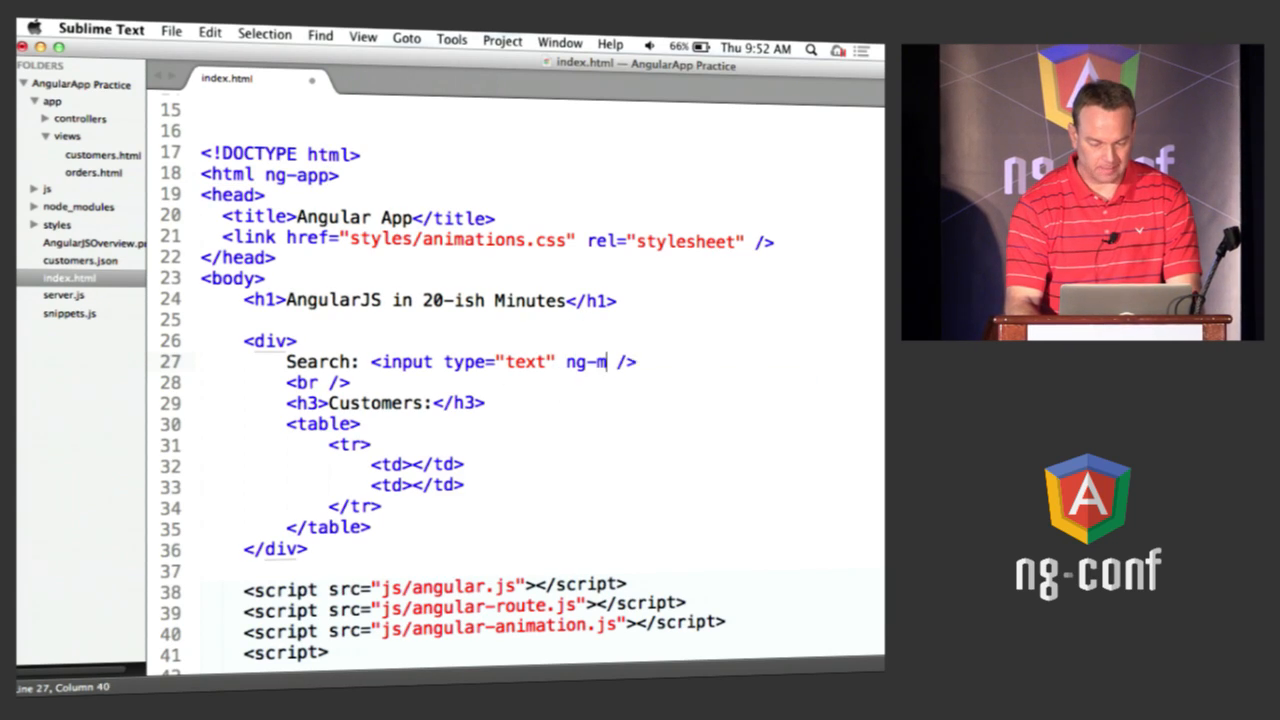
text(odel="se)
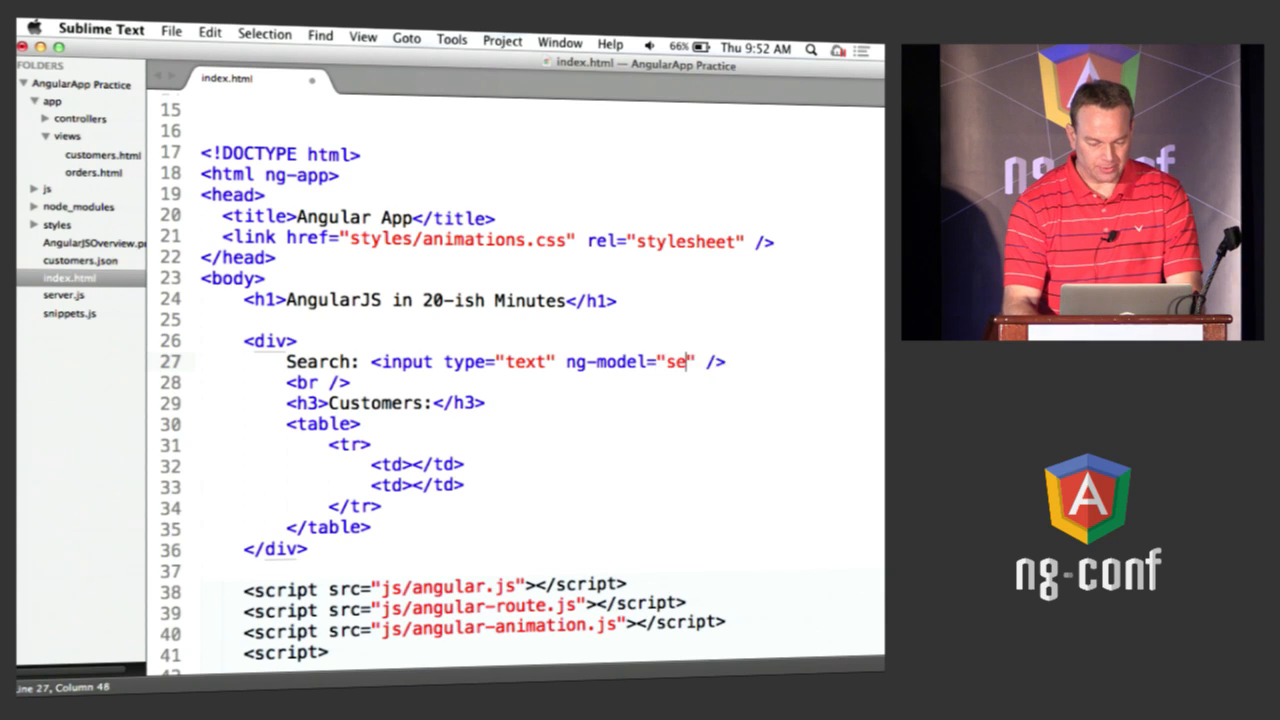
text(archText)
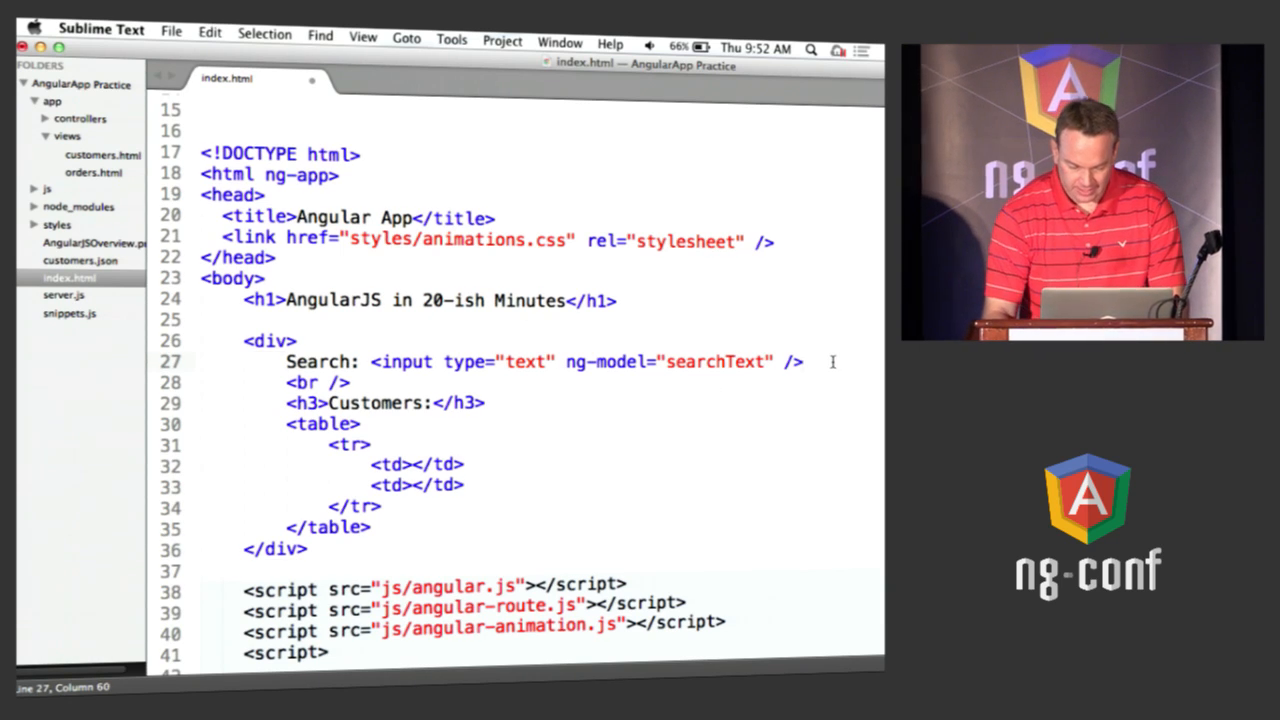
Step: Show a {{ searchText }} binding below the input and save index.html
text({{}})
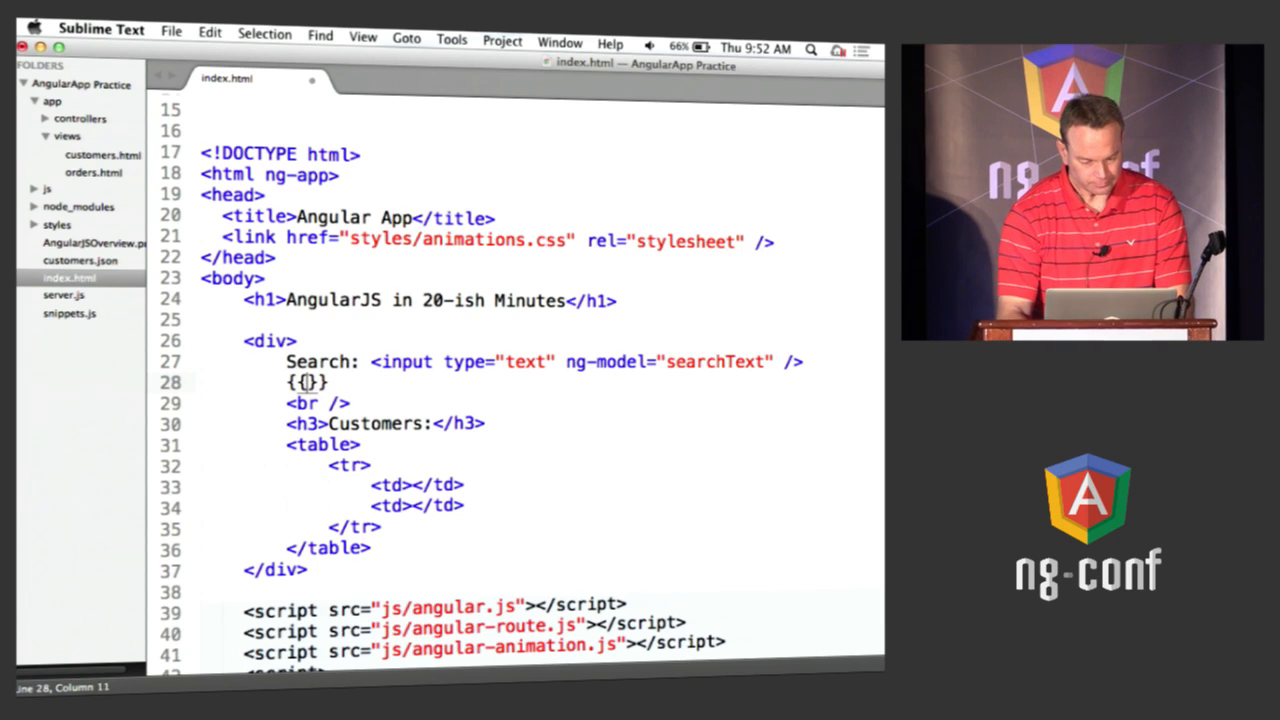
text(searchText)
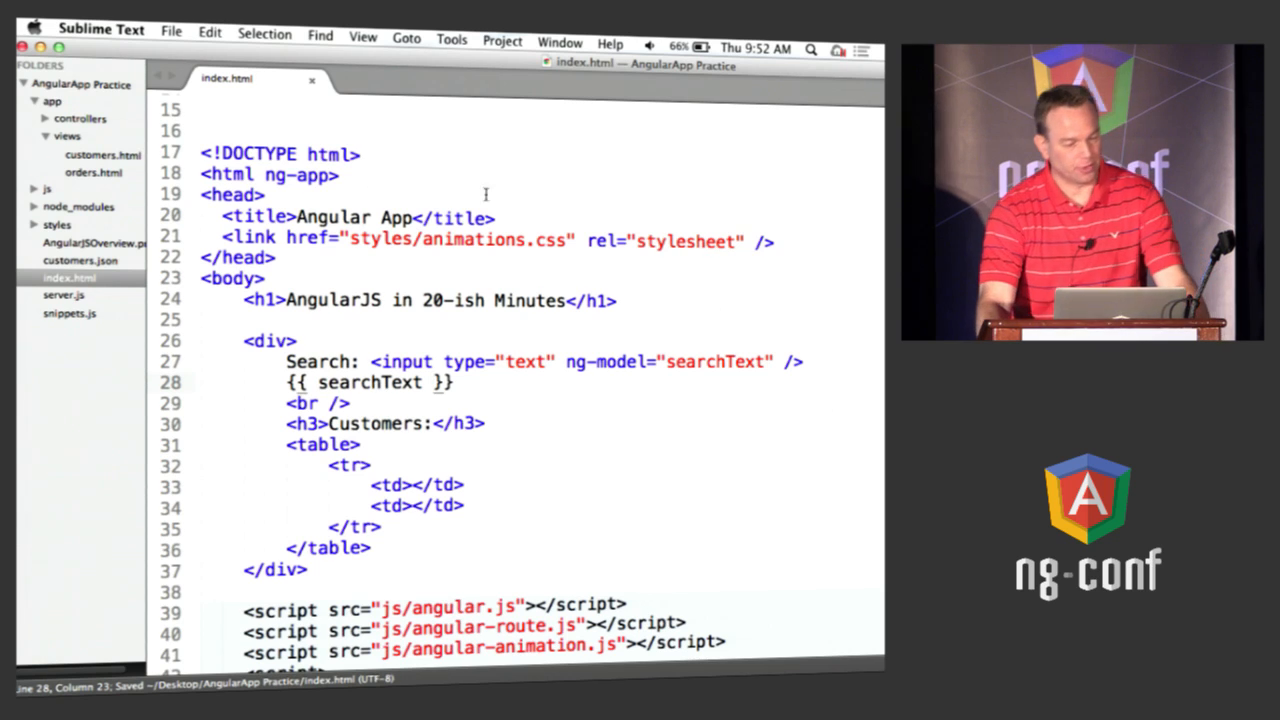
double_click(299, 175)
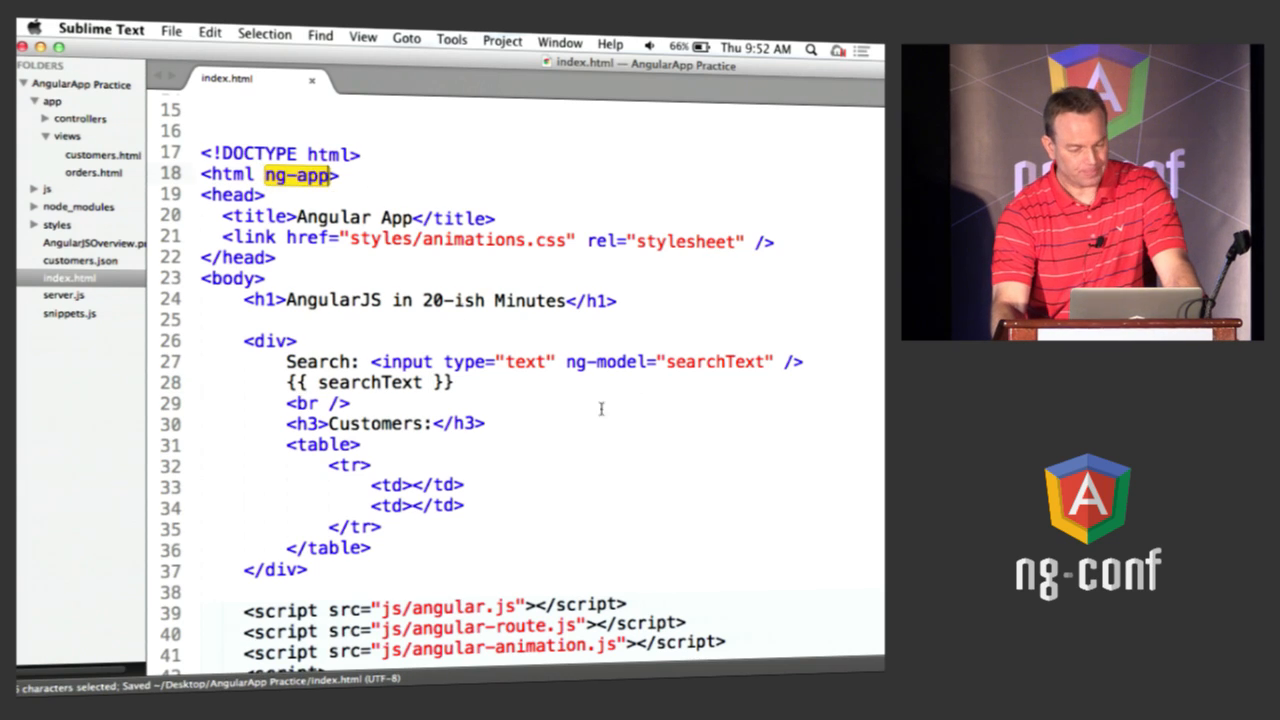
double_click(670, 361)
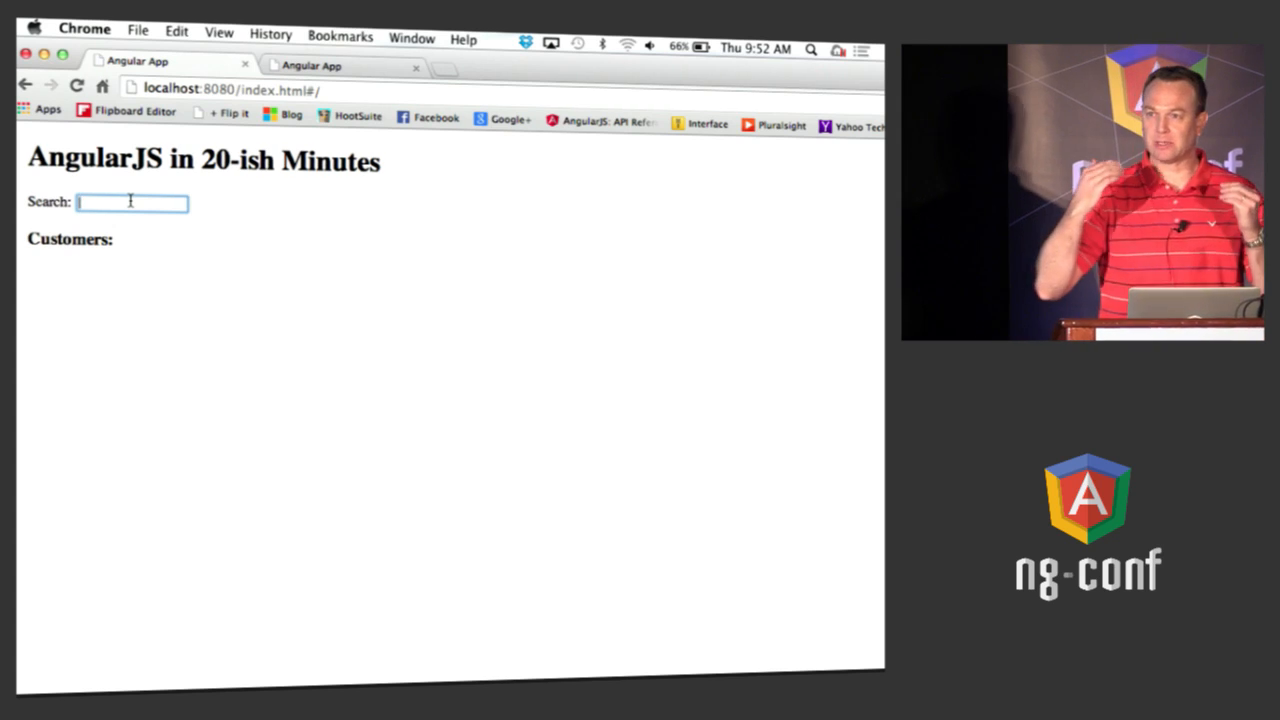
text(tes)
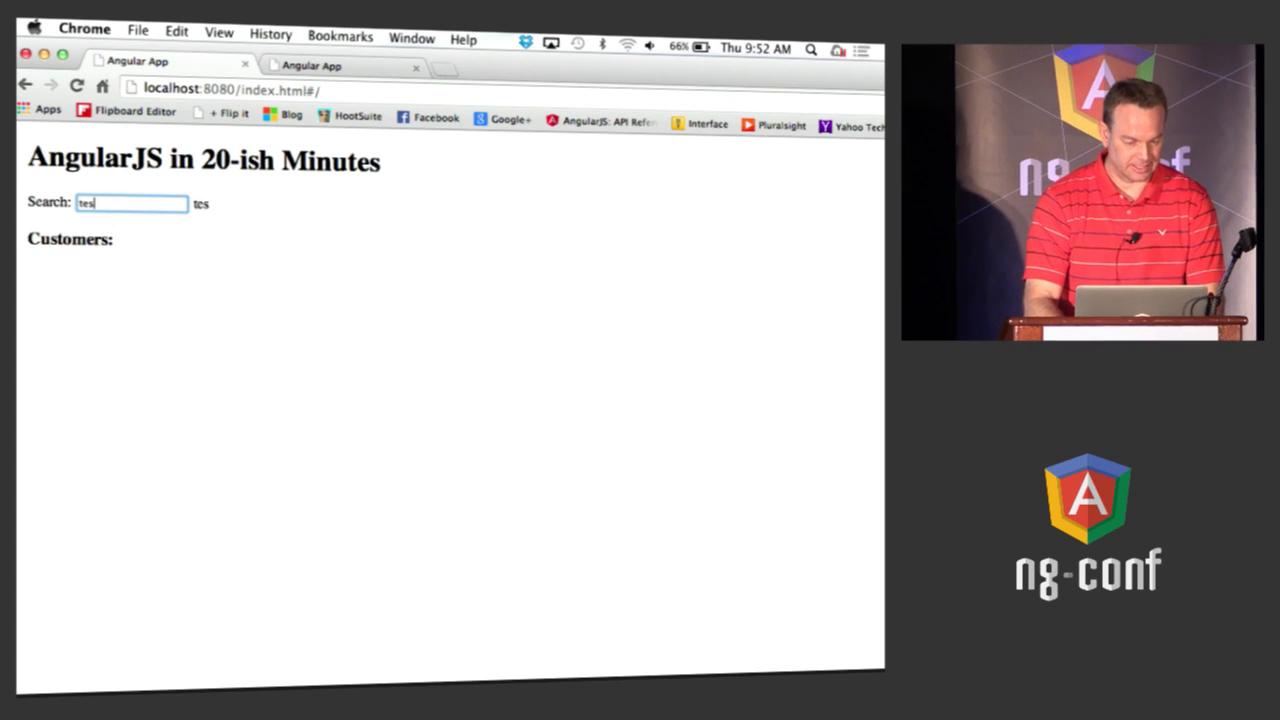
text(Hey A)
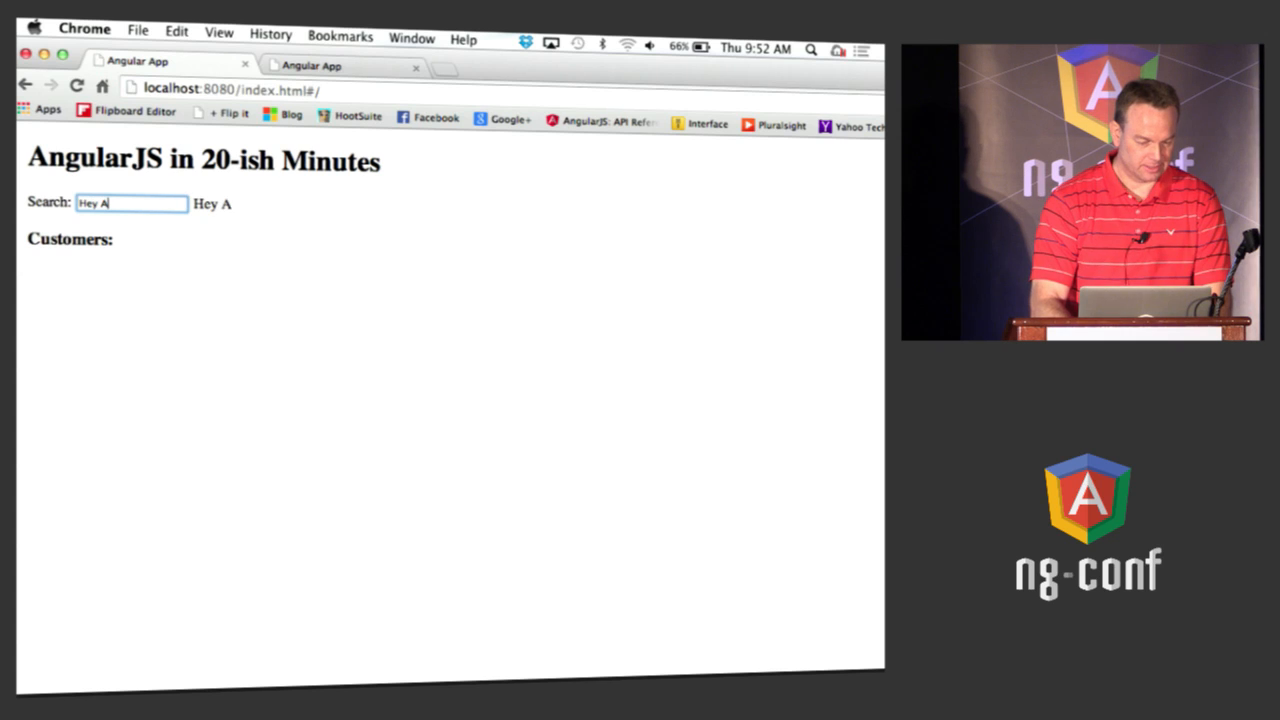
text(ngularJS)
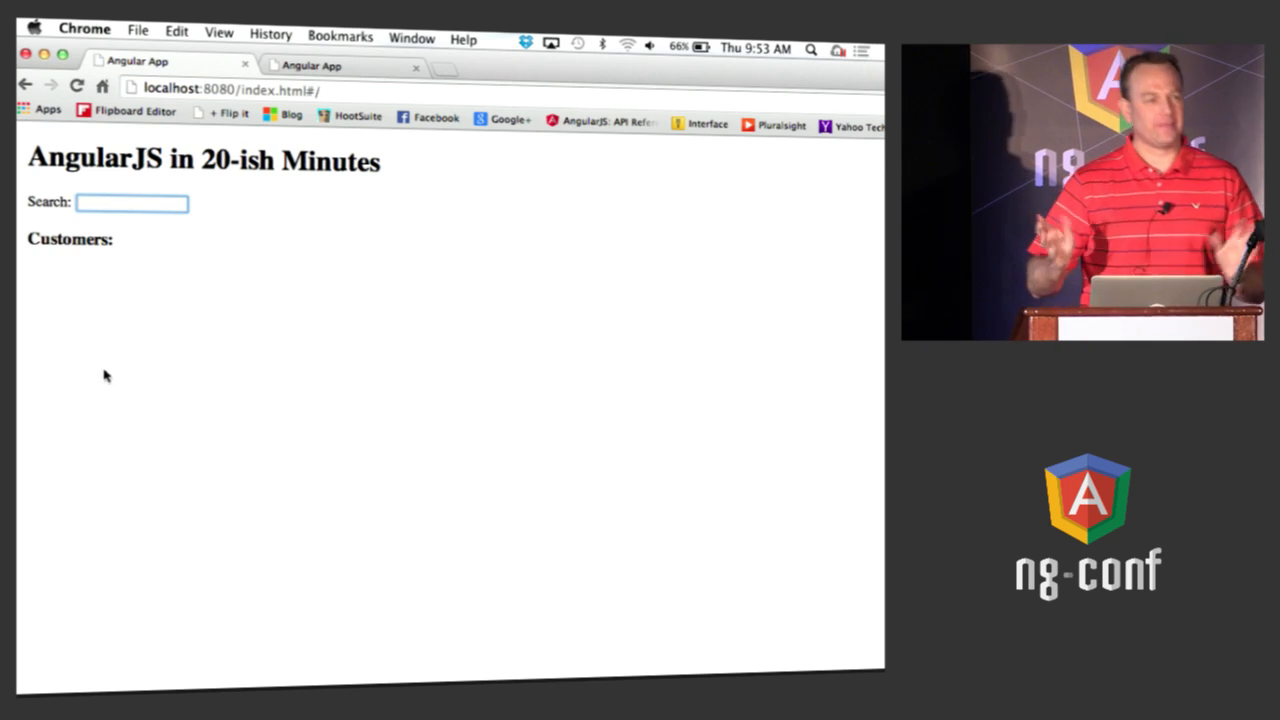
mouse_move(93, 411)
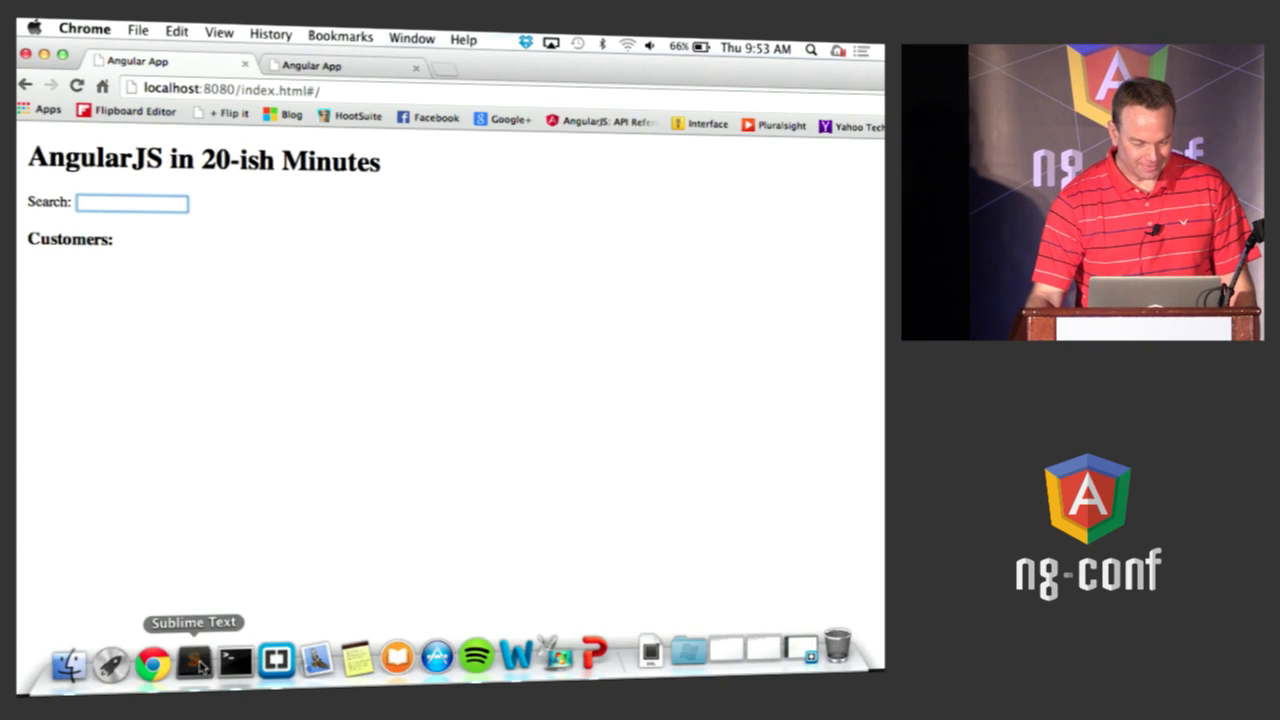
Step: Give <body> ng-init customers=['Ted','Tim','Michelle','Zed'] and save index.html
click(194, 658)
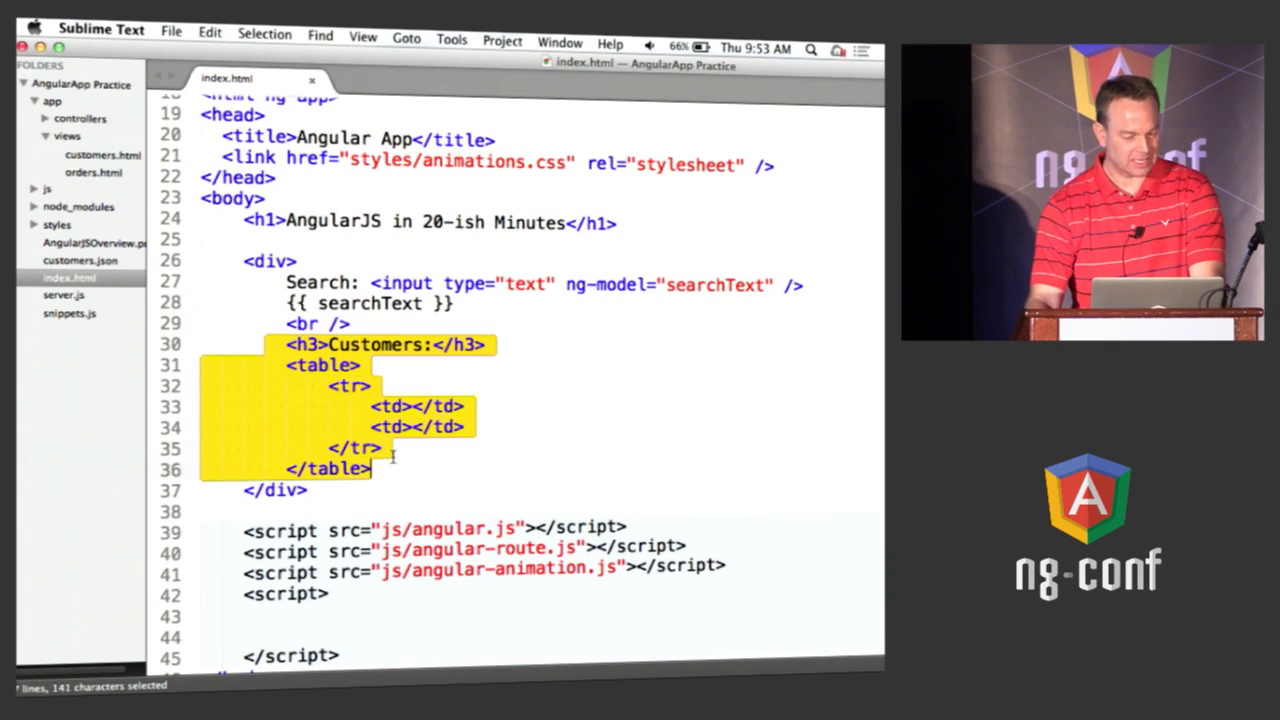
click(390, 469)
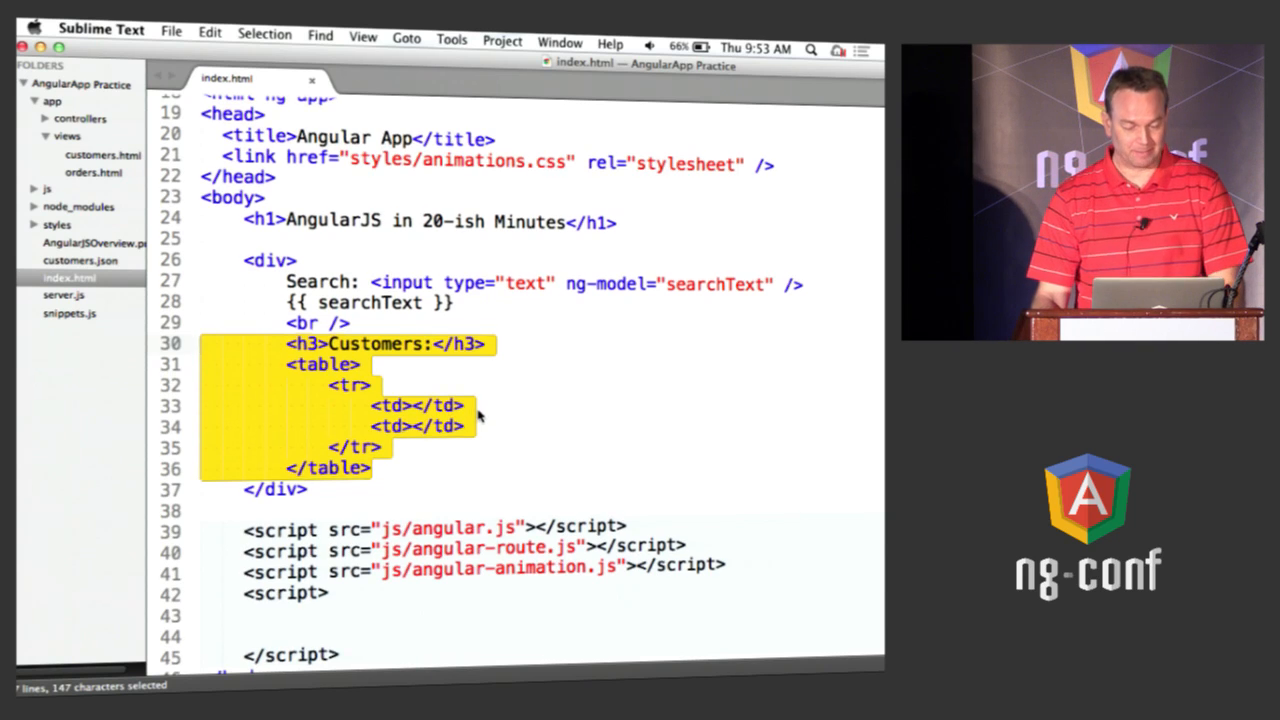
scroll(down, 3)
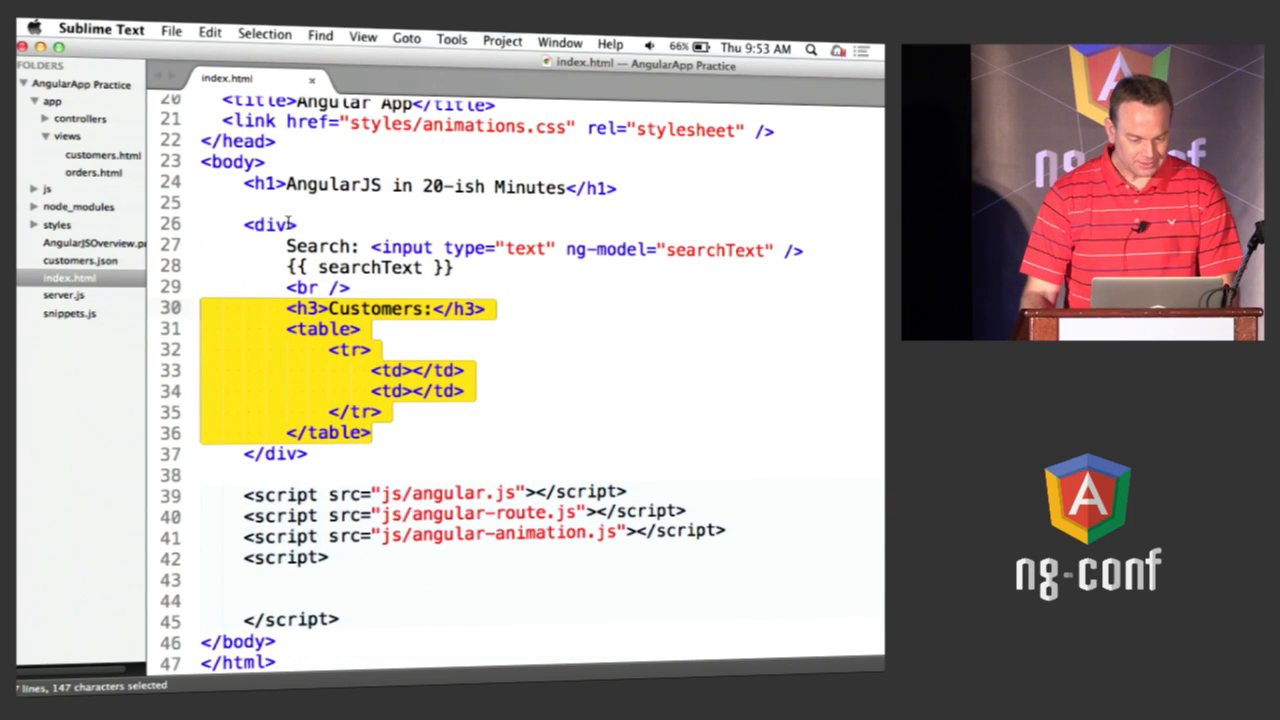
click(290, 224)
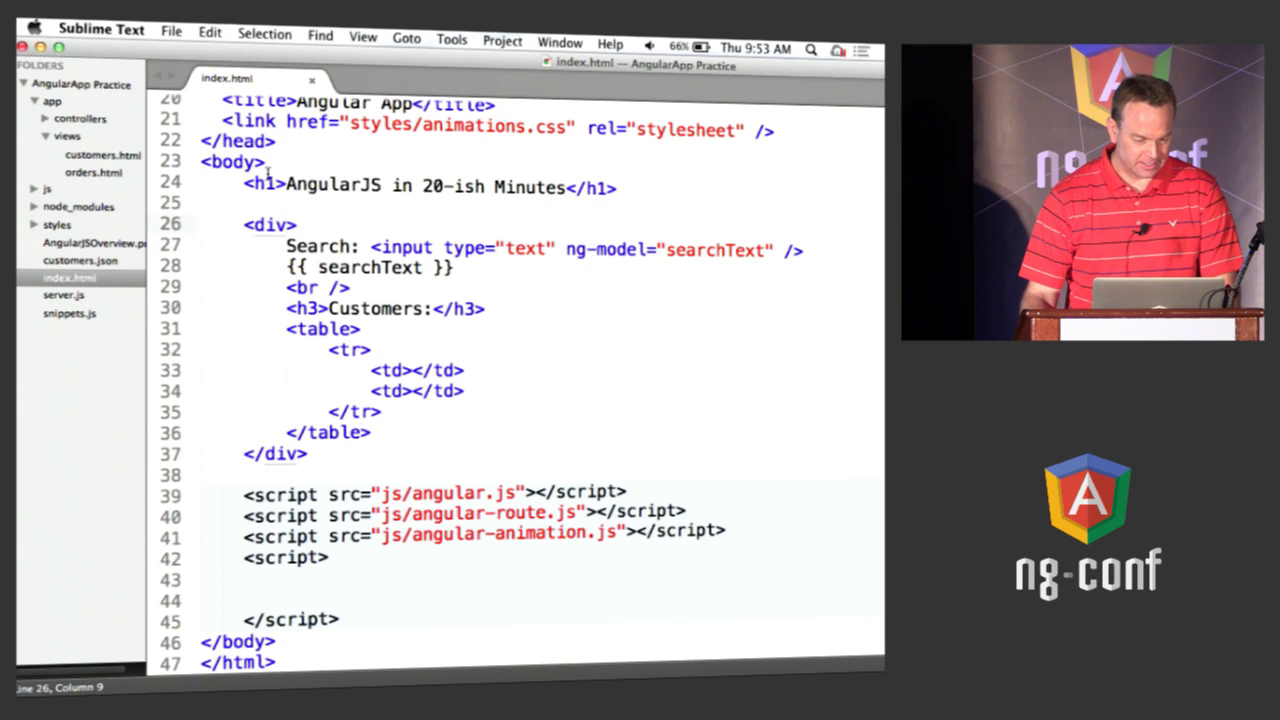
text(ng-init="customers=)
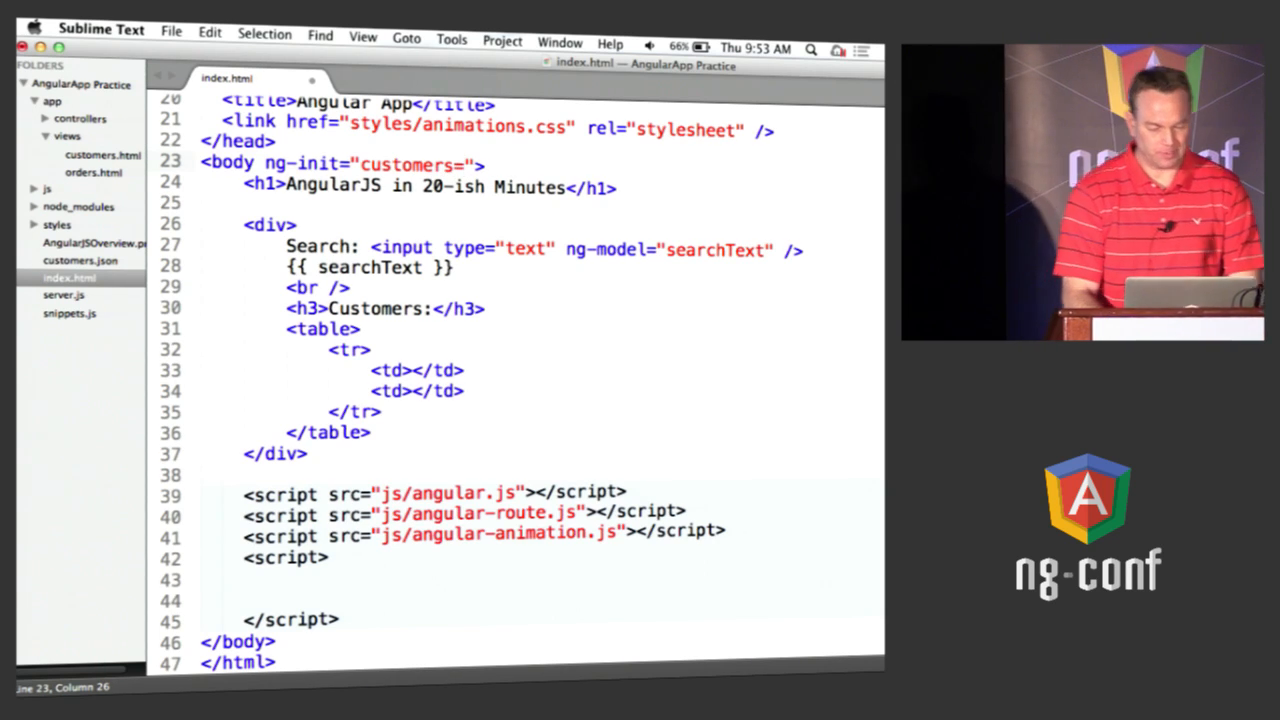
text([')
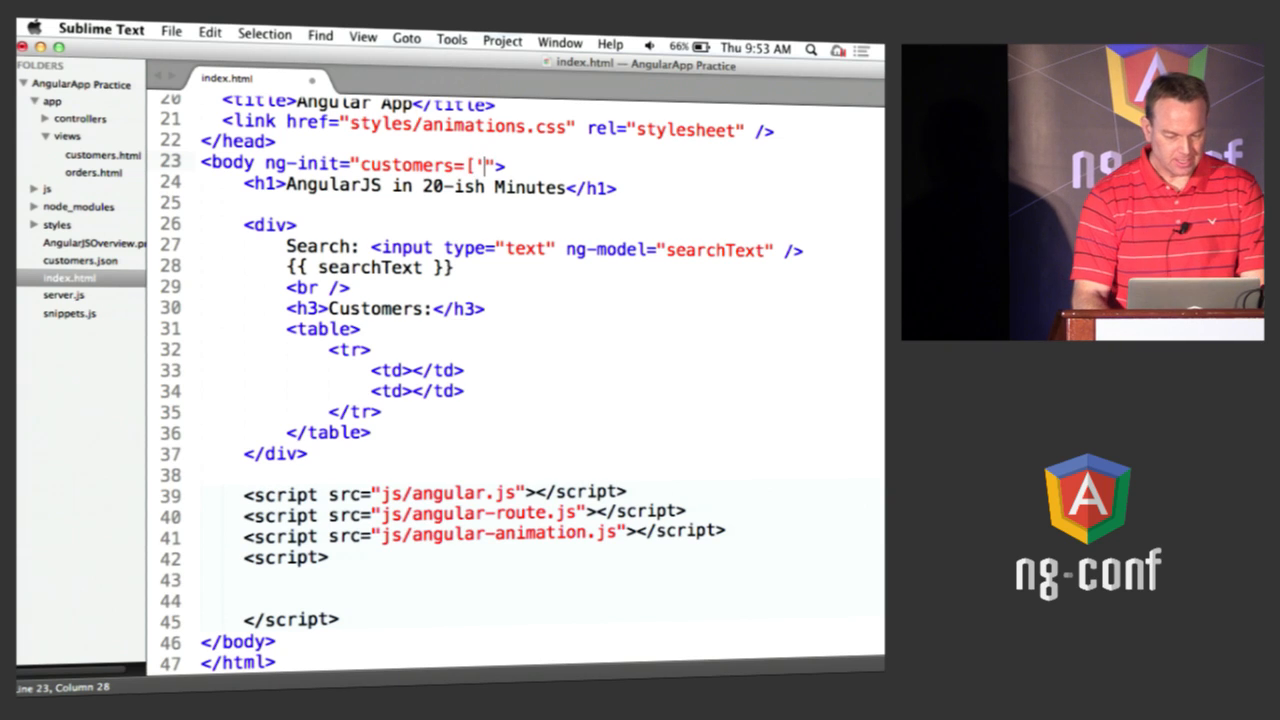
text(Ted', ')
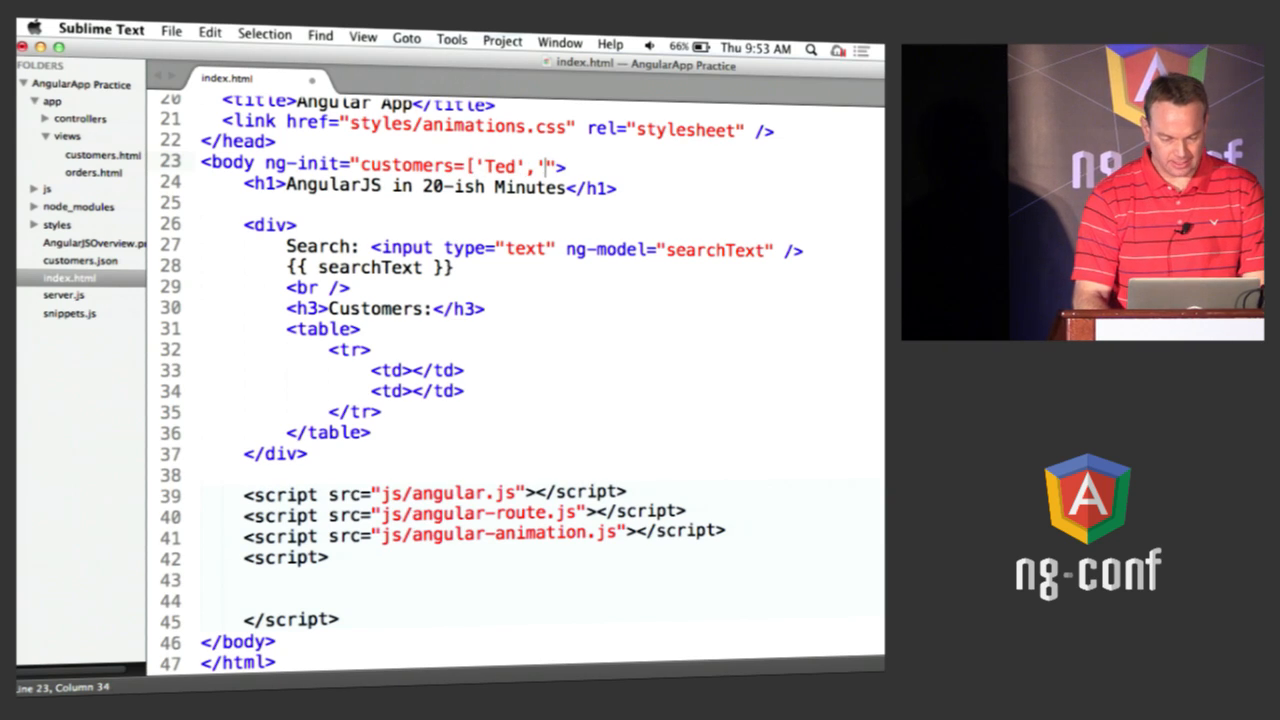
text(Tim')
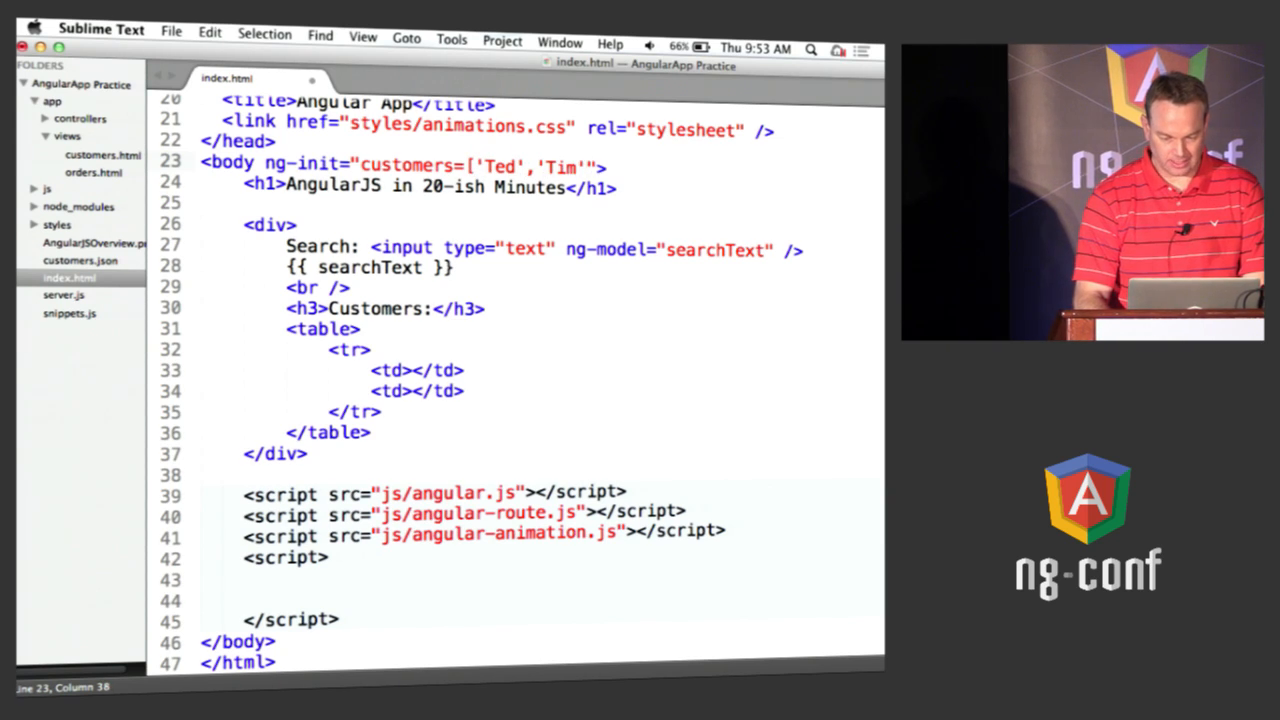
text(,'Michell')
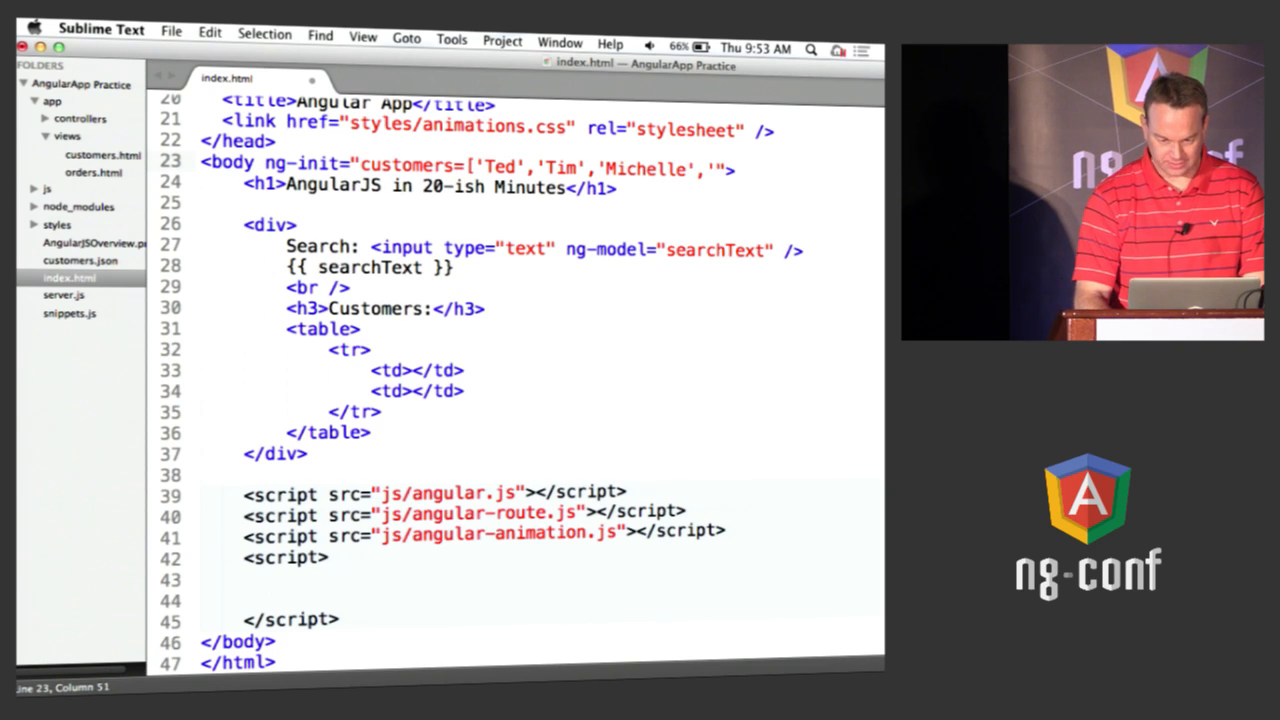
text('Zed'])
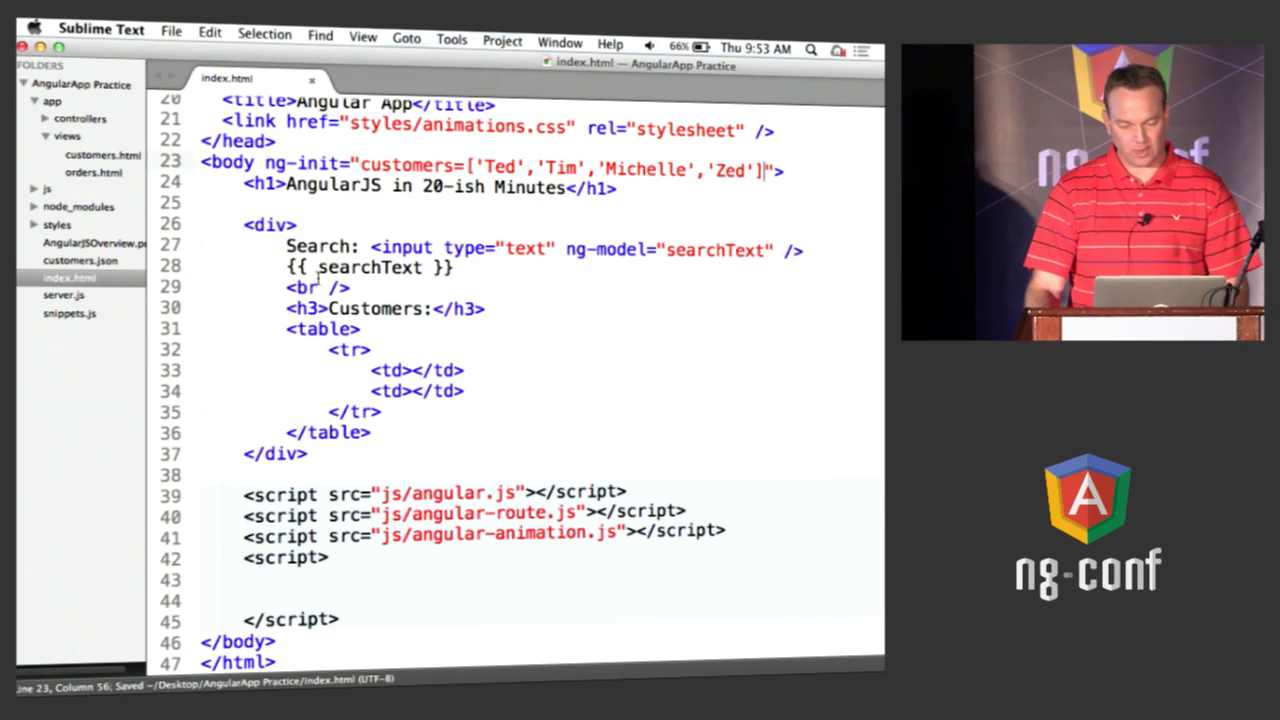
drag(285, 328, 370, 432)
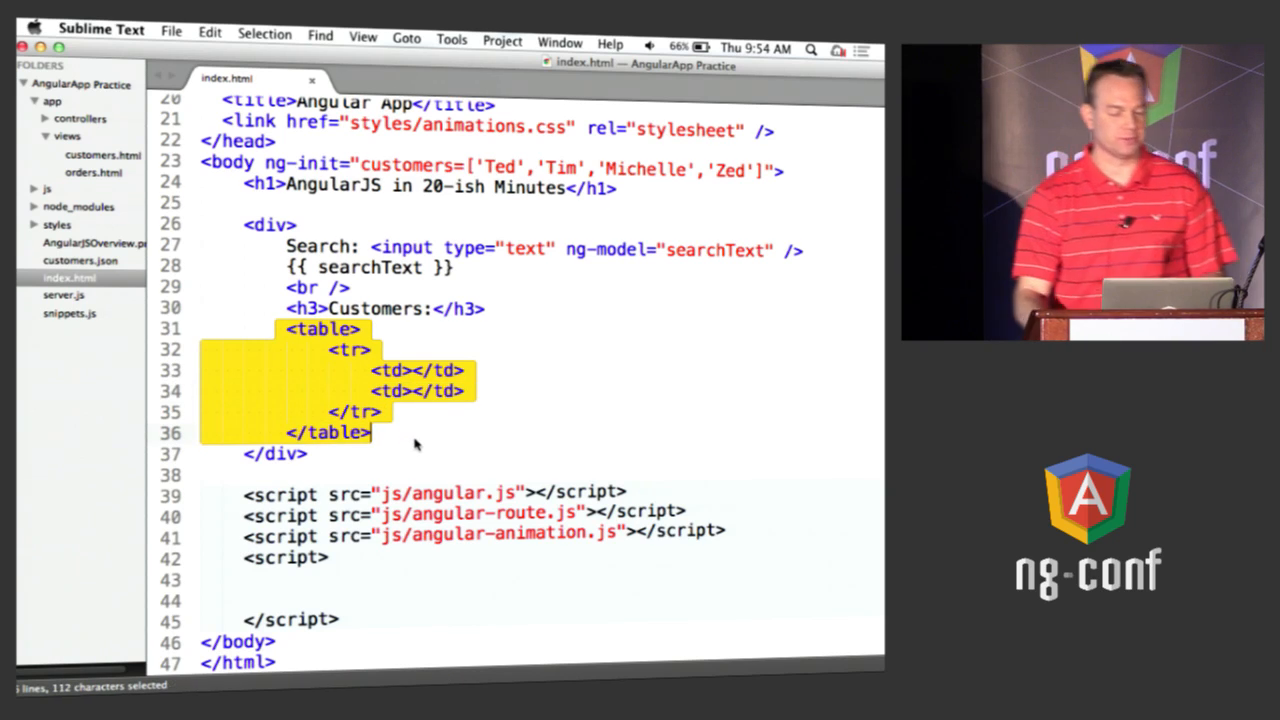
Step: Add ng-repeat="cust in customers" to the <tr> and bind {{ cust }} in its first cell
click(368, 349)
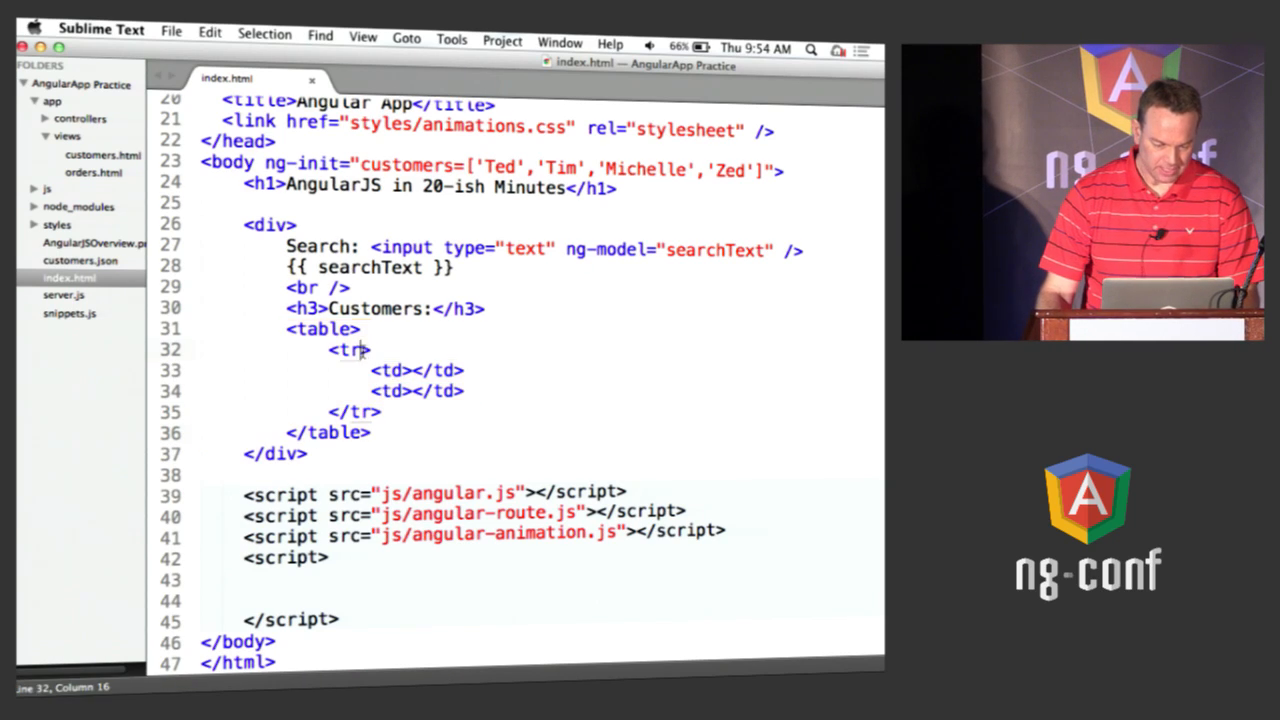
text(ng-)
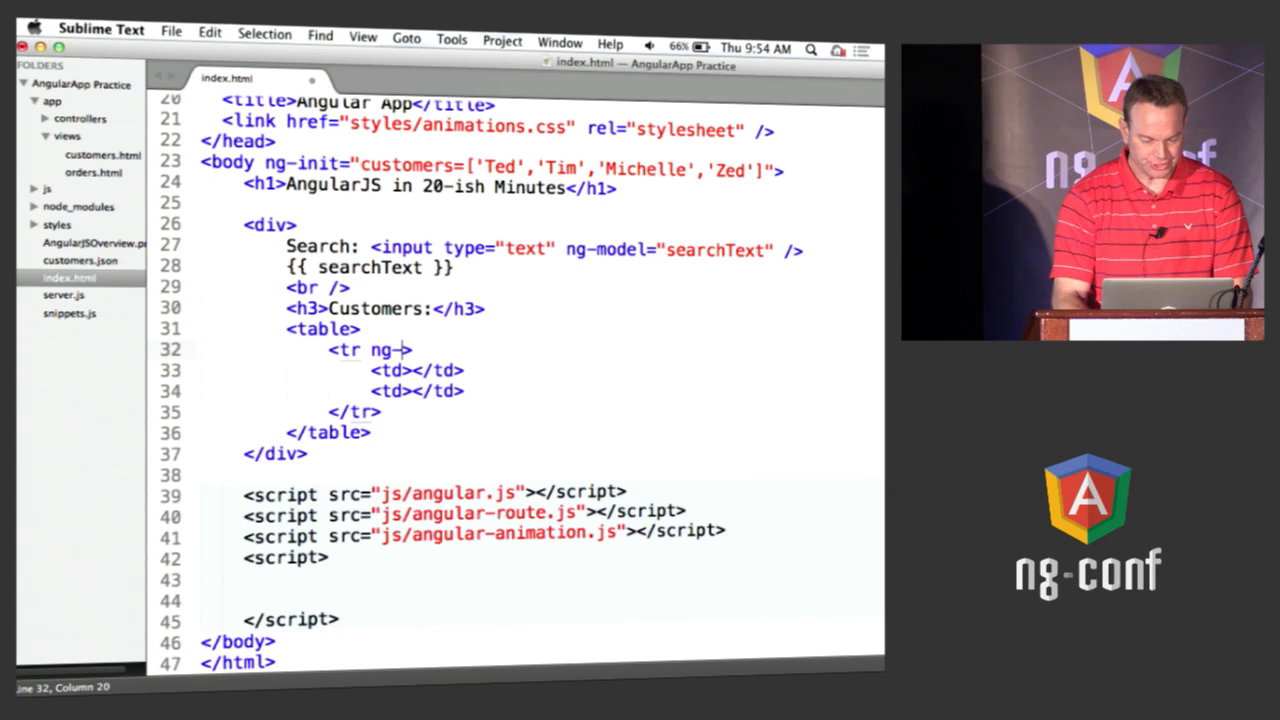
text(repeat=)
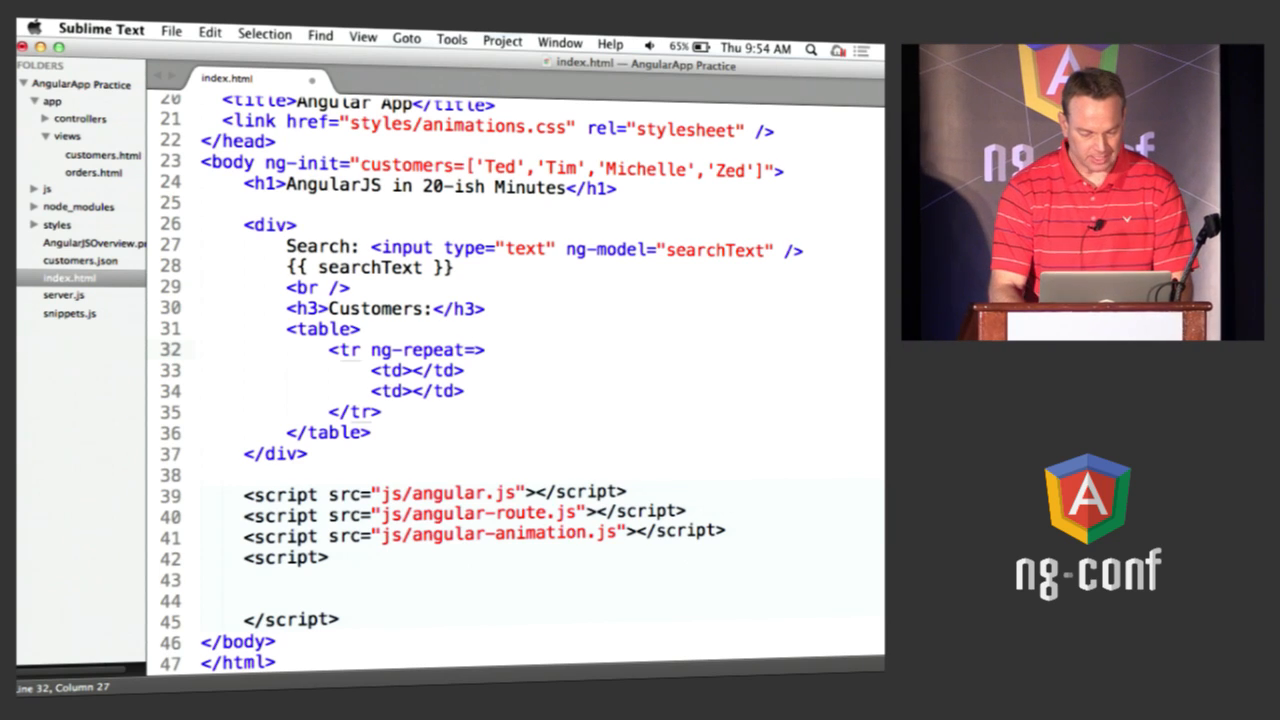
text(cust in customers")
click(420, 370)
text({{ cust )
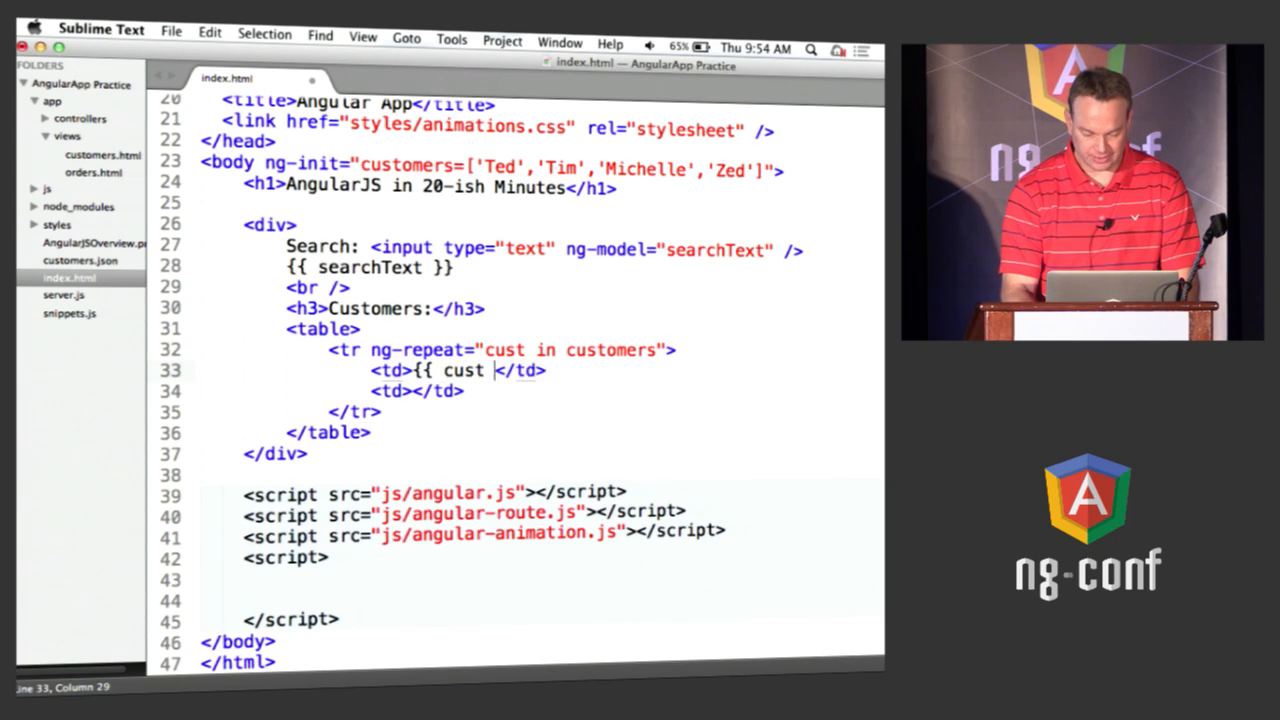
text(}})
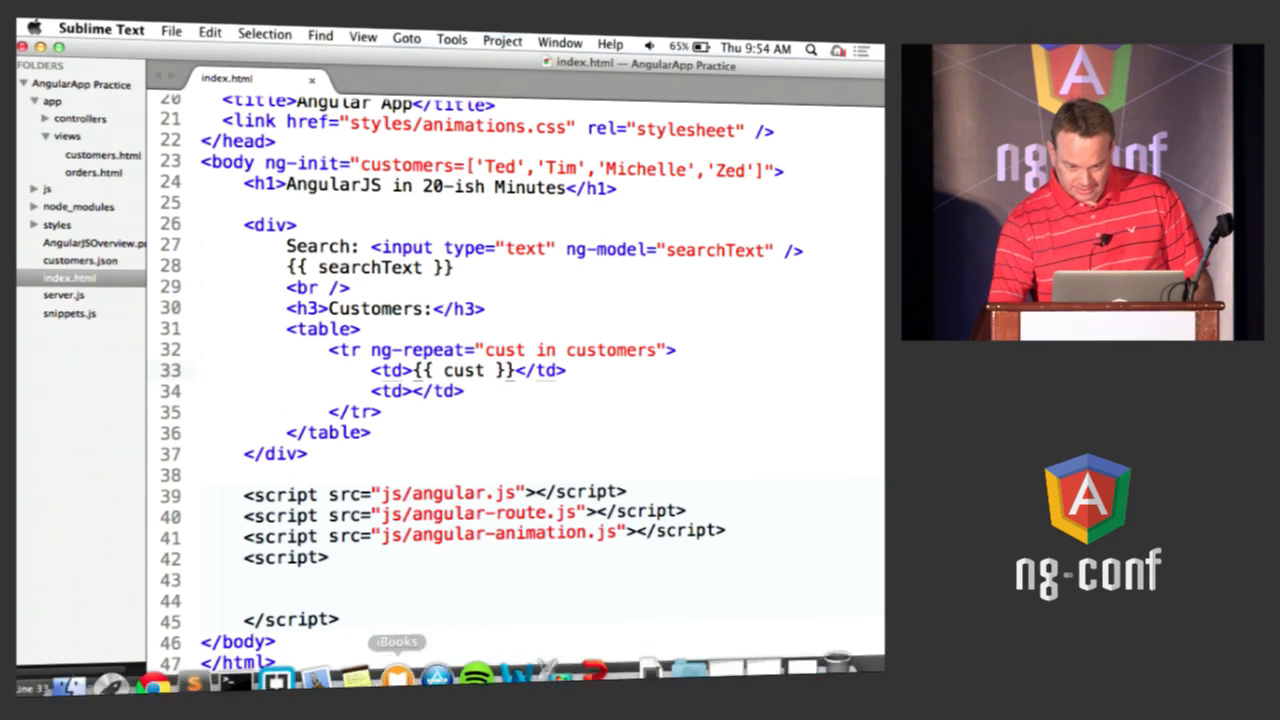
click(153, 683)
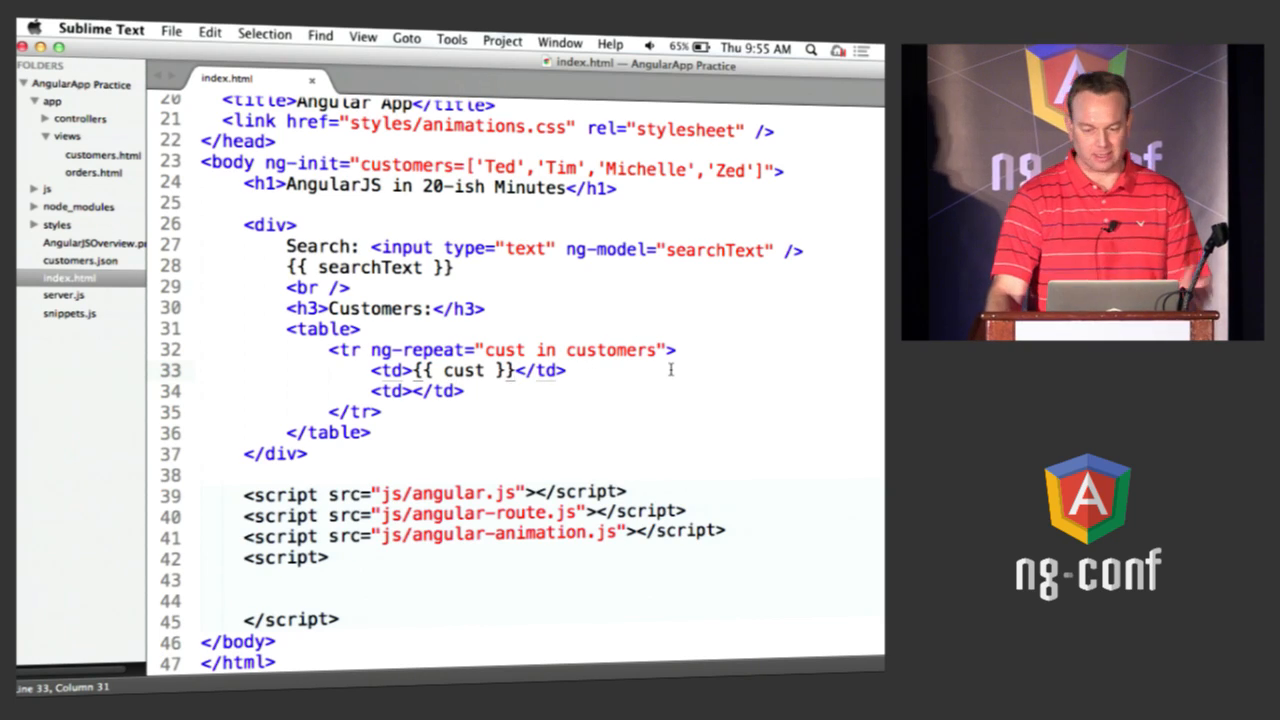
Step: Swap 'Ted' and 'Zed' in the array and append | filter:searchText to ng-repeat
click(495, 168)
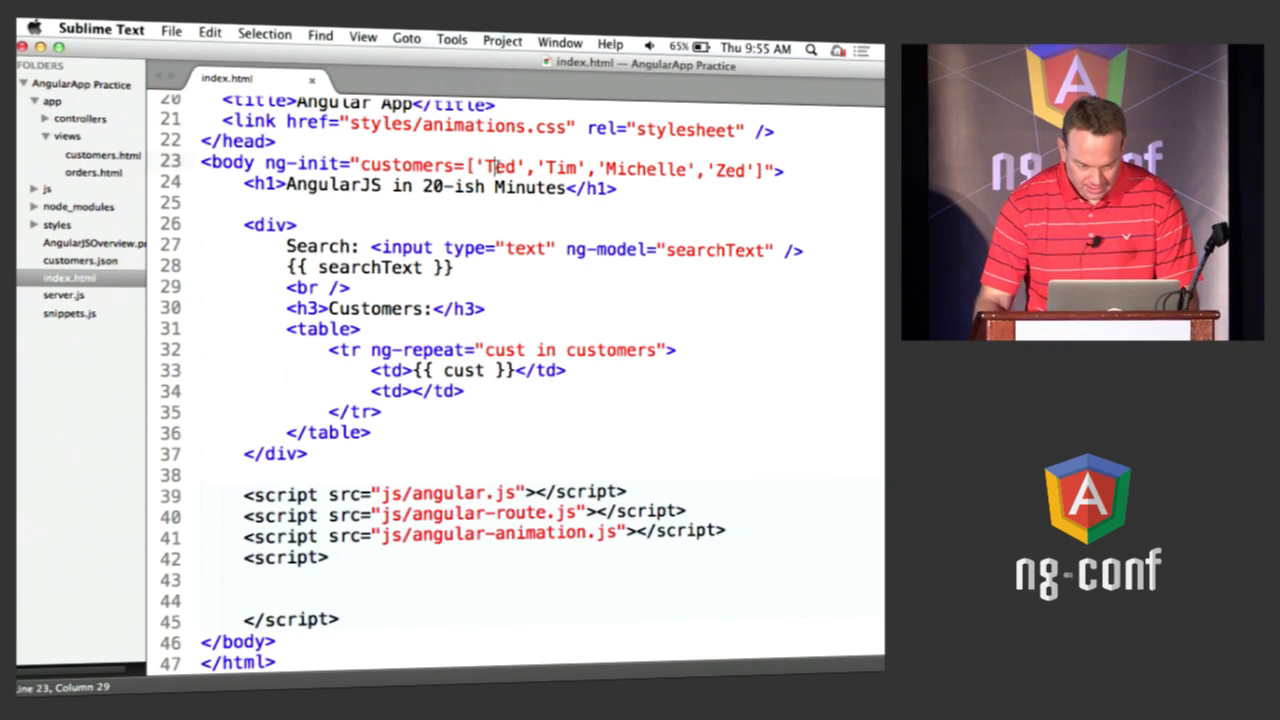
text(Zed)
click(542, 350)
text( | )
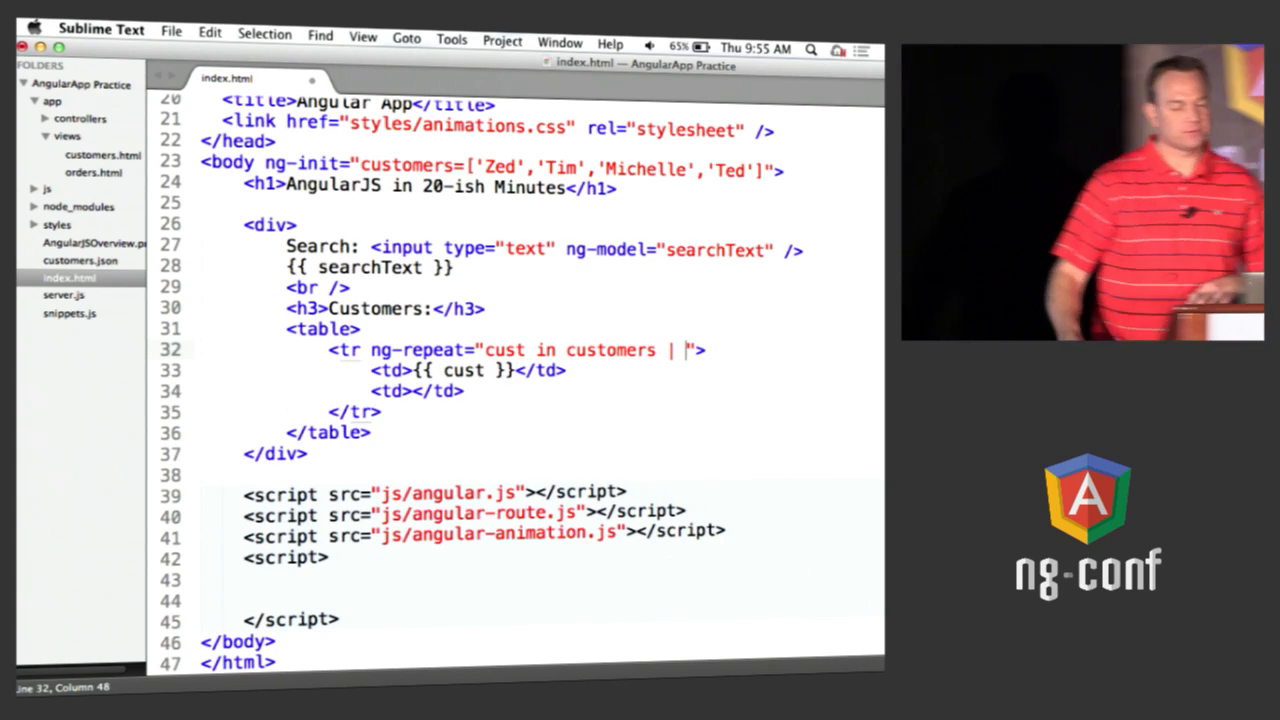
text(filter:)
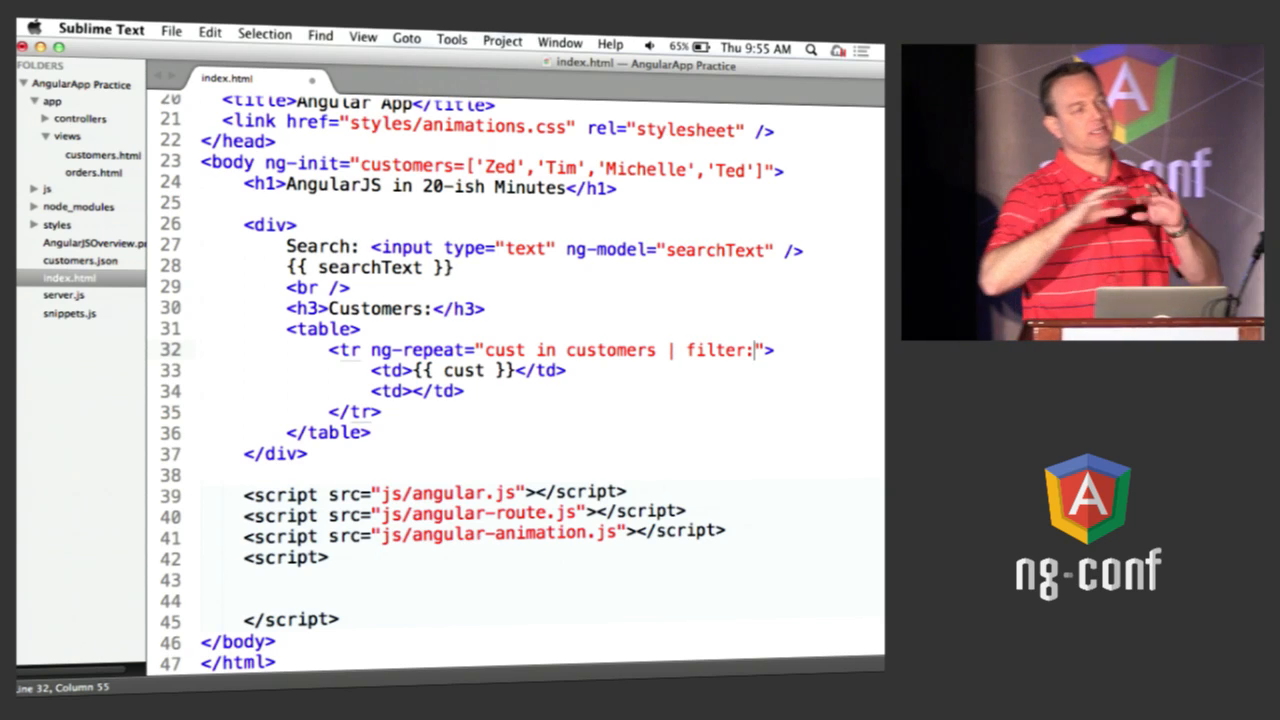
text(sear)
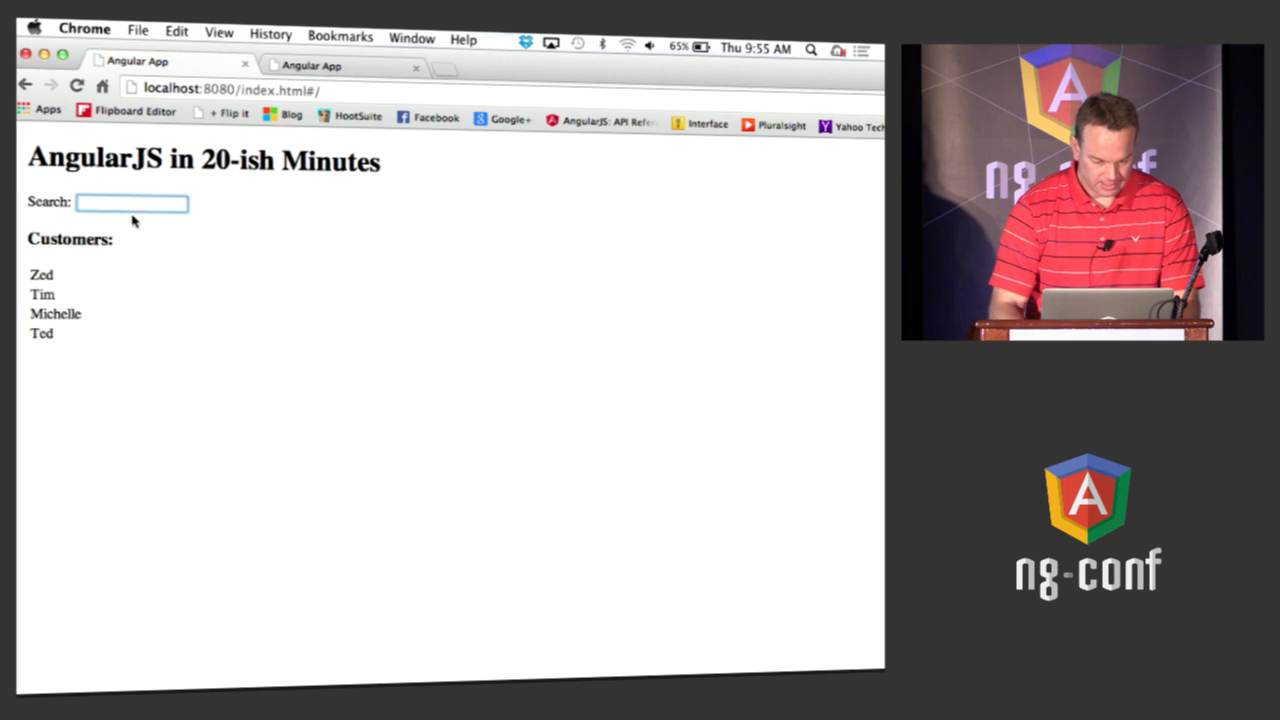
Step: Type 't' then 'e' in Chrome's Search box to narrow the customer rows
text(t)
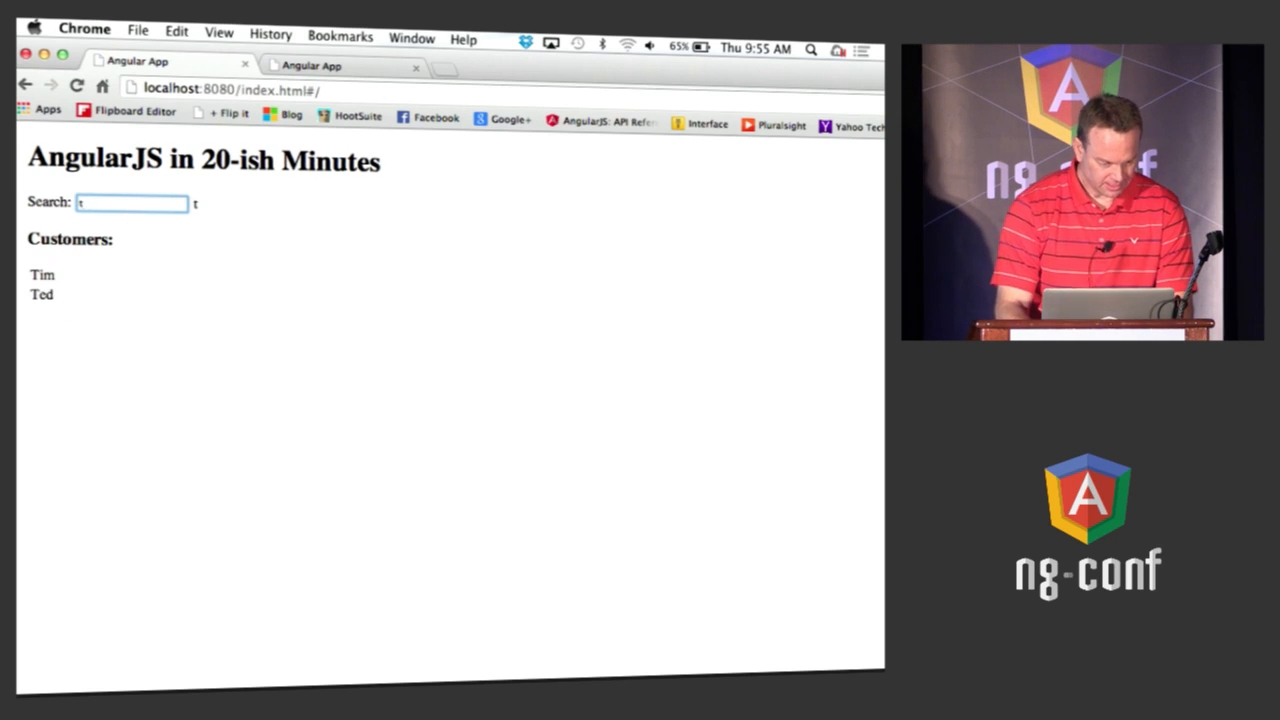
text(e)
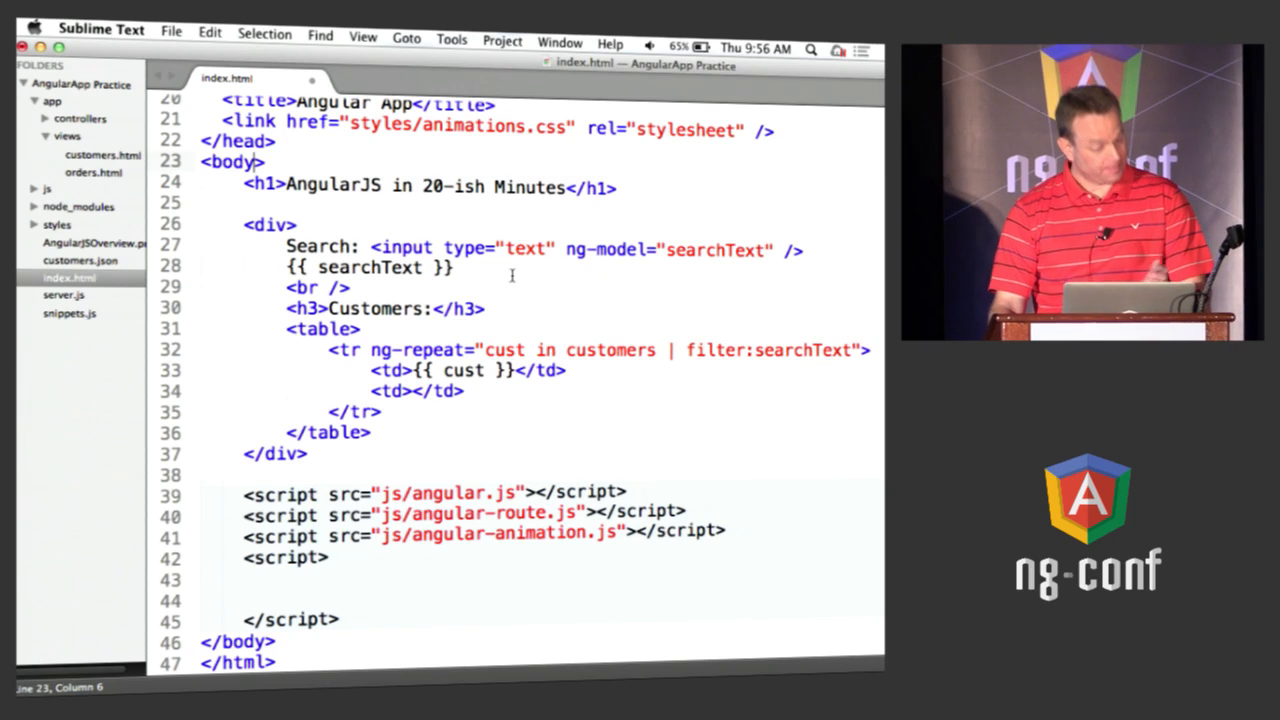
Step: Revisit the top agenda comment to move on to Modules and Controllers
scroll(up, 3)
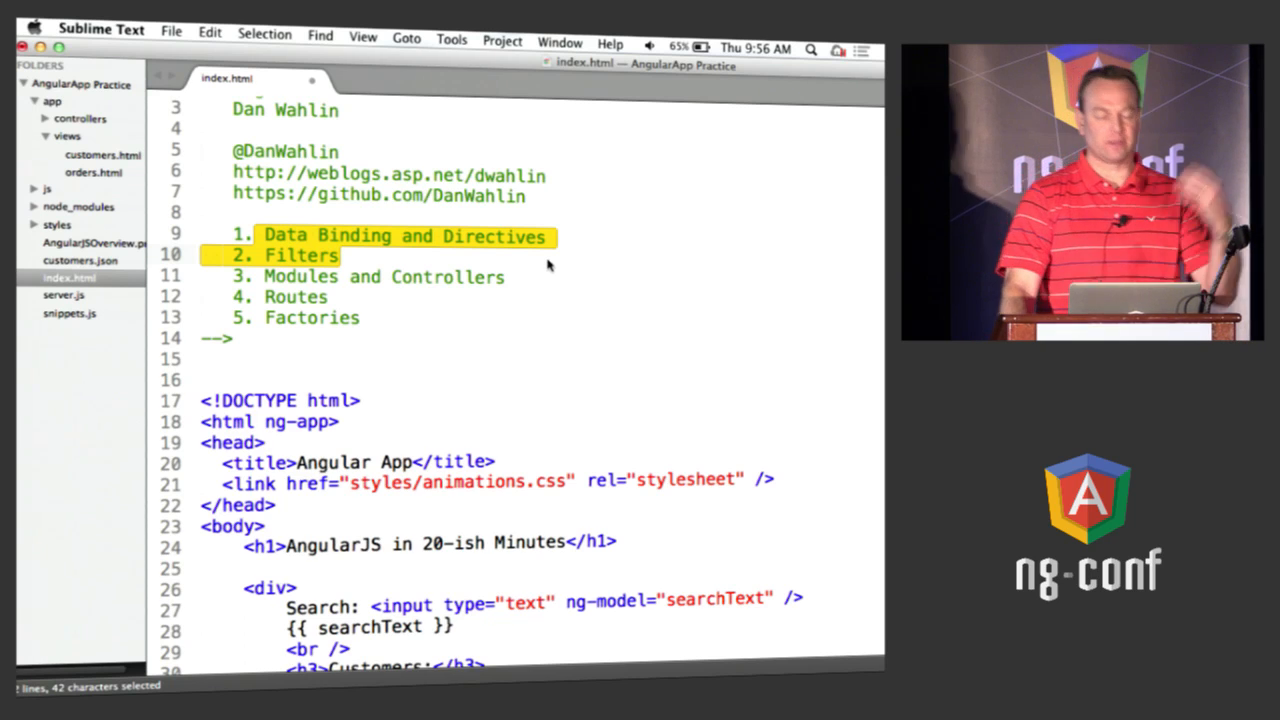
click(510, 277)
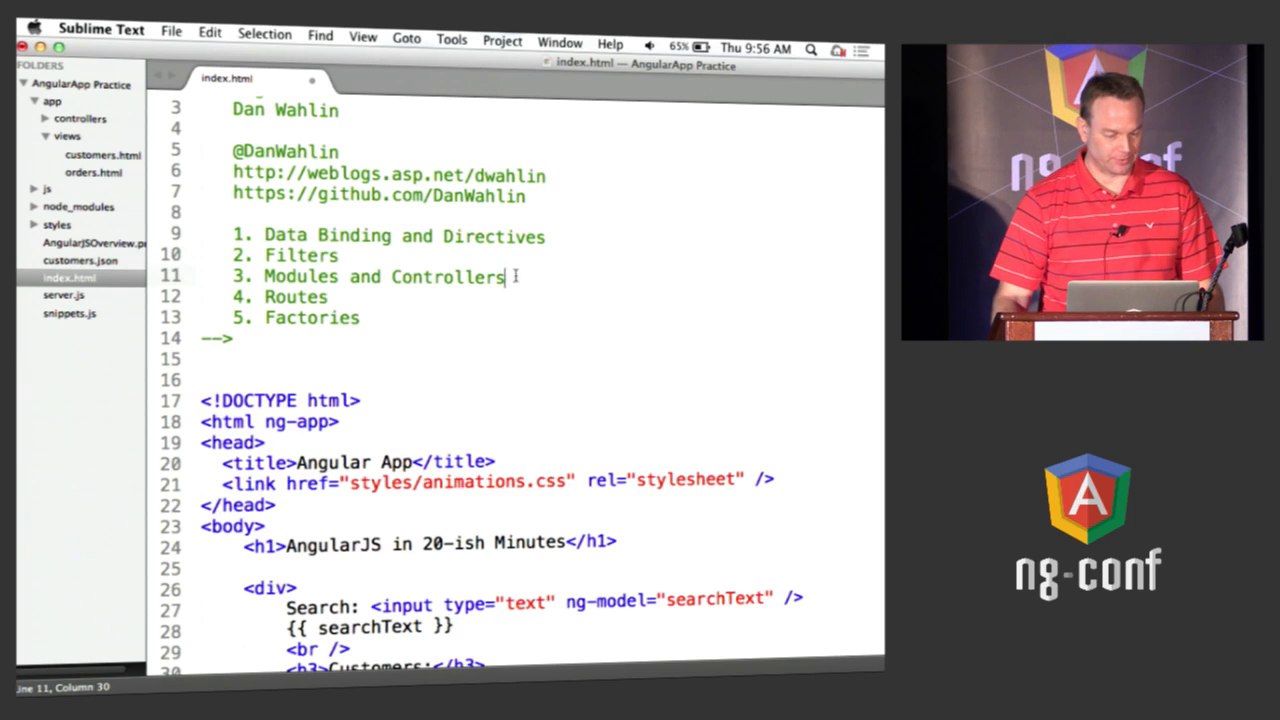
scroll(down, 3)
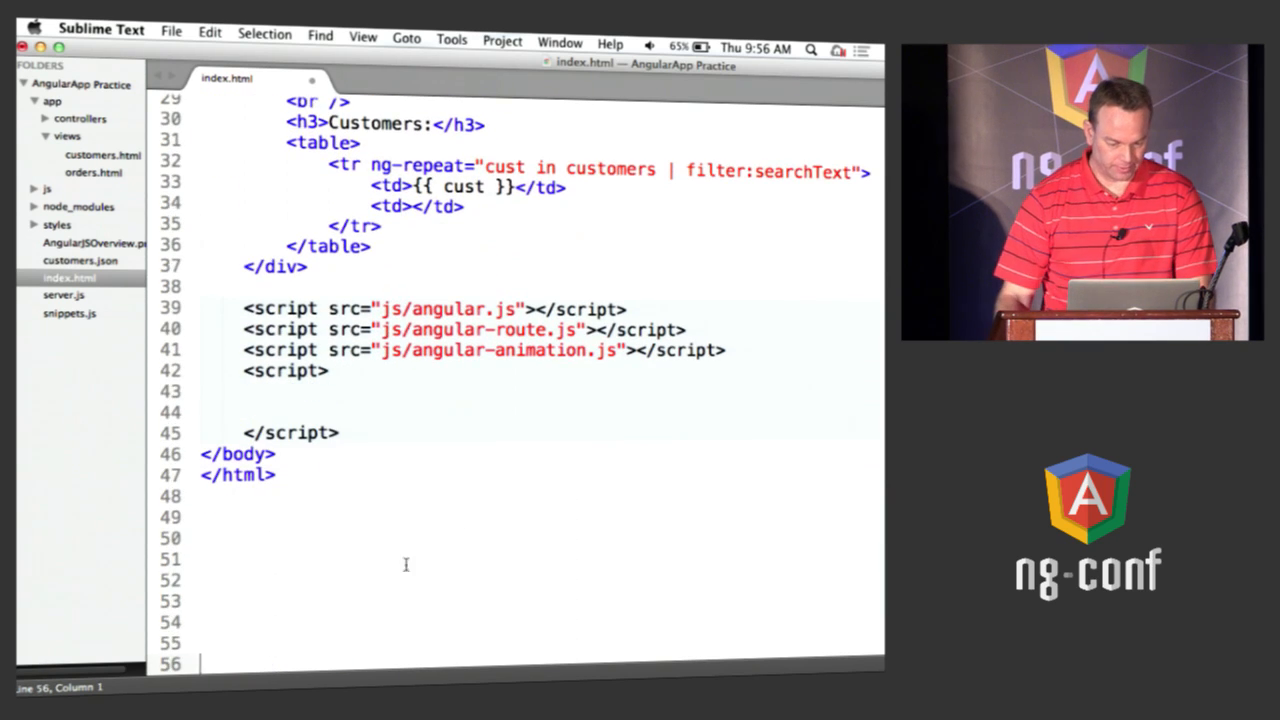
Step: Write var app = angular.module('customersApp', []); in the empty script block
text(v)
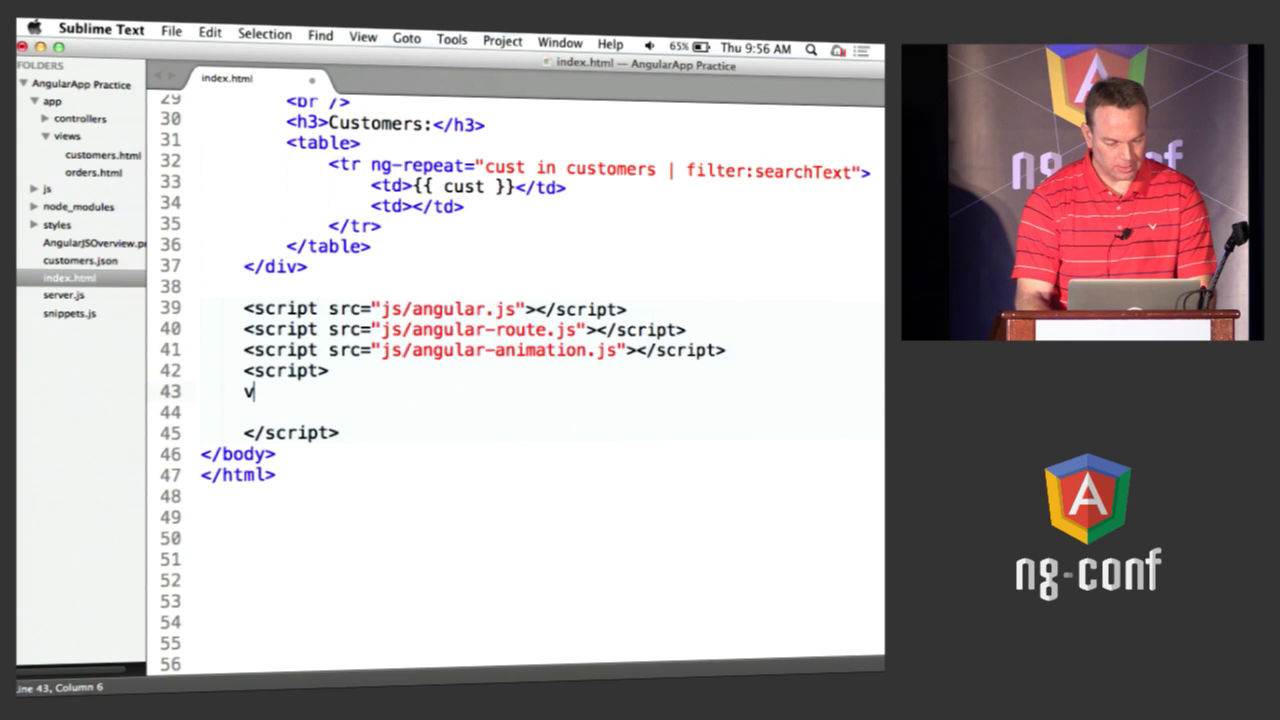
text(ar app)
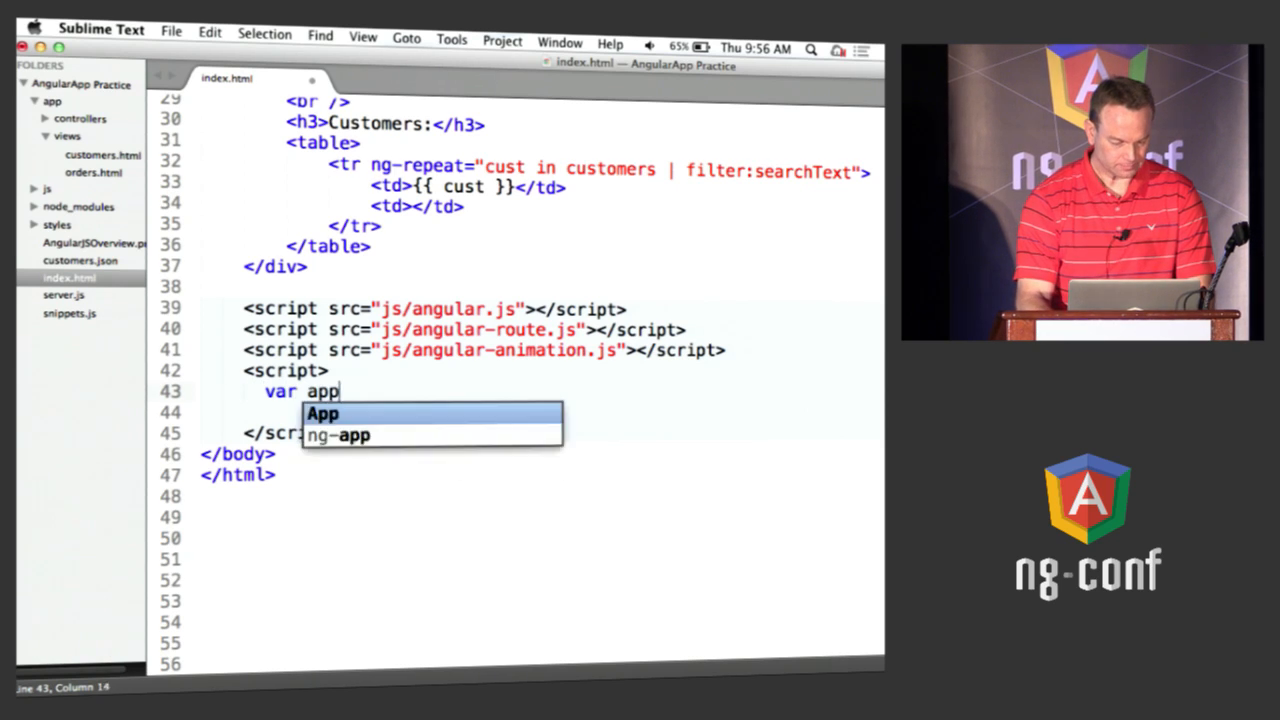
text(= angular.module)
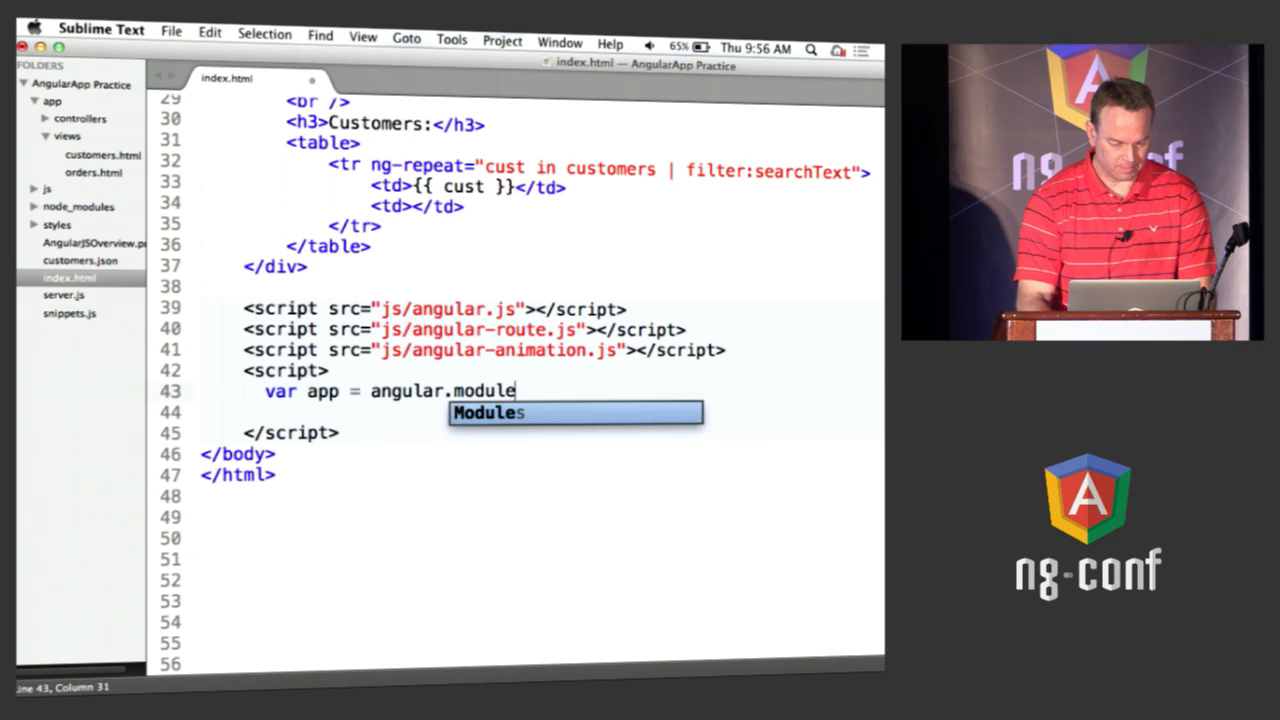
text(('customer')
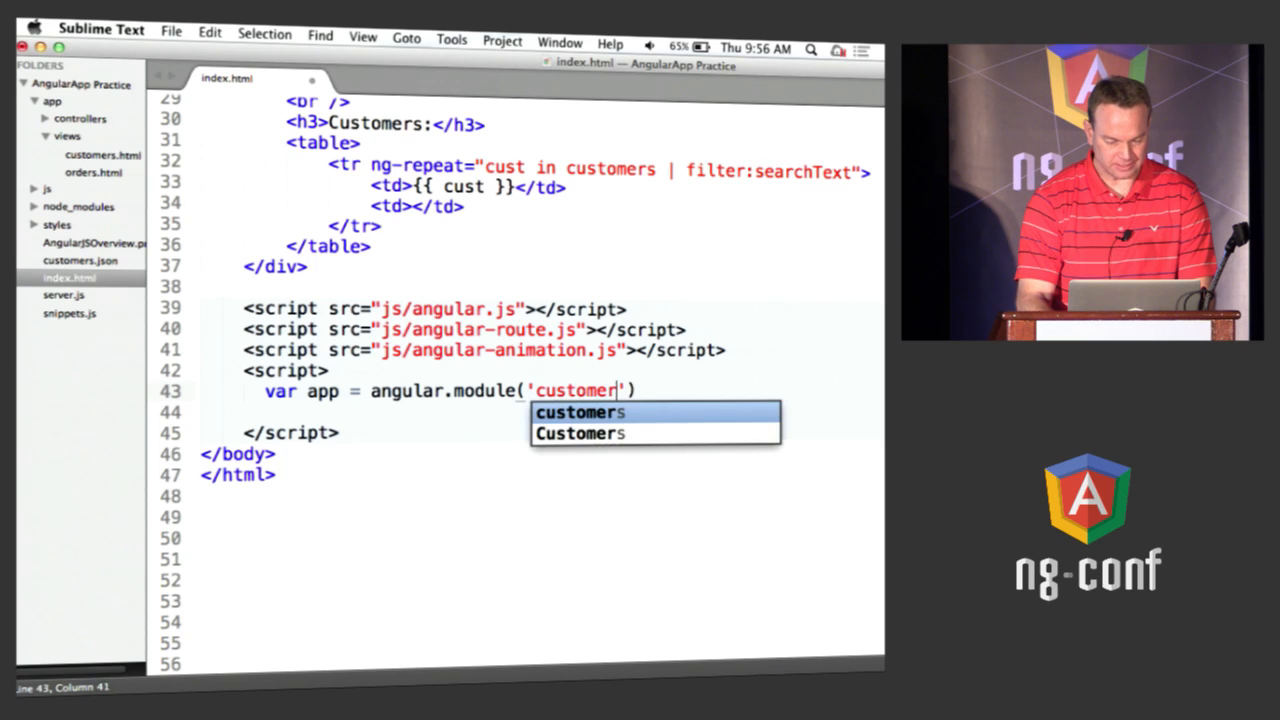
text(sApp',)
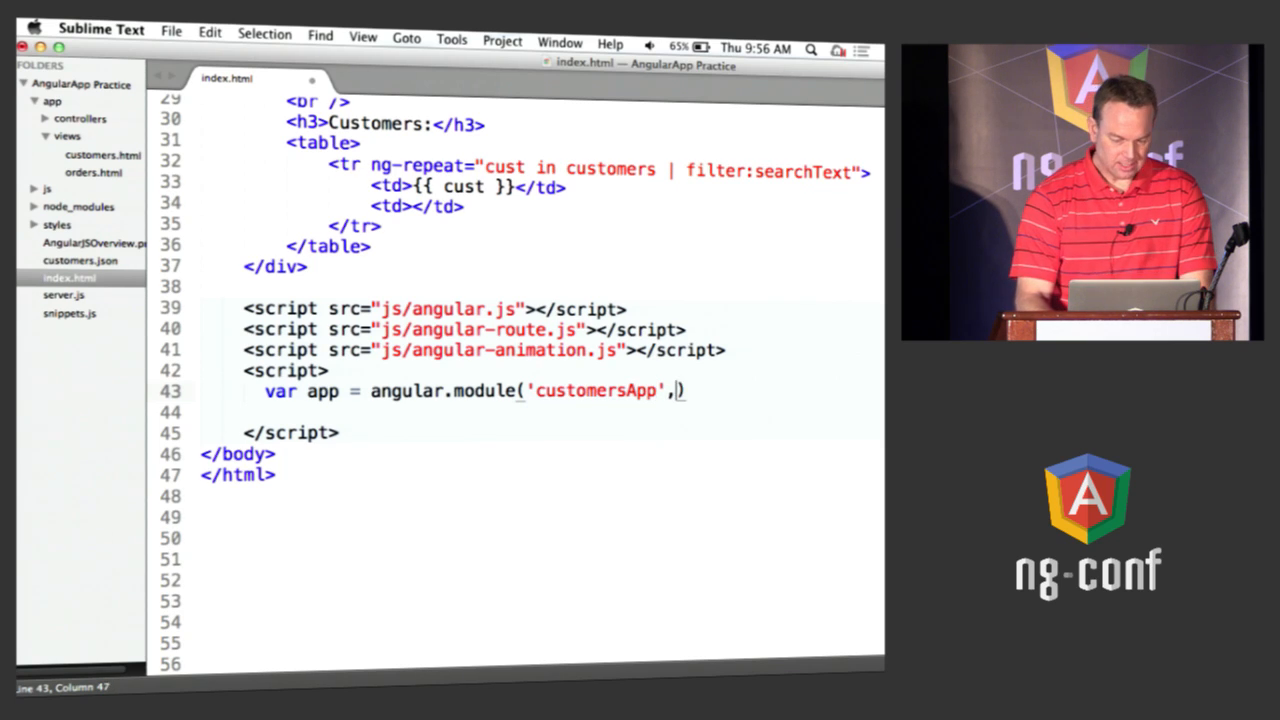
text([])
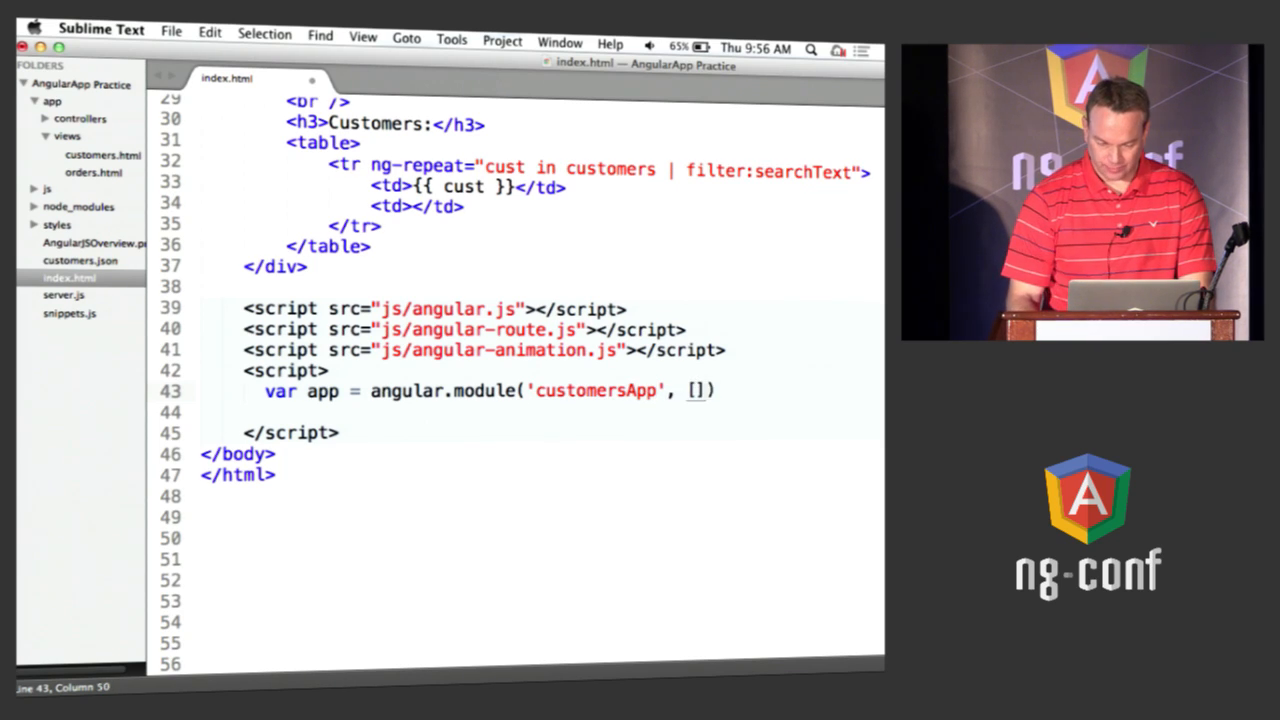
text(;)
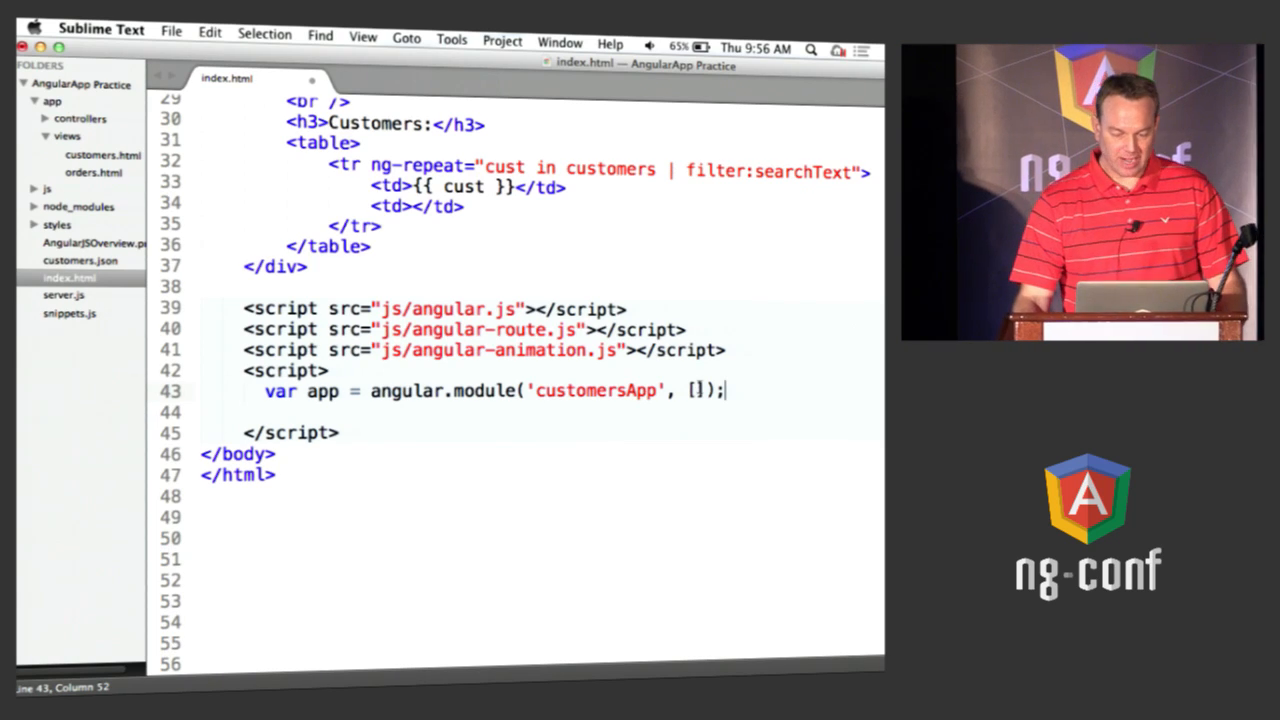
double_click(695, 390)
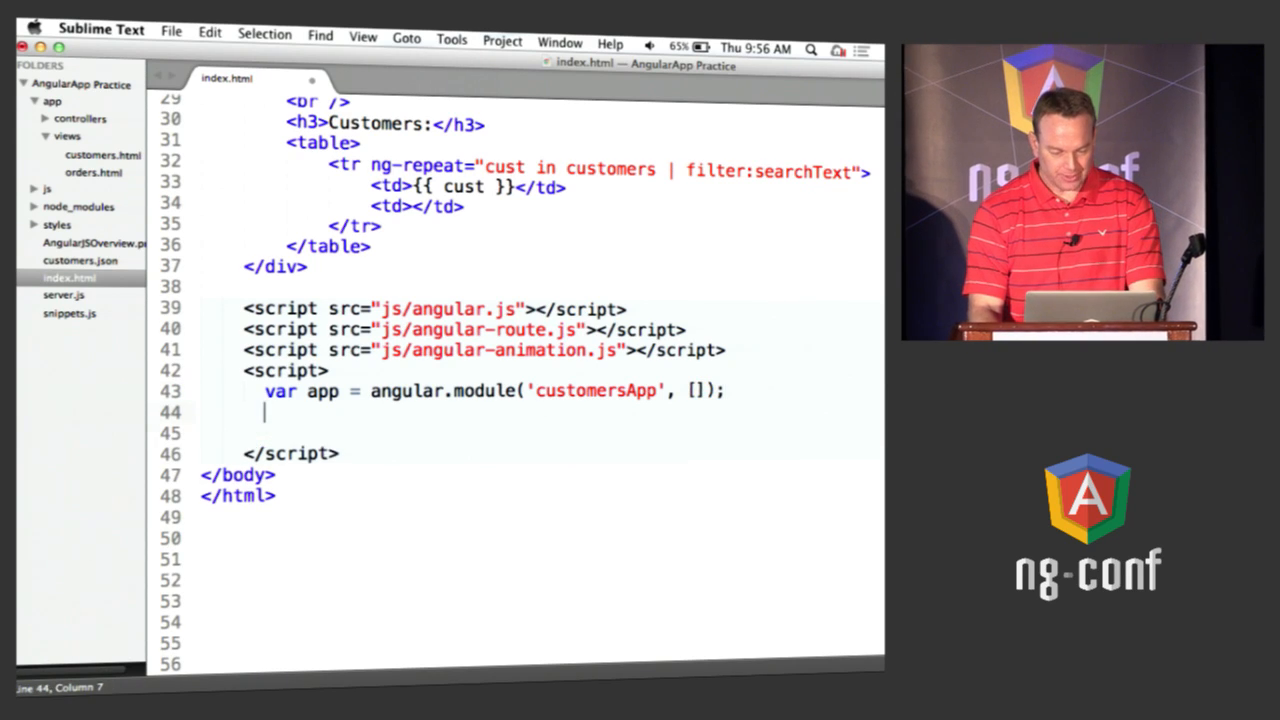
Step: Add app.controller('CustomersController', function($scope) { }); below the module line
key(Return)
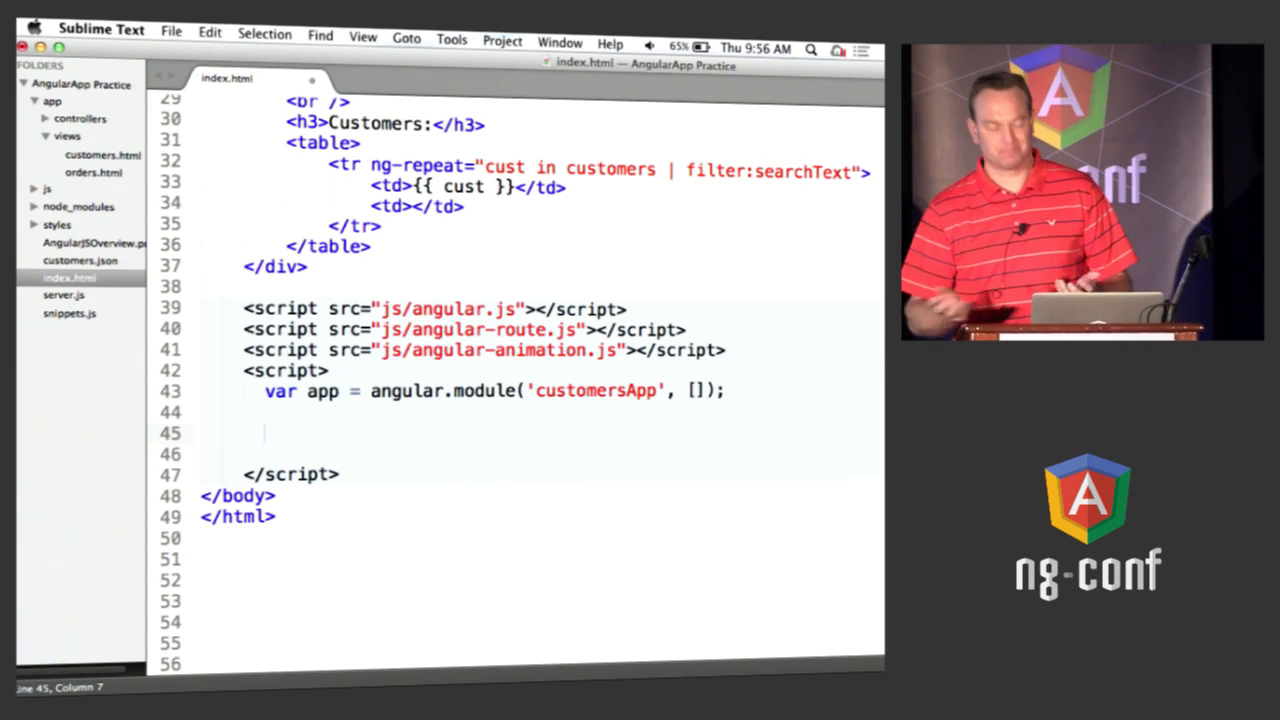
text(app)
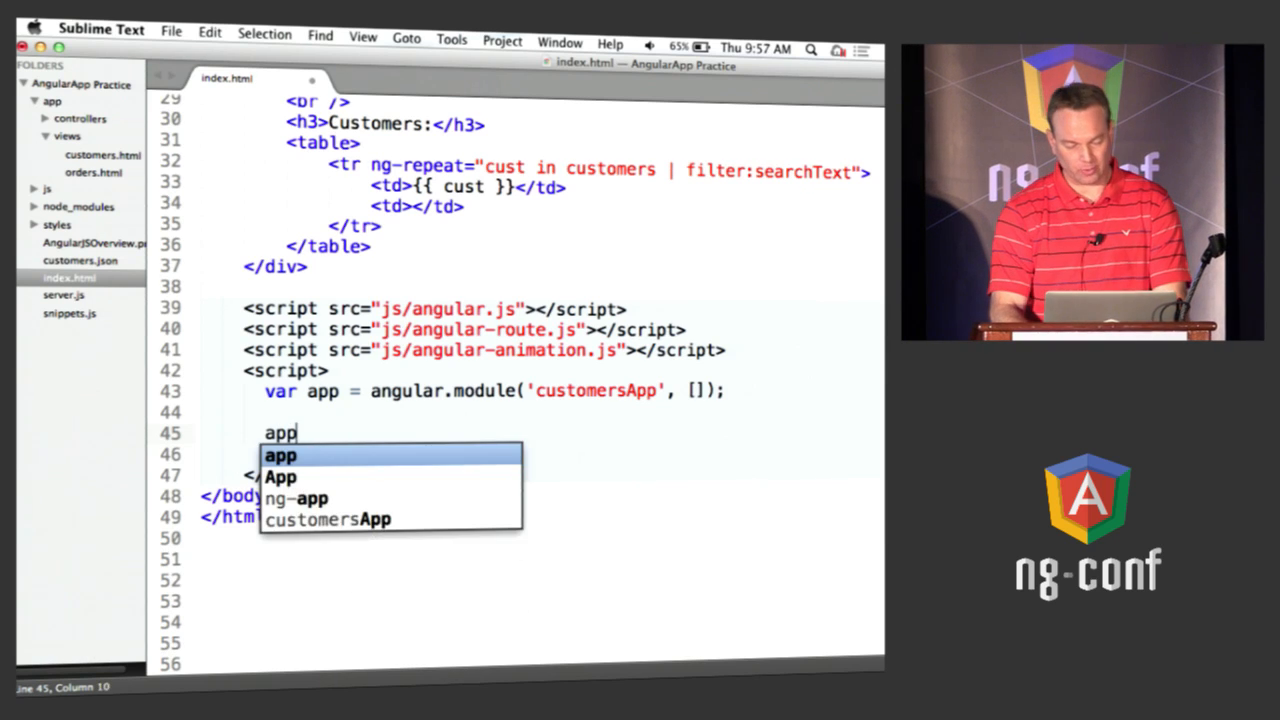
text(.controller)
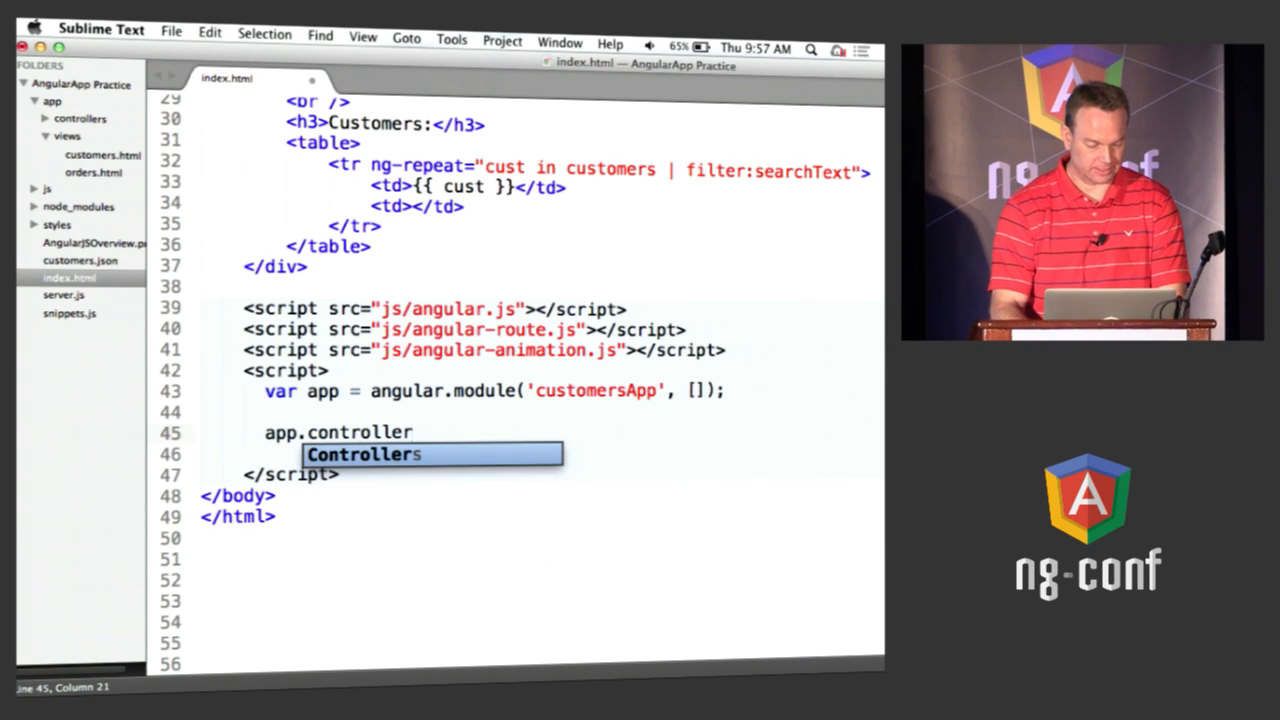
text(('CustomersApp'))
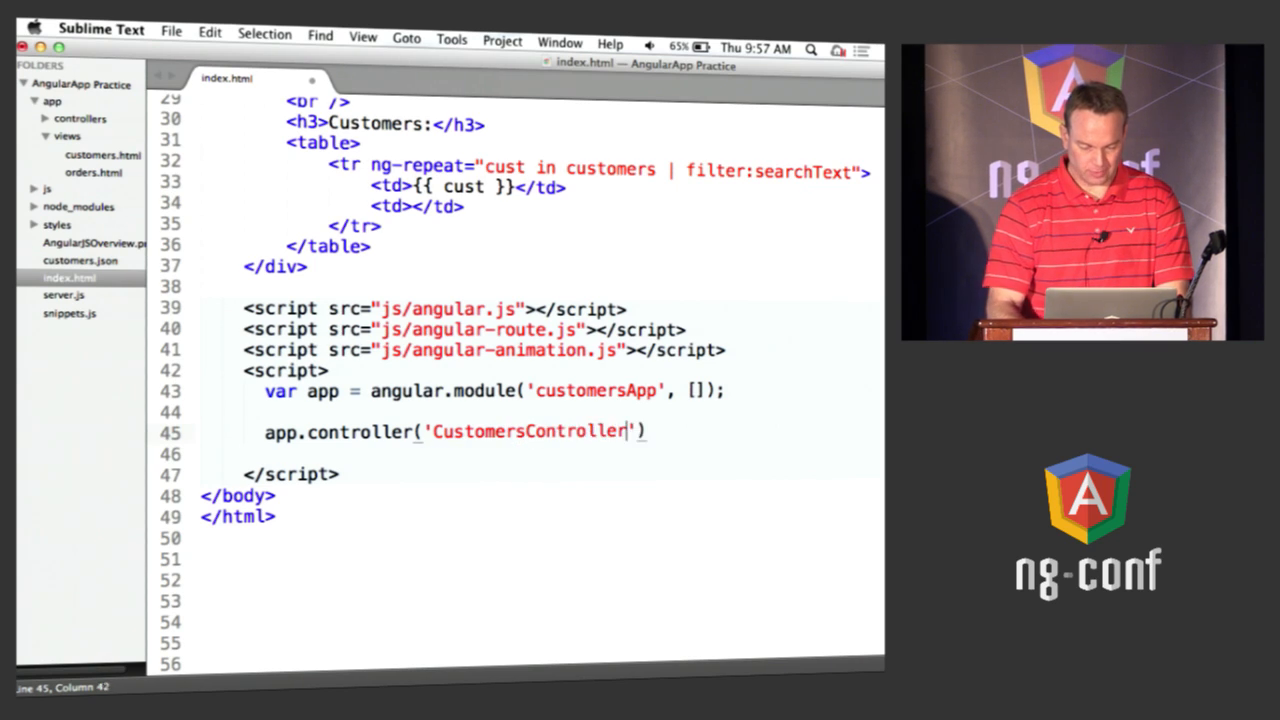
text(, function)
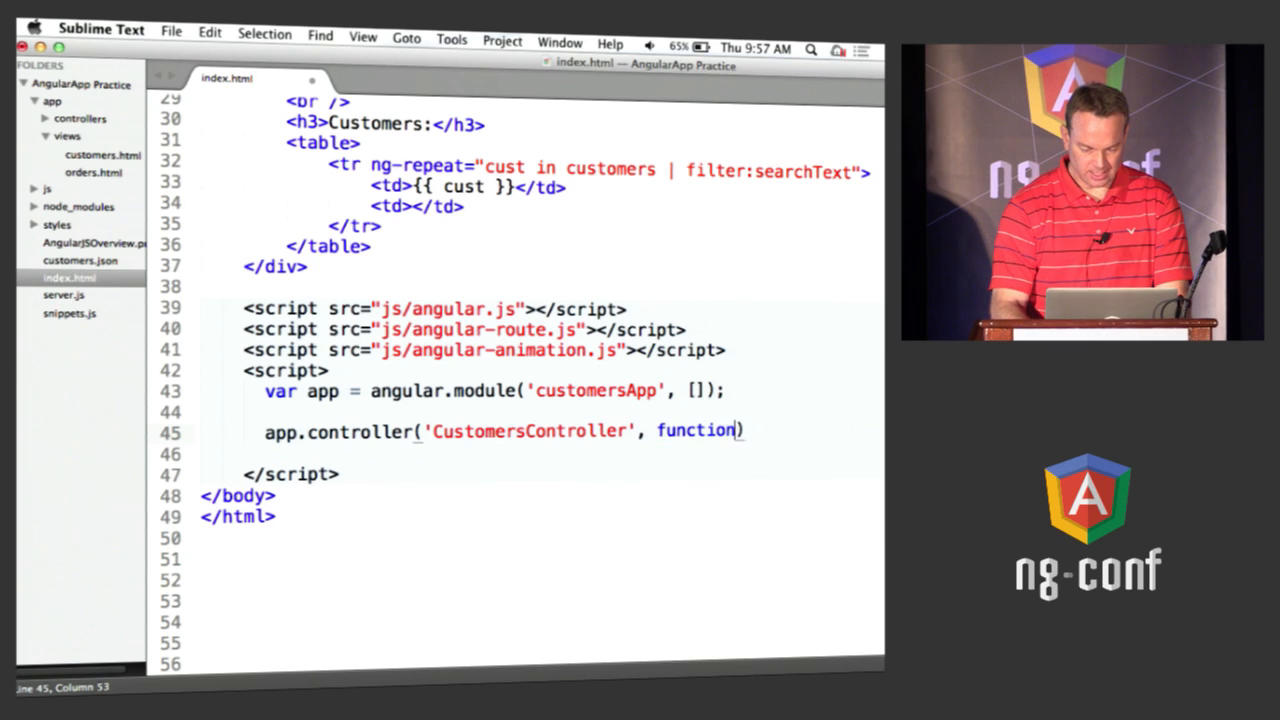
text($scope)
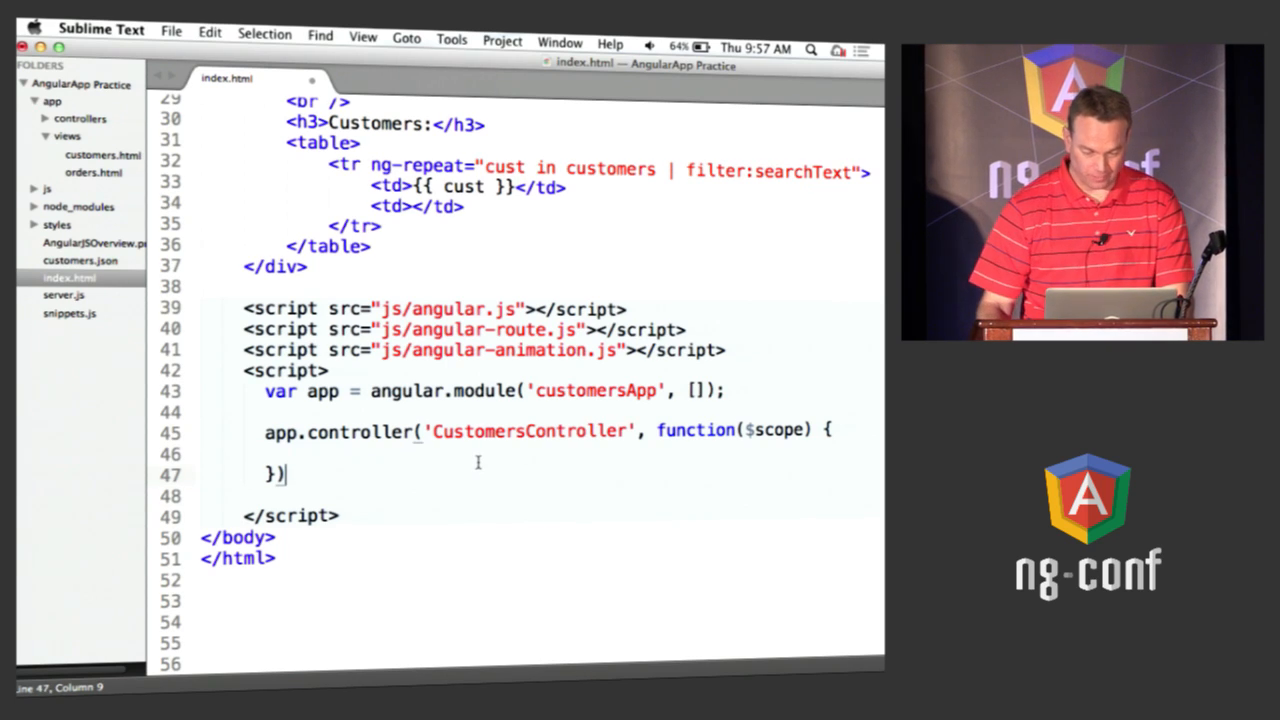
text(;)
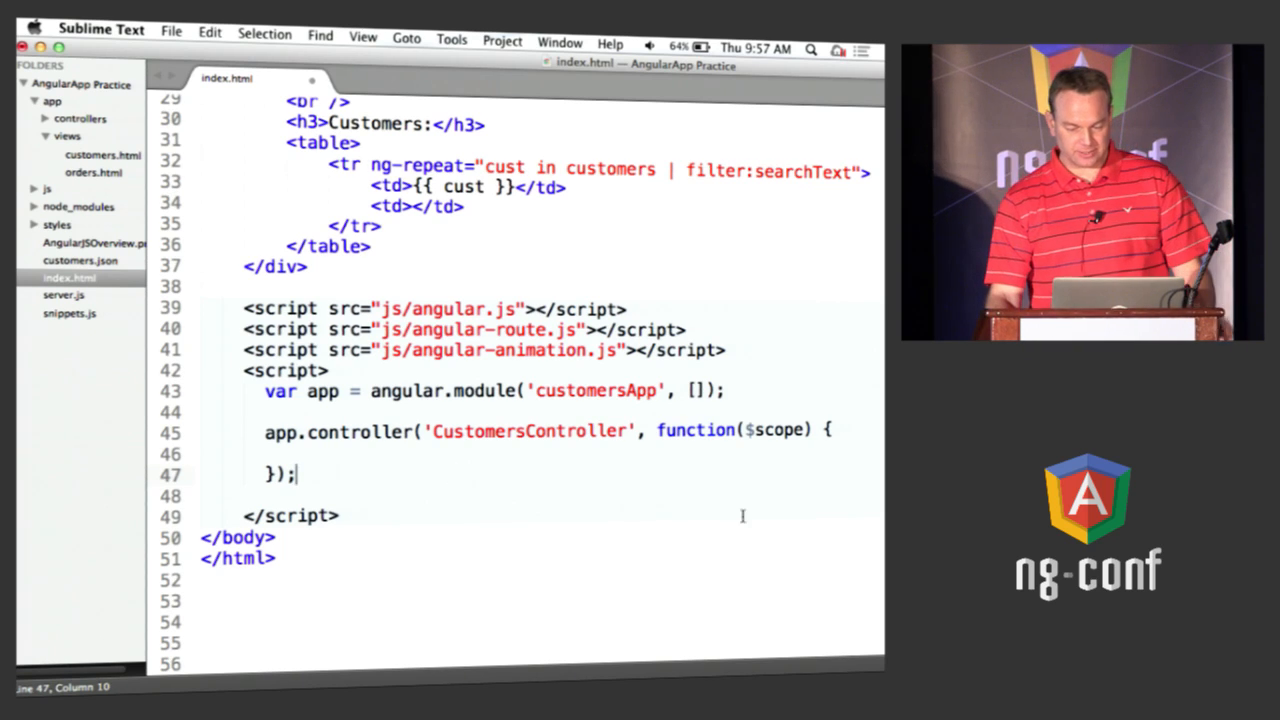
double_click(776, 430)
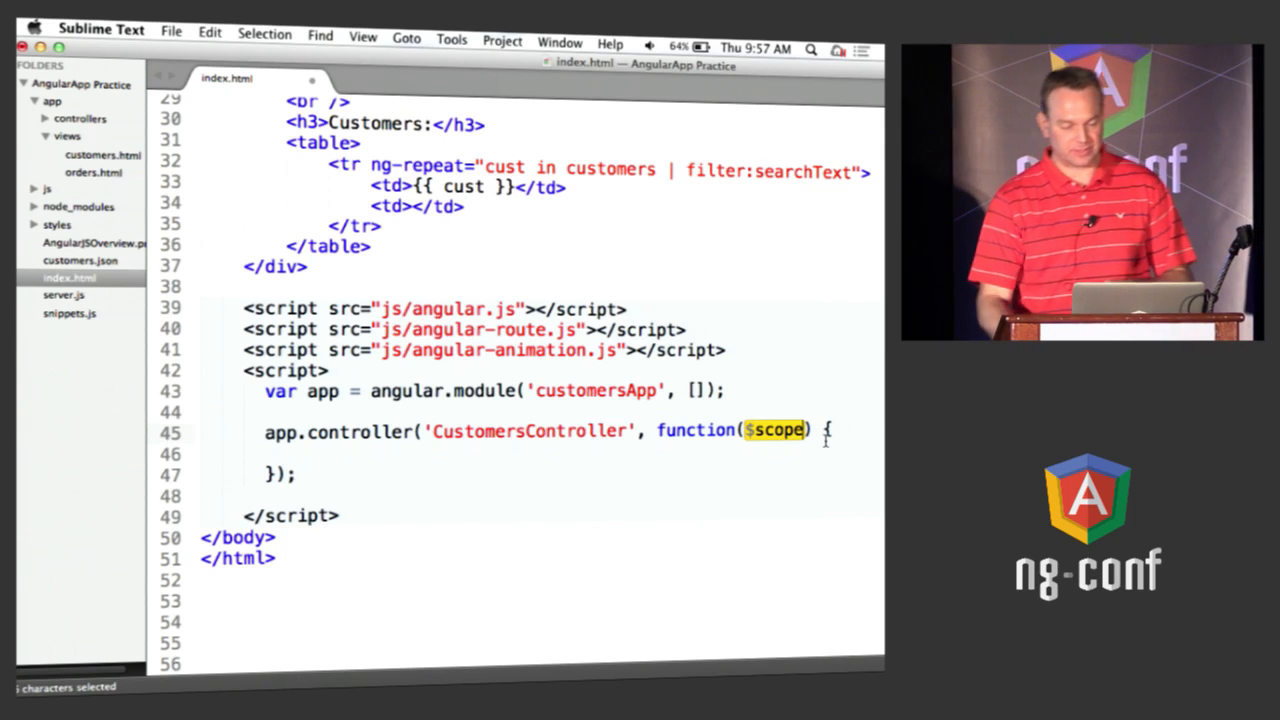
Step: Paste the four-customer array (Ted, Michelle, Zed, Tina) from snippets.js into CustomersController
click(69, 313)
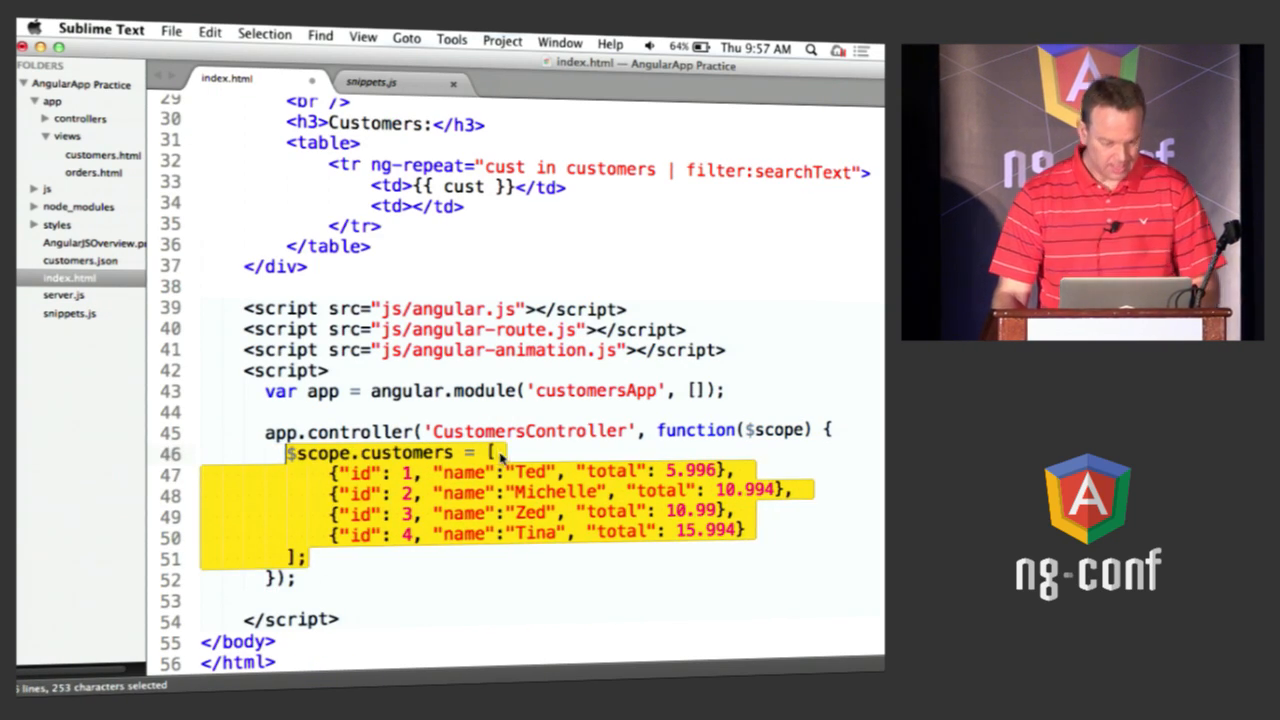
click(411, 405)
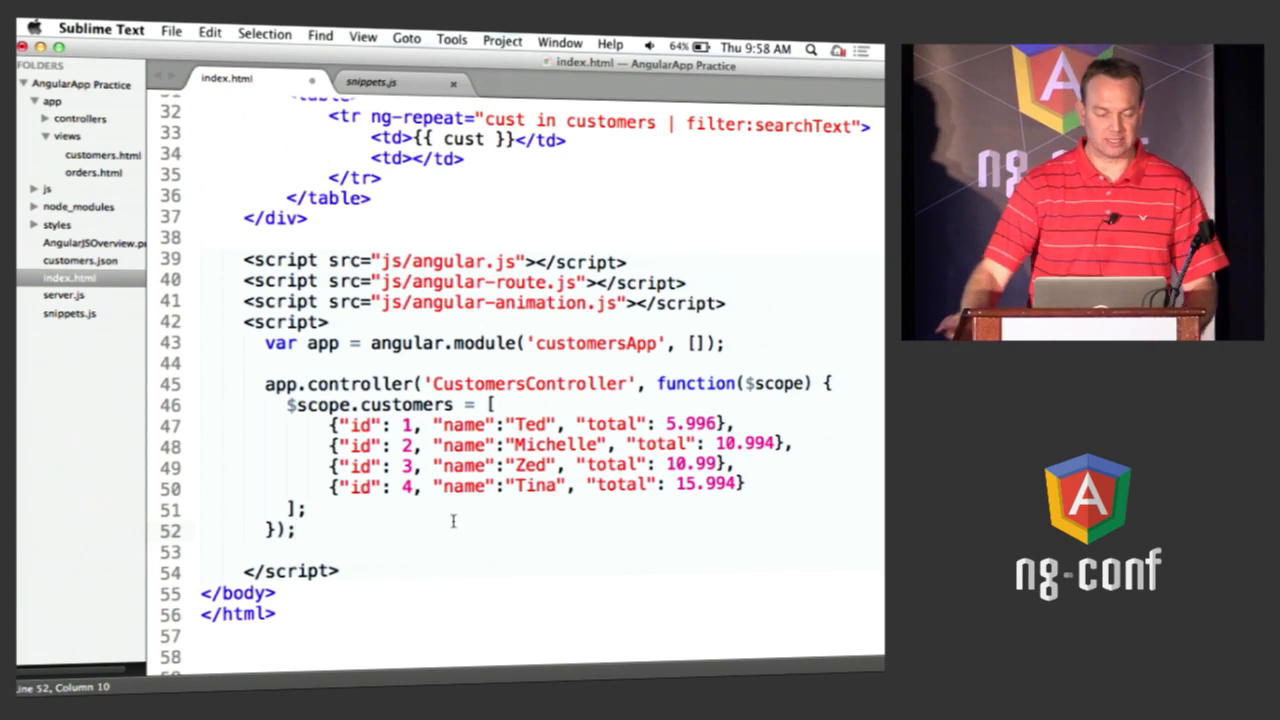
Step: Set ng-app="customersApp" on the html tag and ng-controller="CustomersController" on the div
scroll(up, 3)
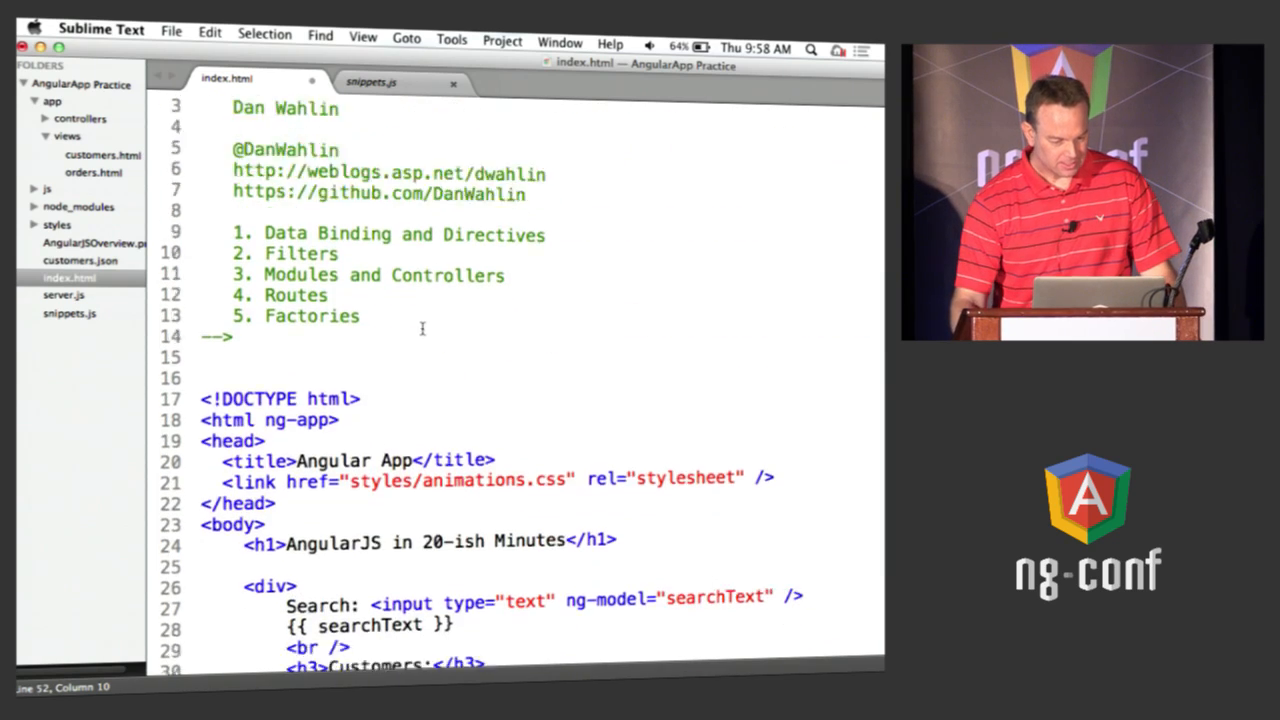
scroll(down, 3)
text(=)
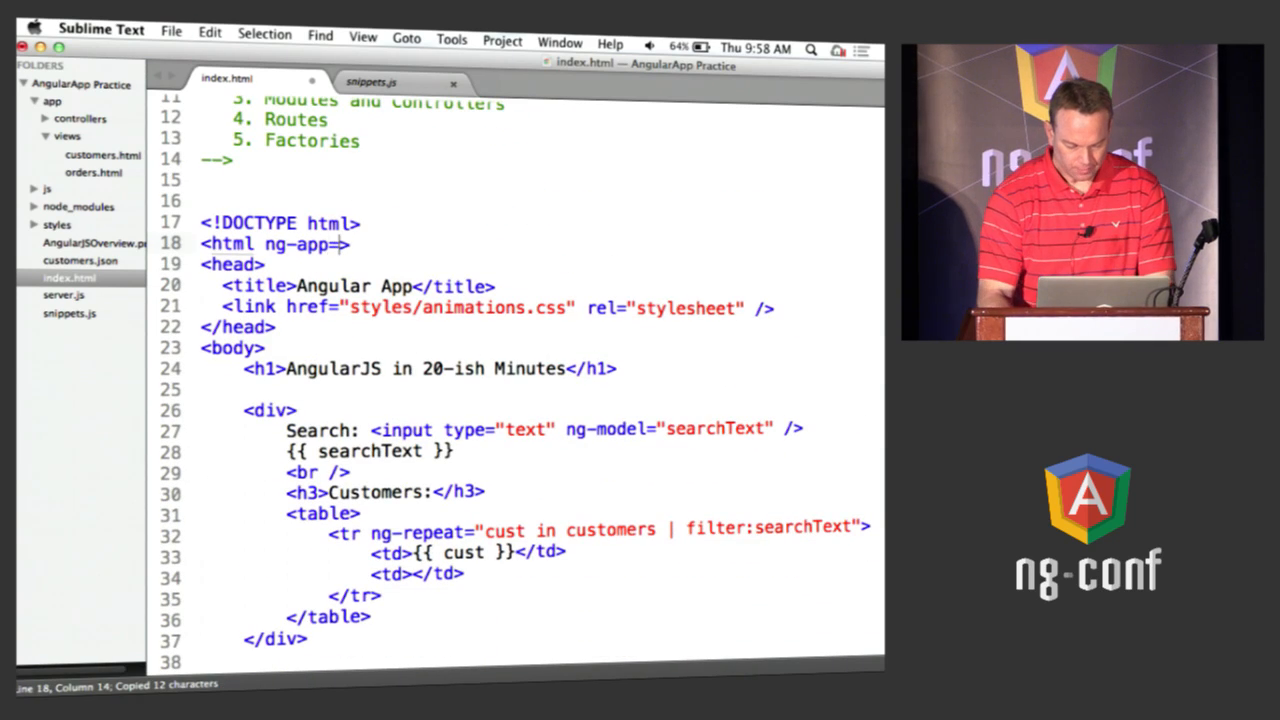
text("customersApp")
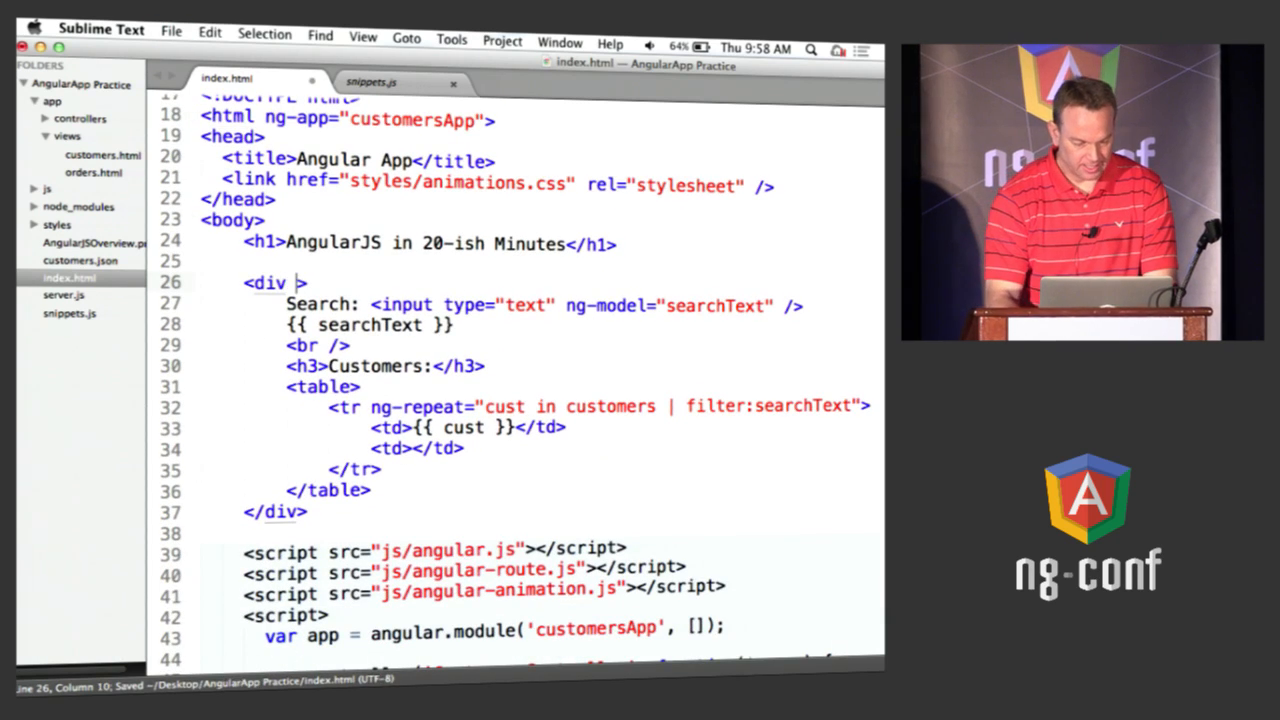
text(ng-controller=")
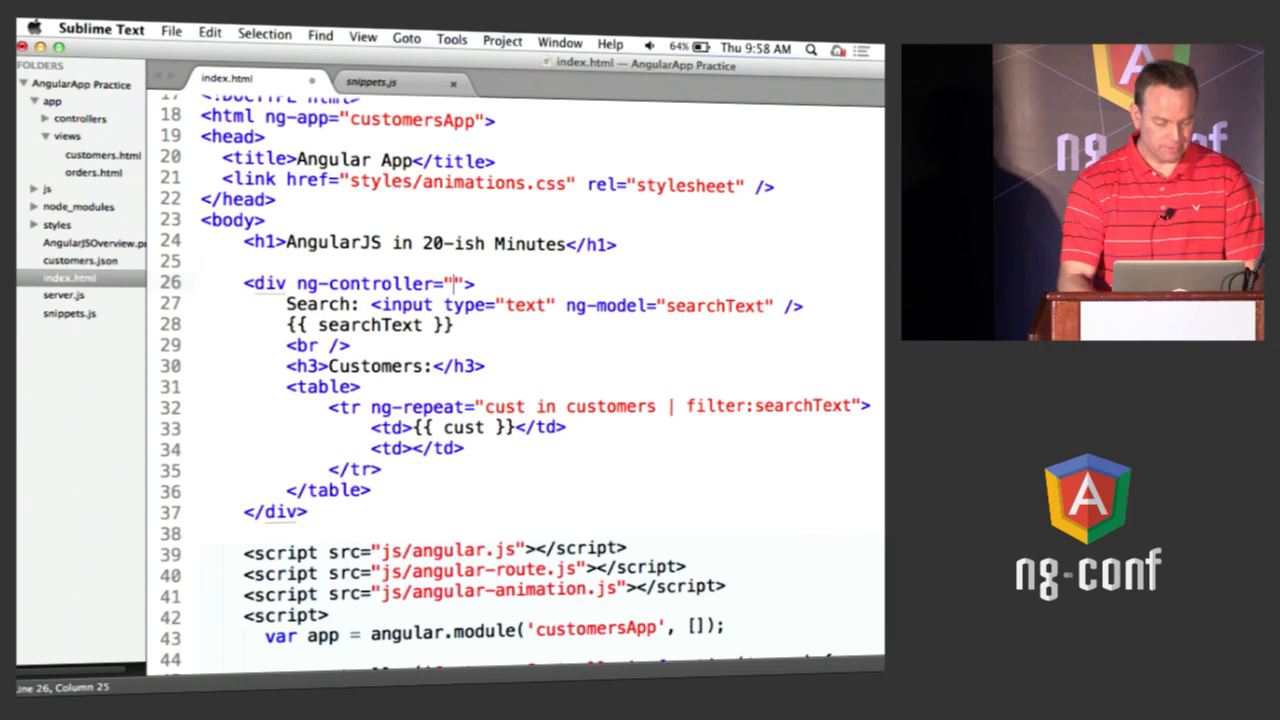
text(CustomersContr)
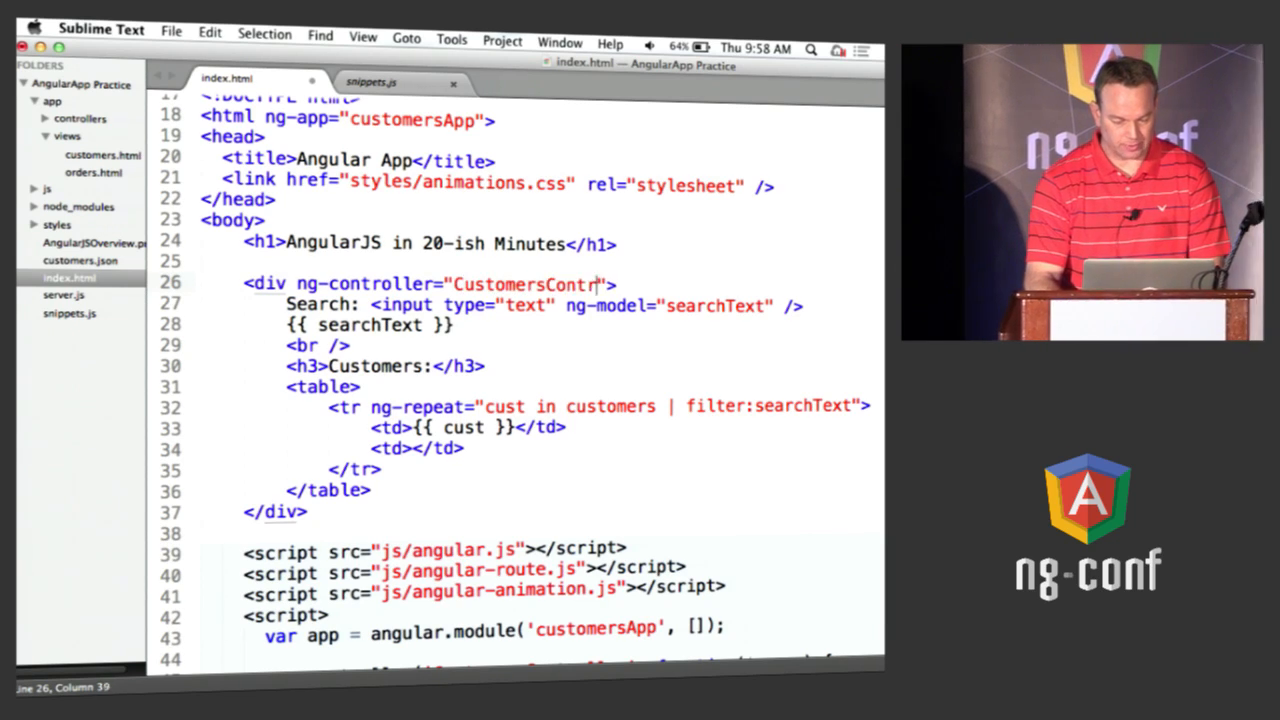
text(oller)
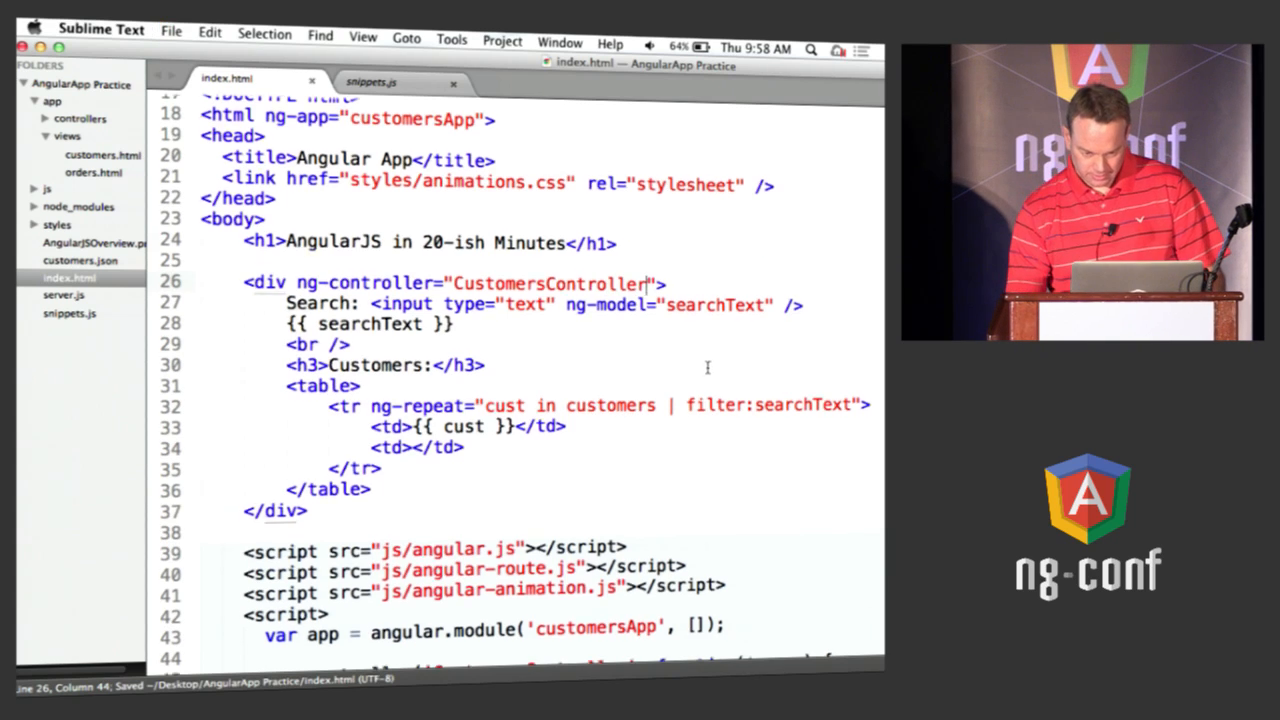
scroll(down, 3)
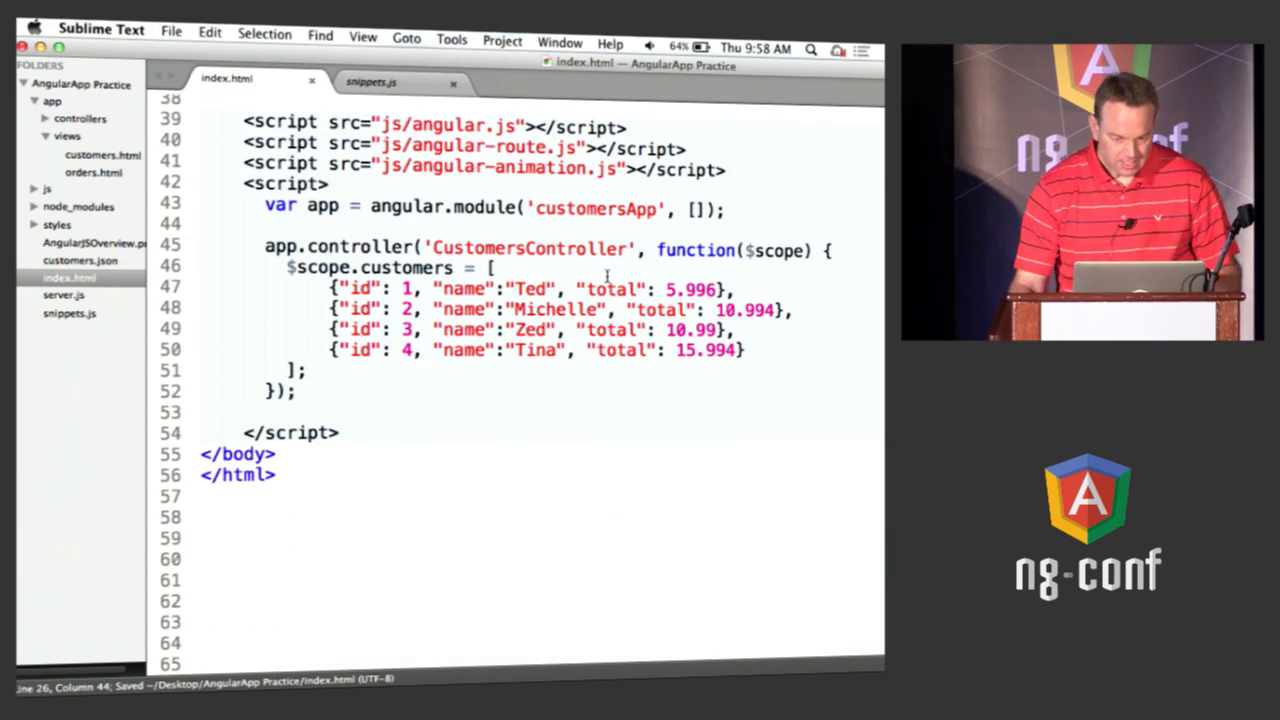
scroll(up, 3)
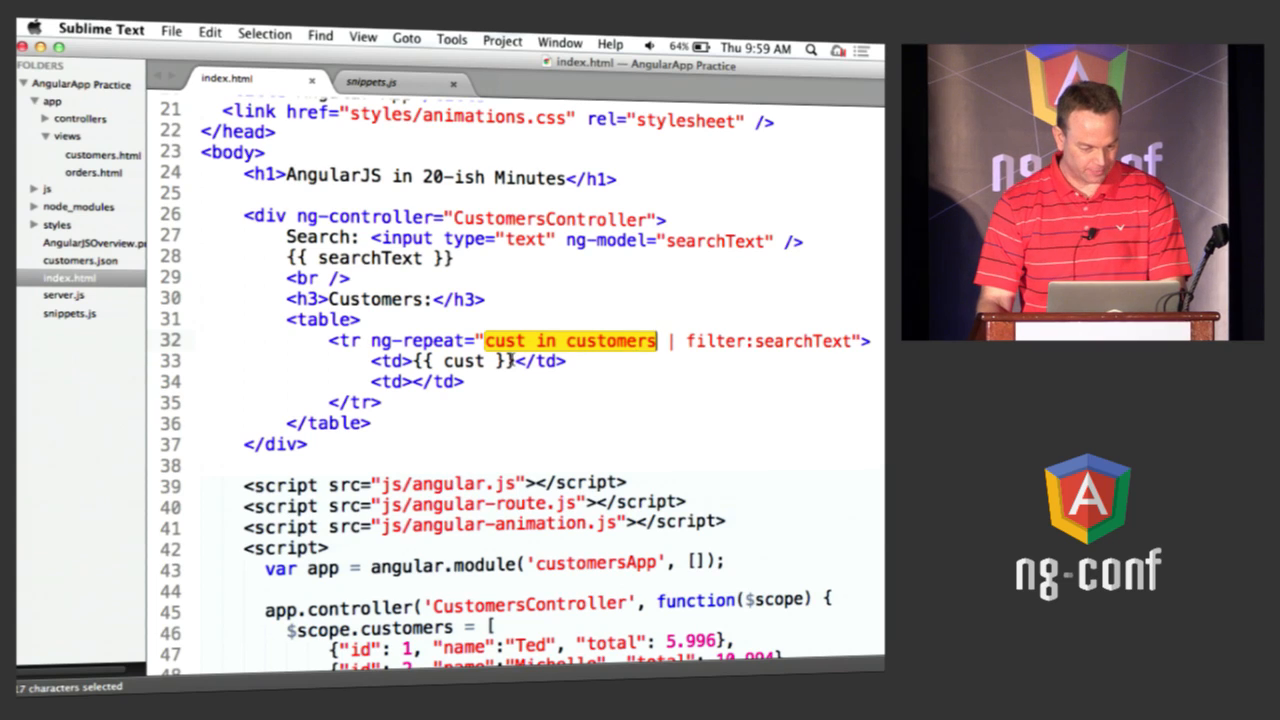
Step: Bind the table cells to {{ cust.name }} and {{ cust.total }}, then select Ted's total 5.996
scroll(down, 3)
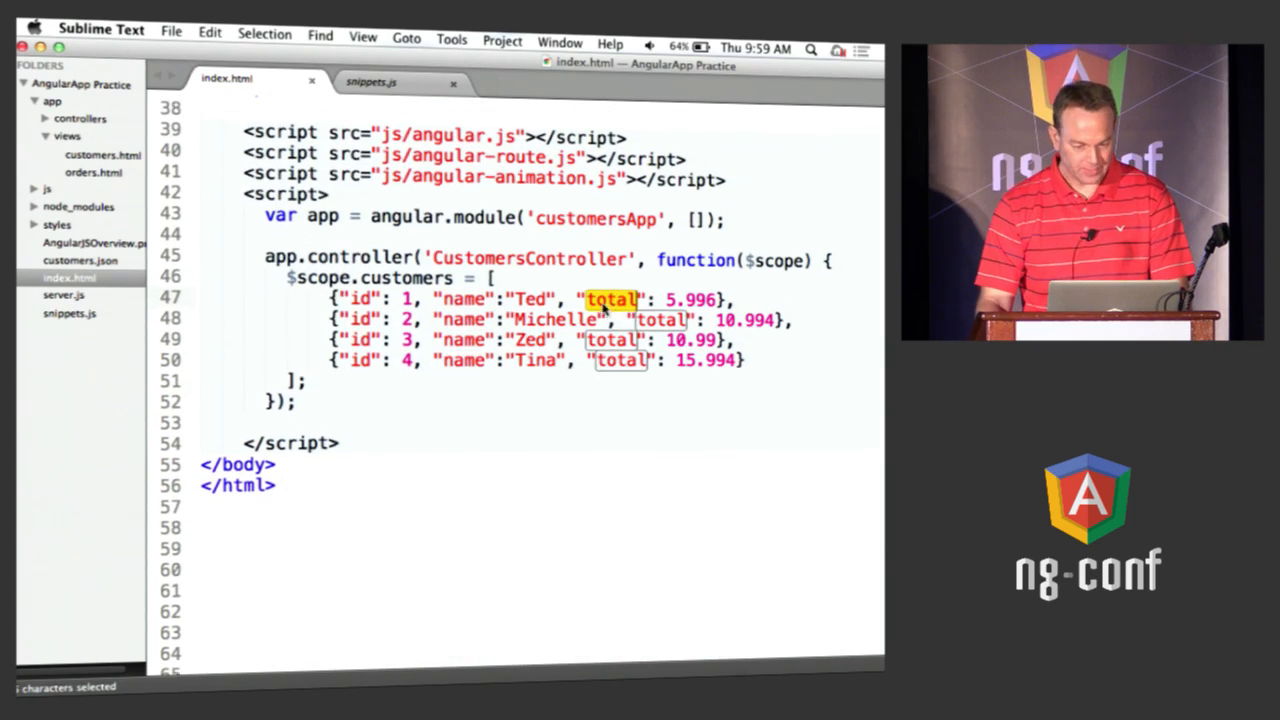
scroll(up, 3)
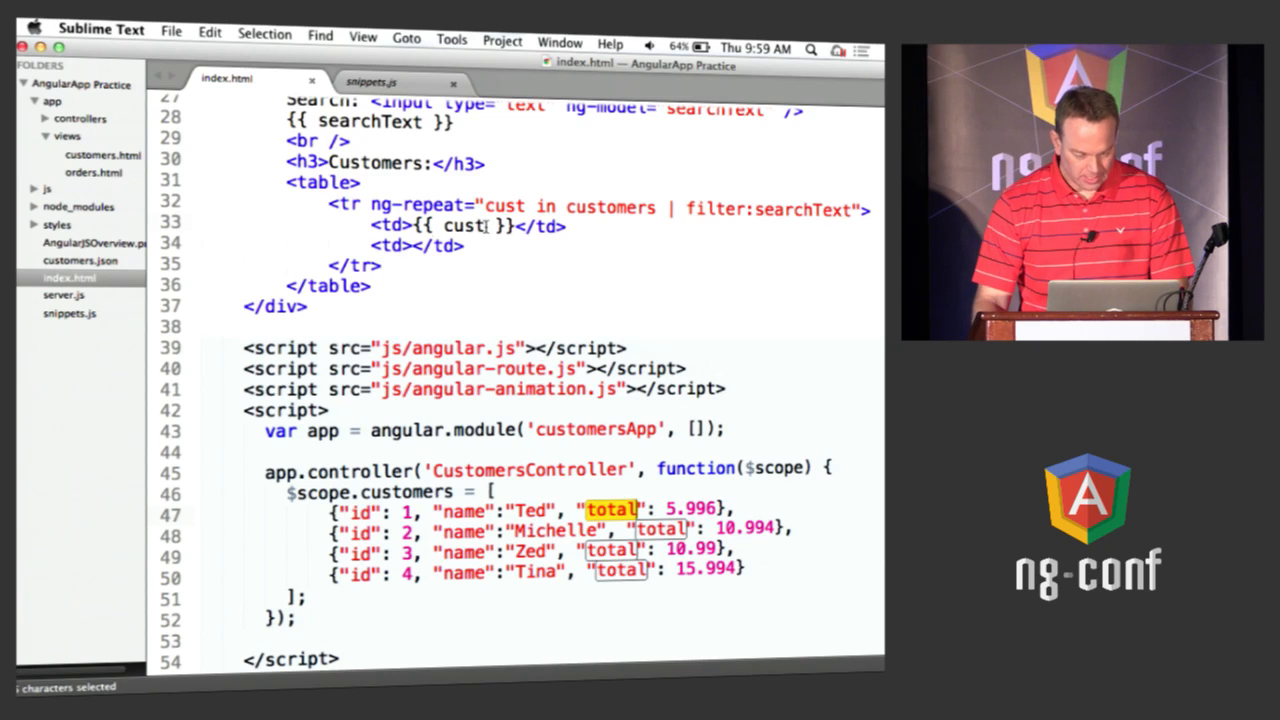
text(.)
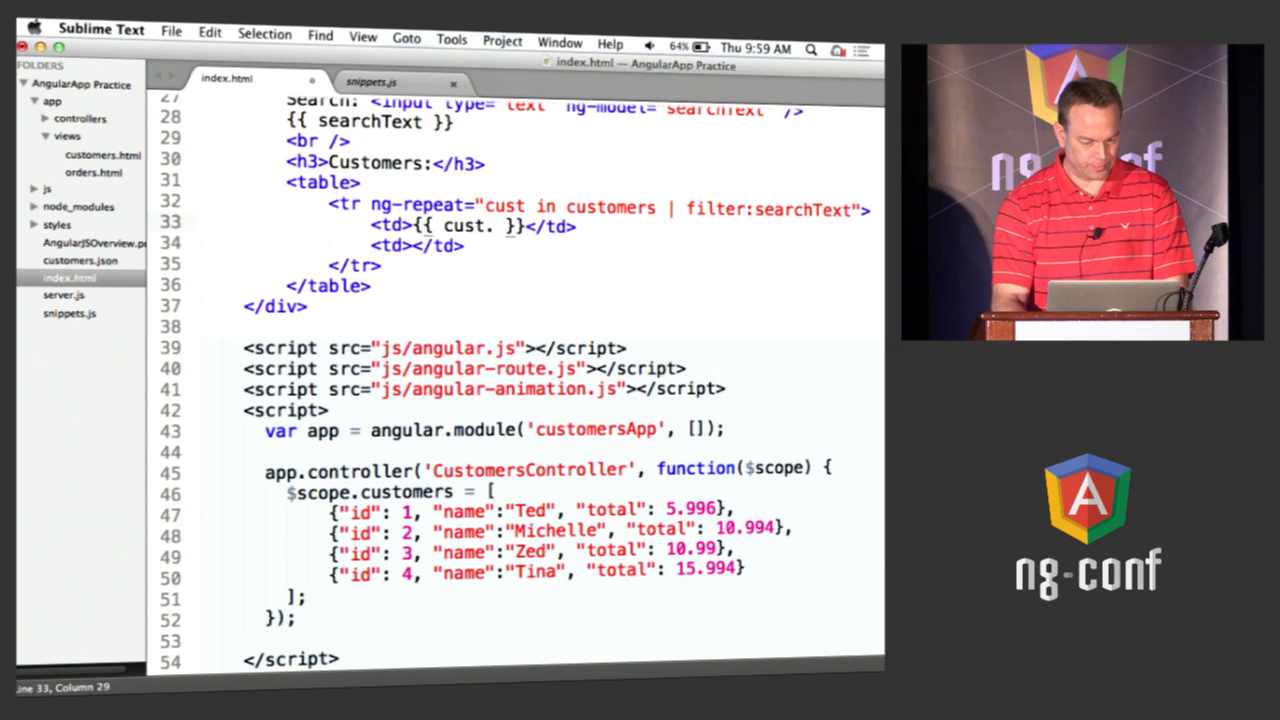
text(name)
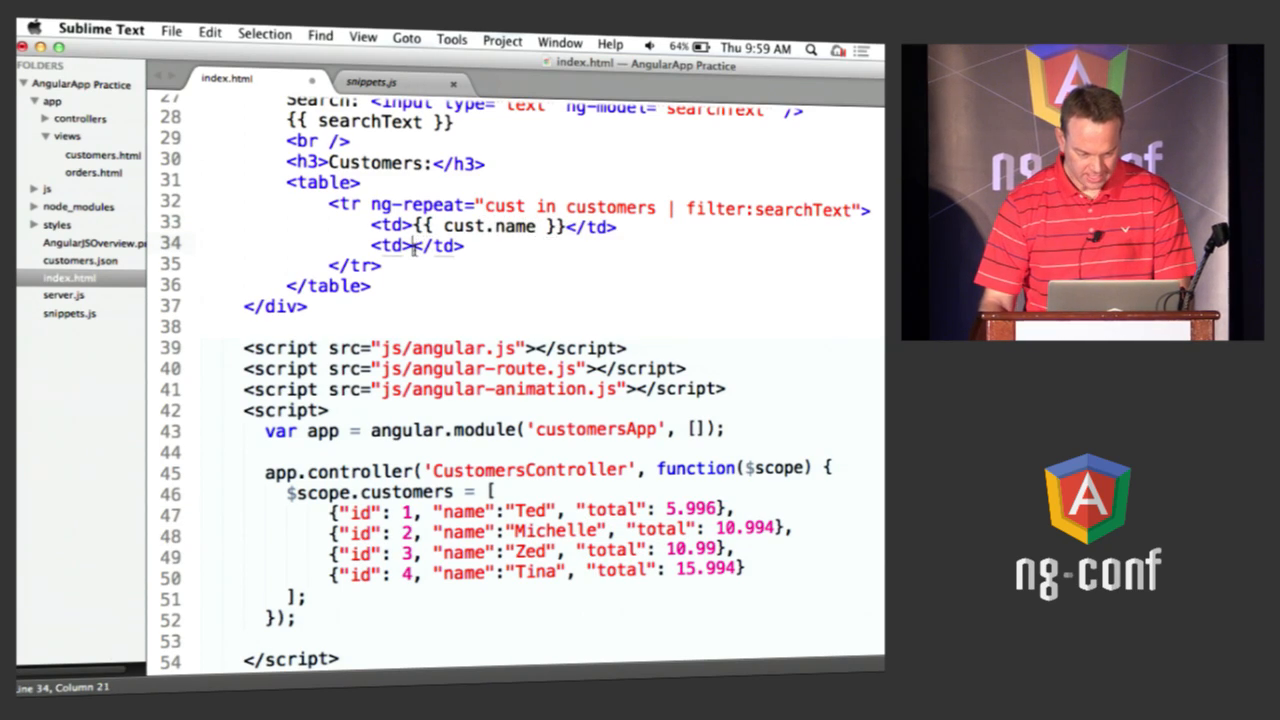
text({{ cust)
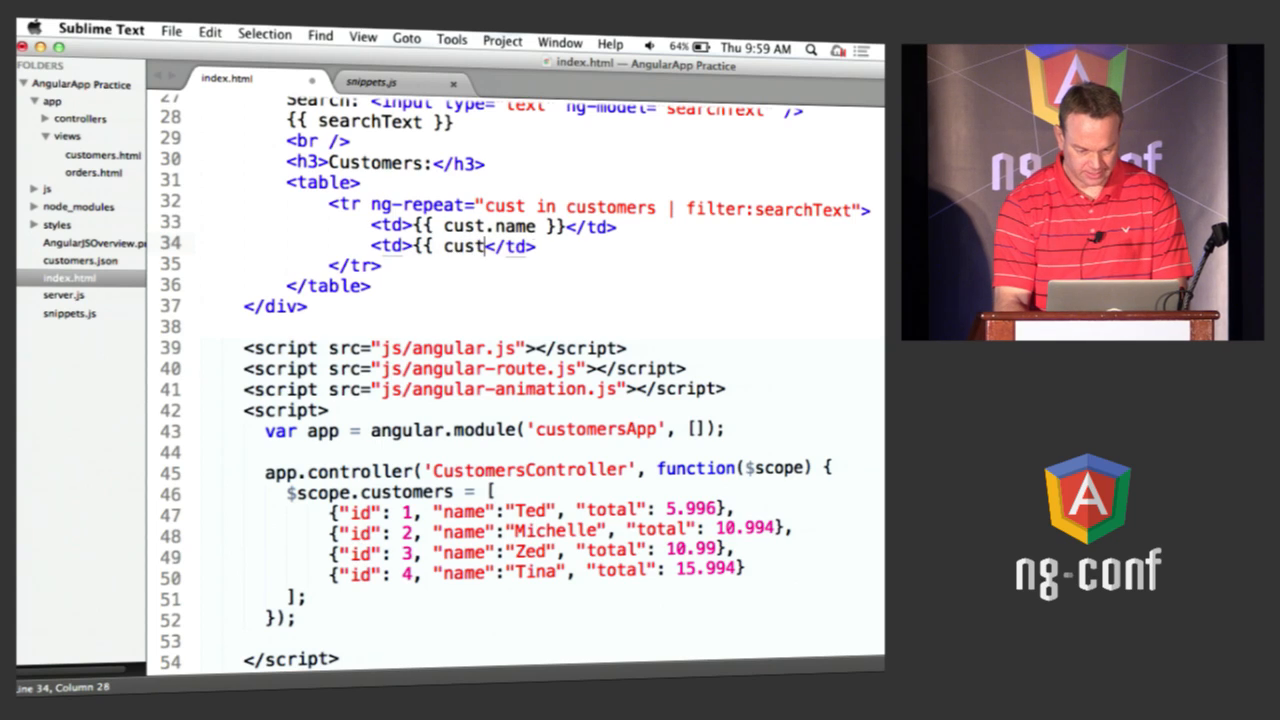
text(.total)
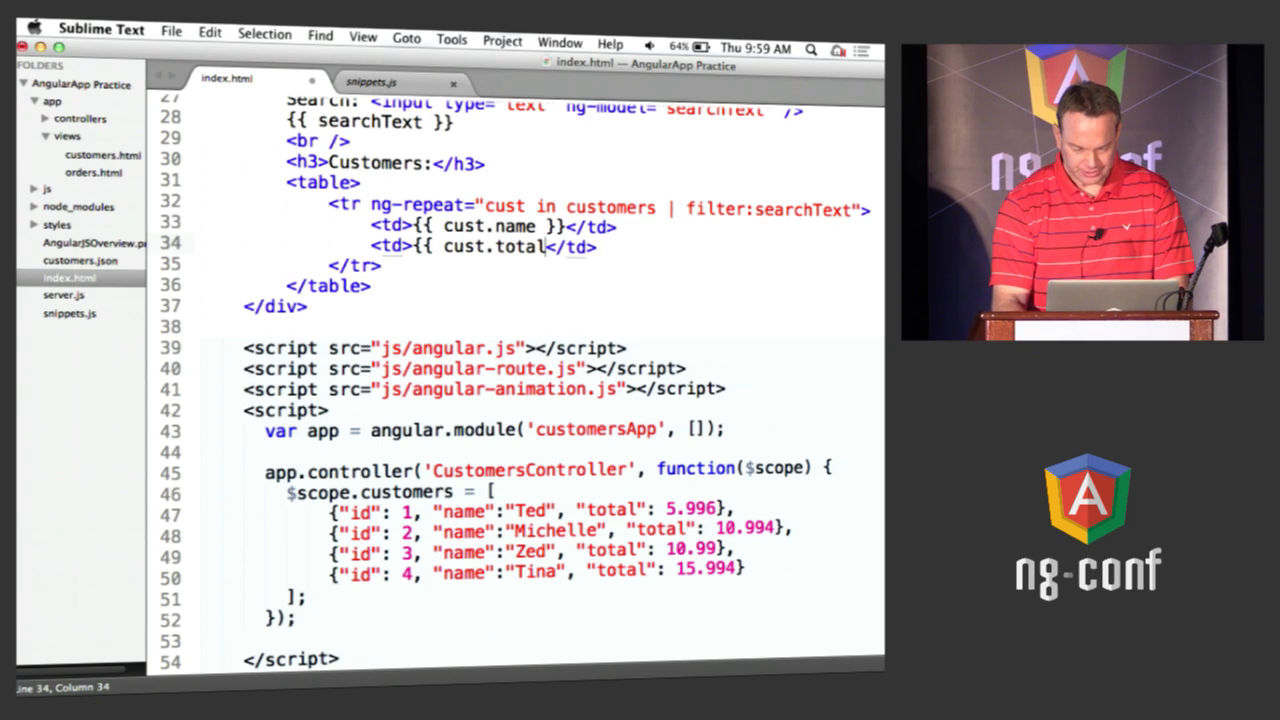
scroll(down, 3)
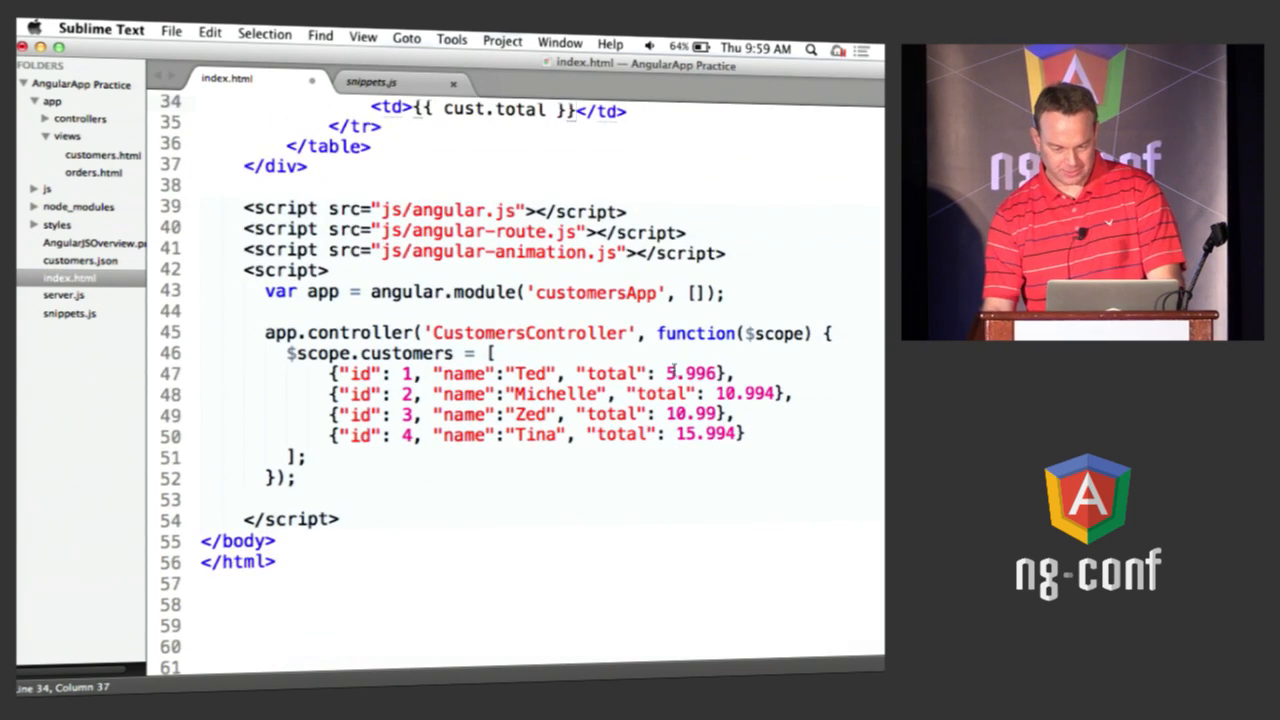
double_click(691, 373)
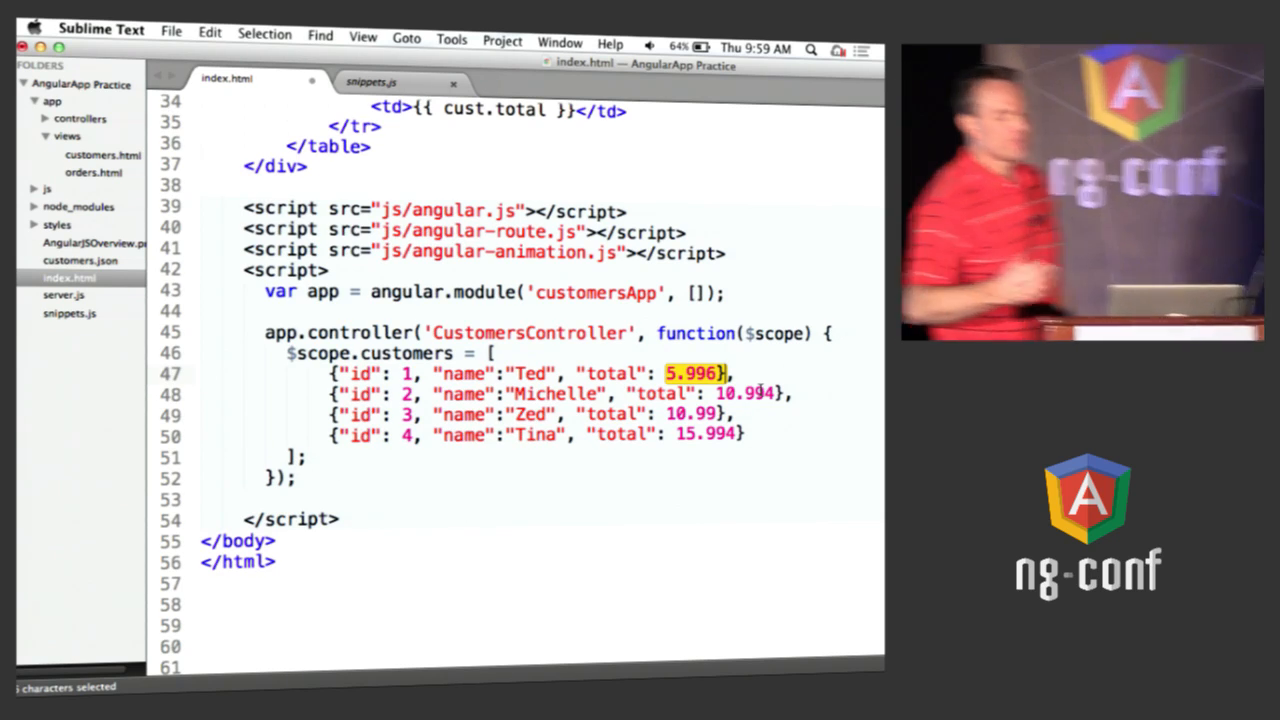
scroll(up, 3)
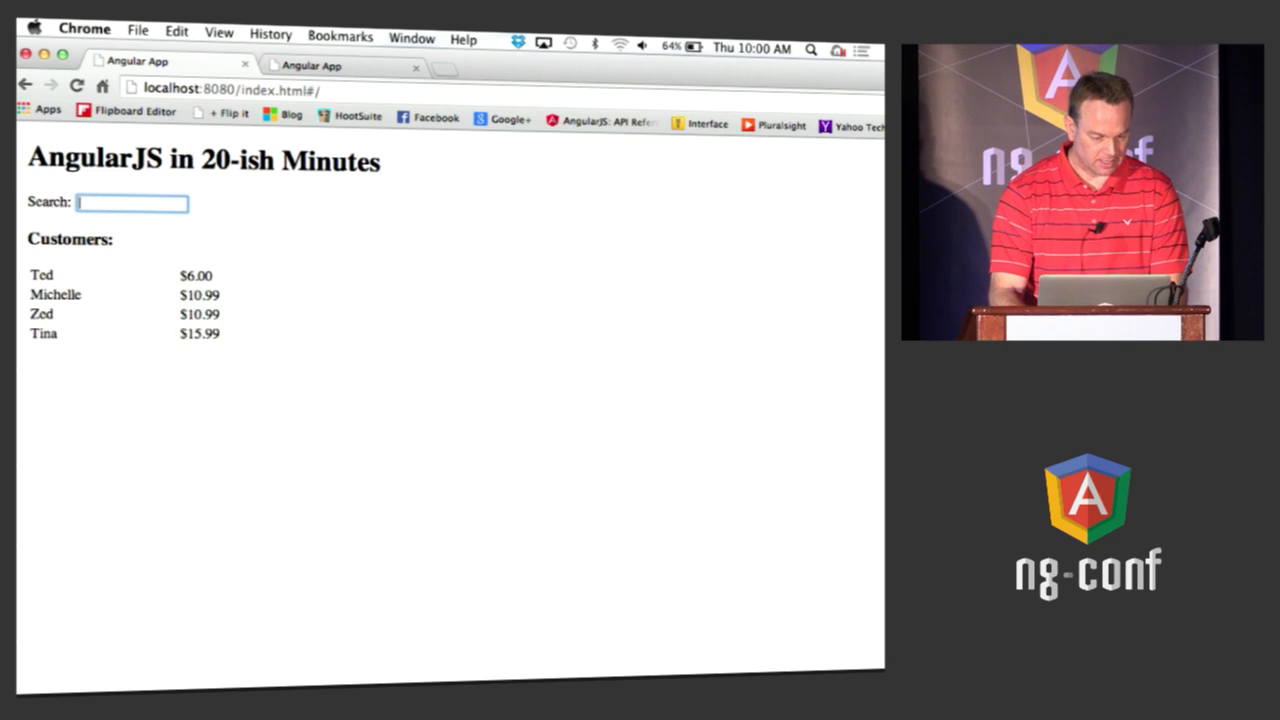
mouse_move(444, 315)
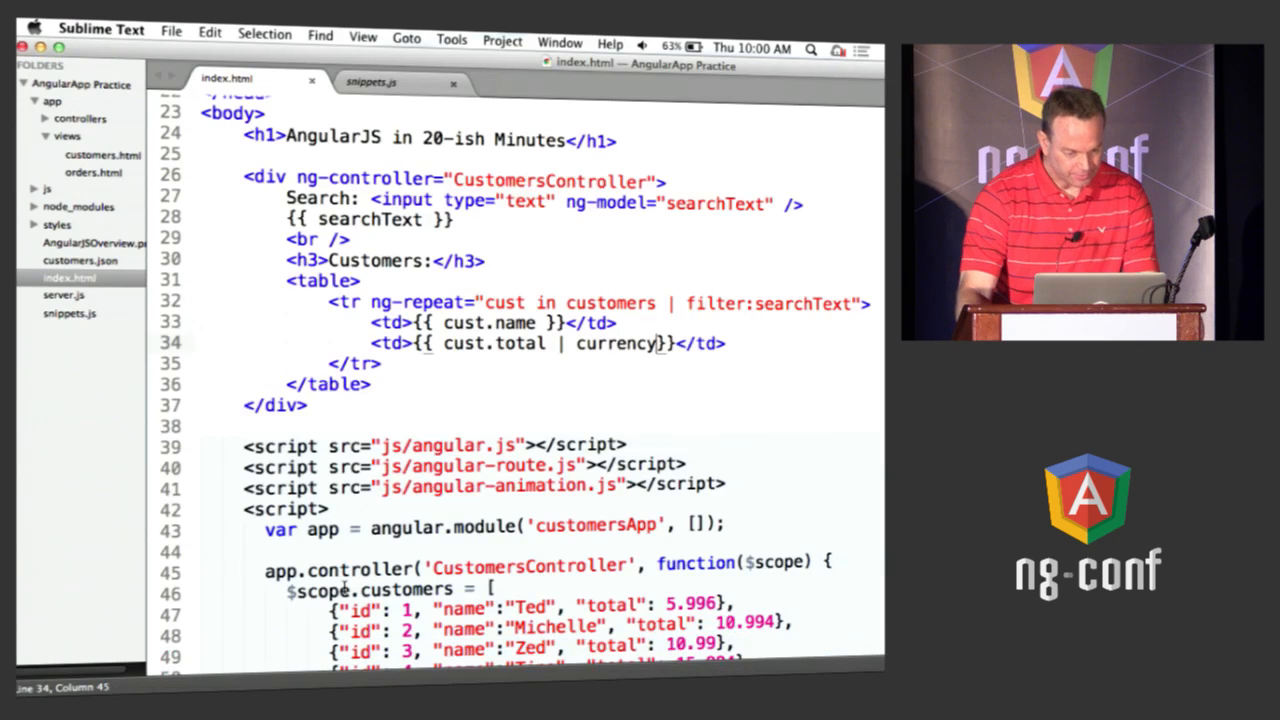
Step: Put 'ngRoute' inside the customersApp module's dependency brackets
scroll(down, 3)
text('ngRoute')
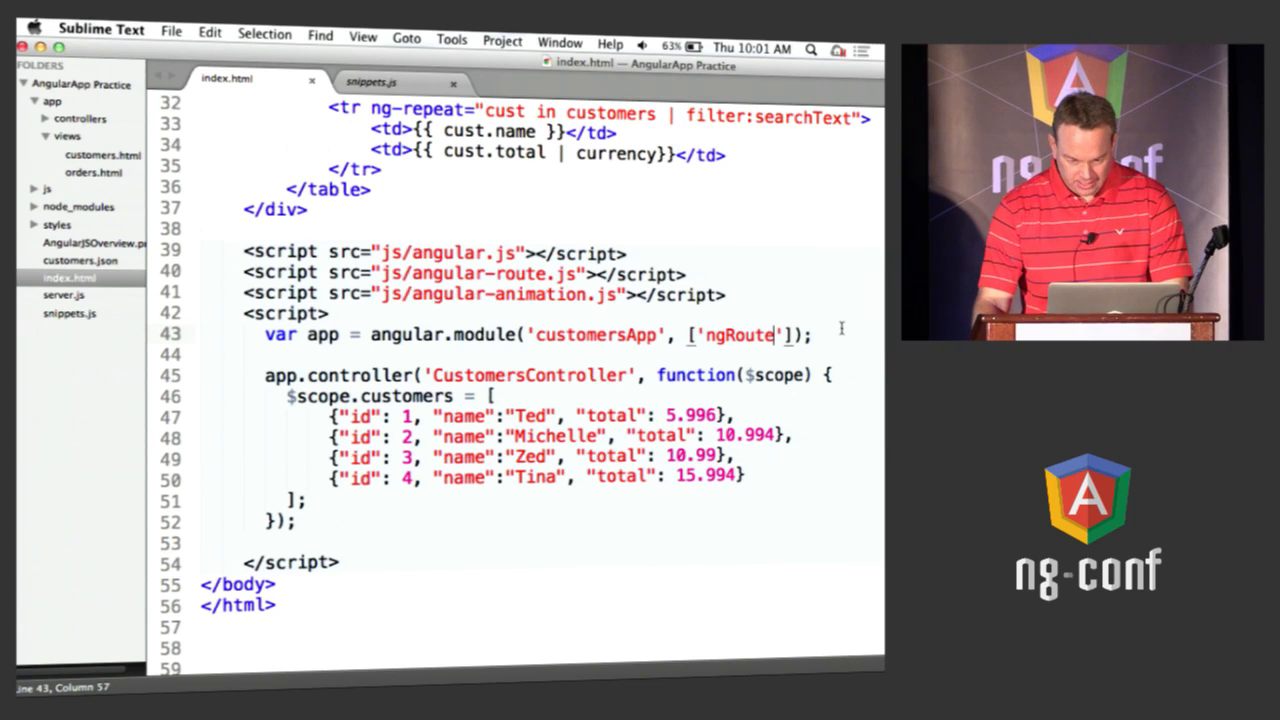
key(enter)
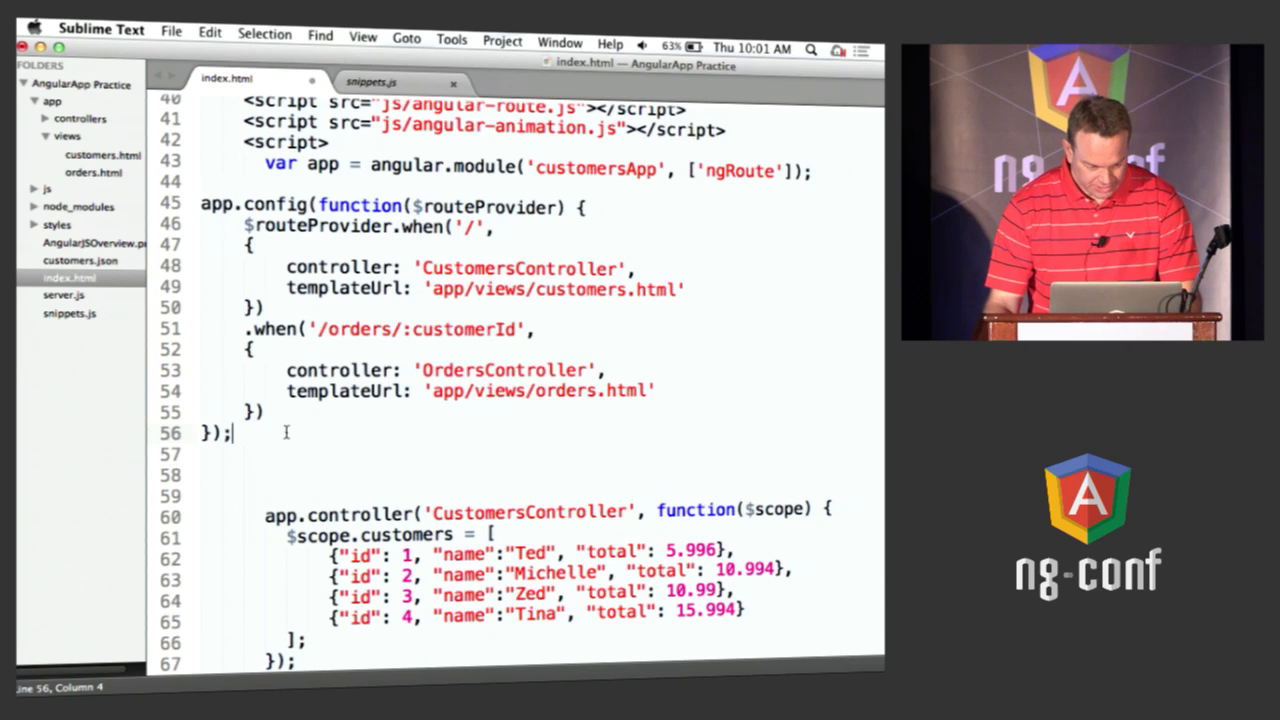
Step: Indent the app.config block, trim the orders route to '/orders', and begin app.controller
drag(242, 207, 278, 433)
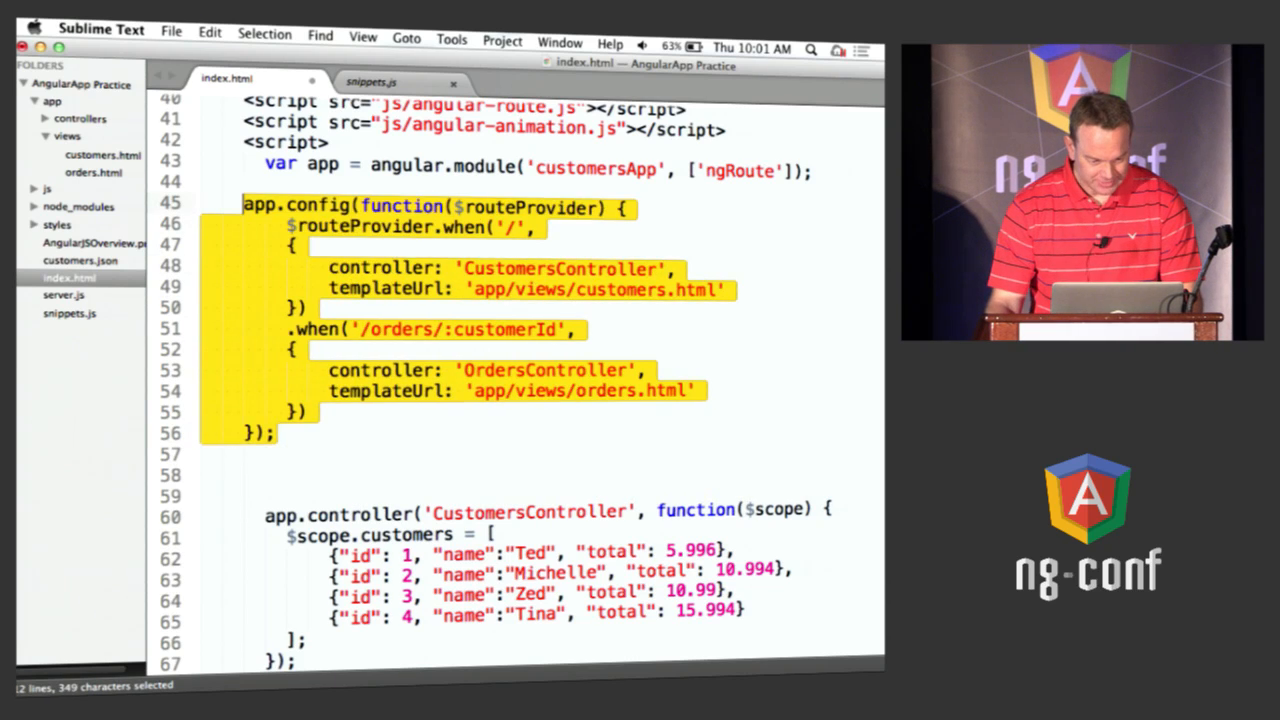
click(535, 329)
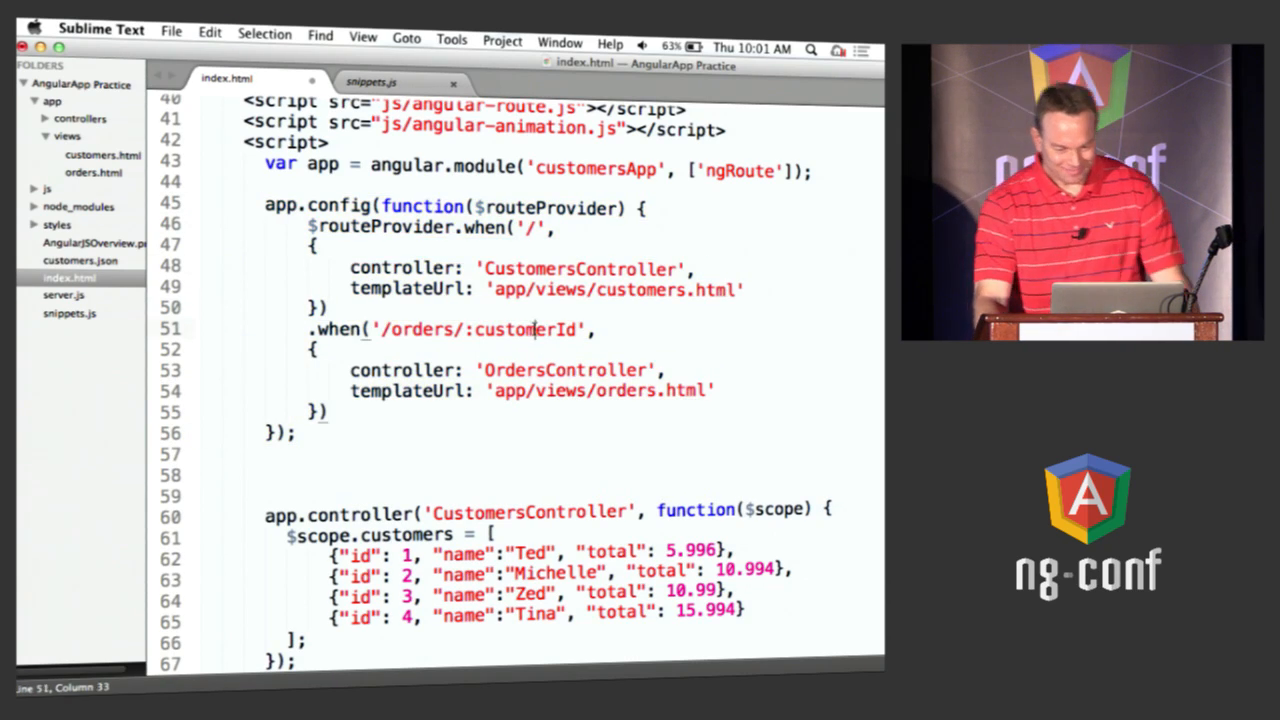
key(backspace)
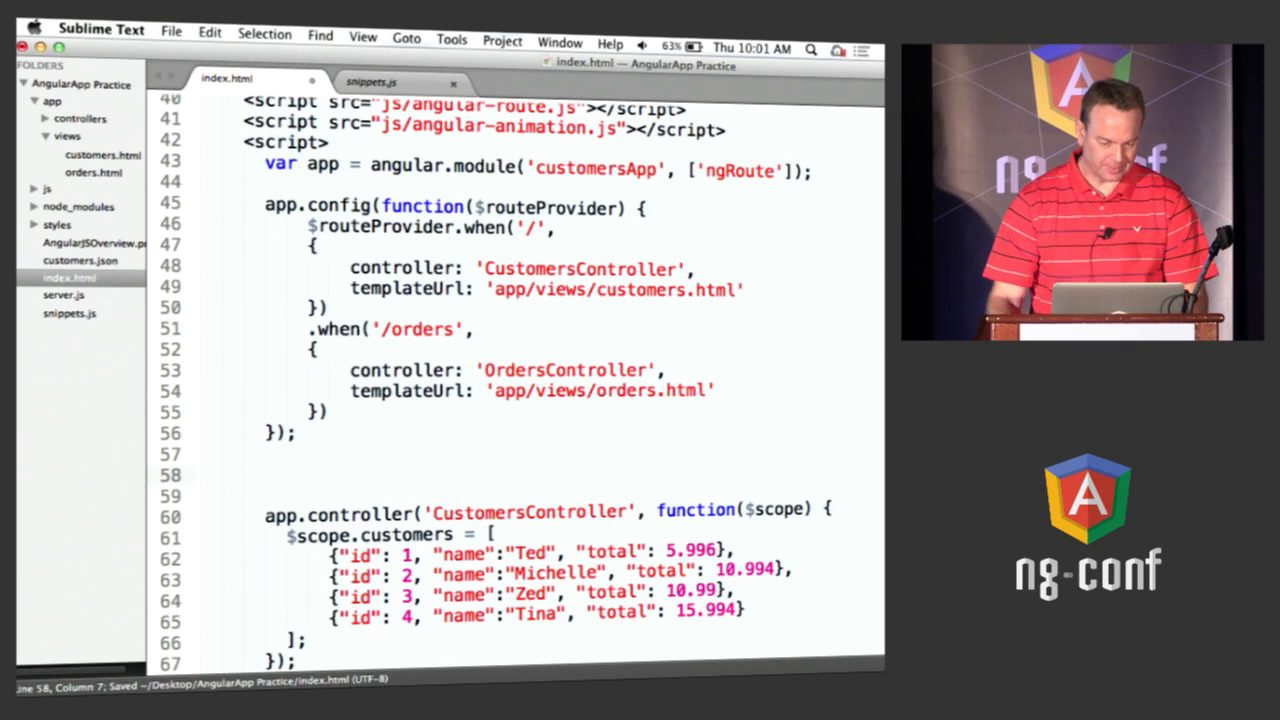
text(app.controller('OrdersController)
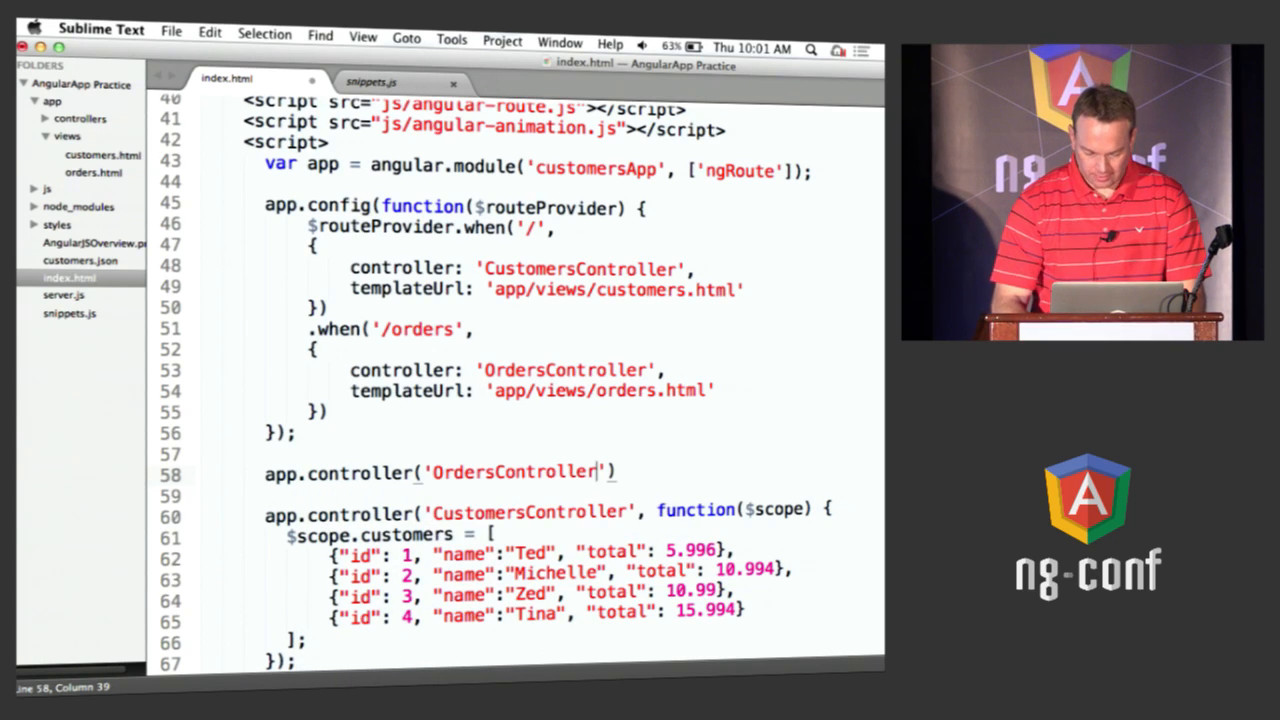
Step: Write OrdersController setting $scope.customerId = 5 and save the file
text(, function())
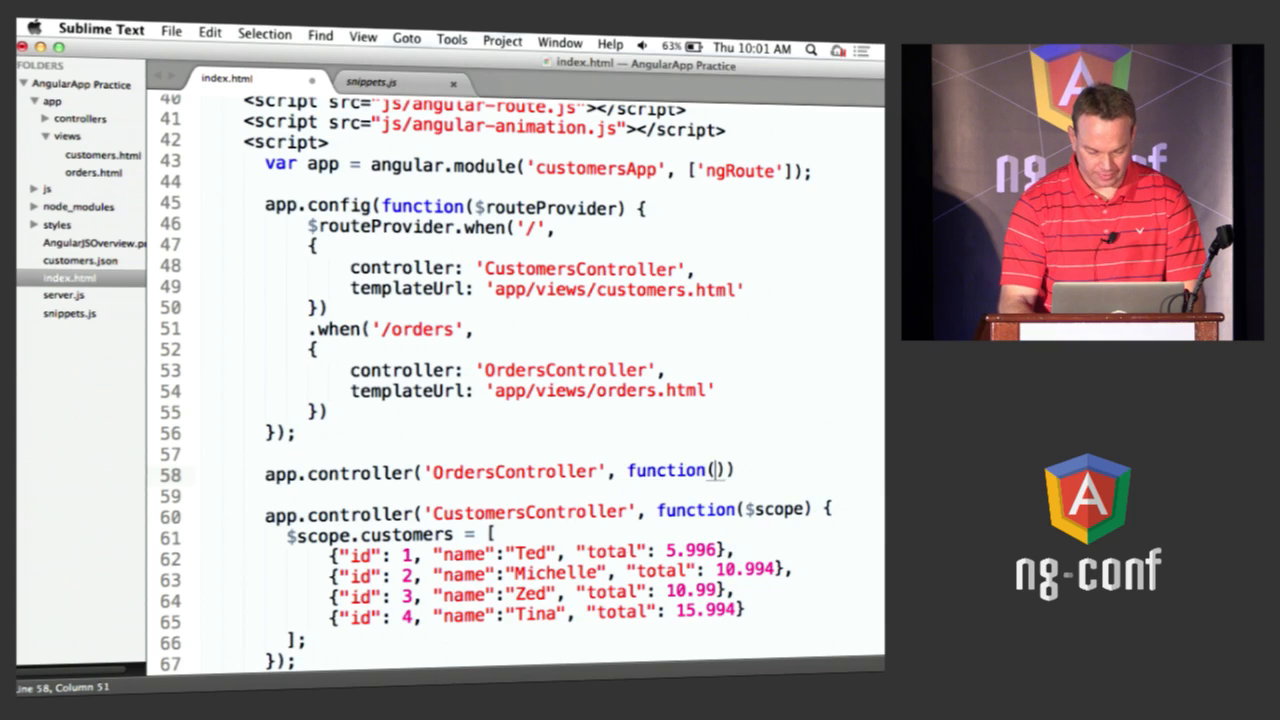
text($scope)
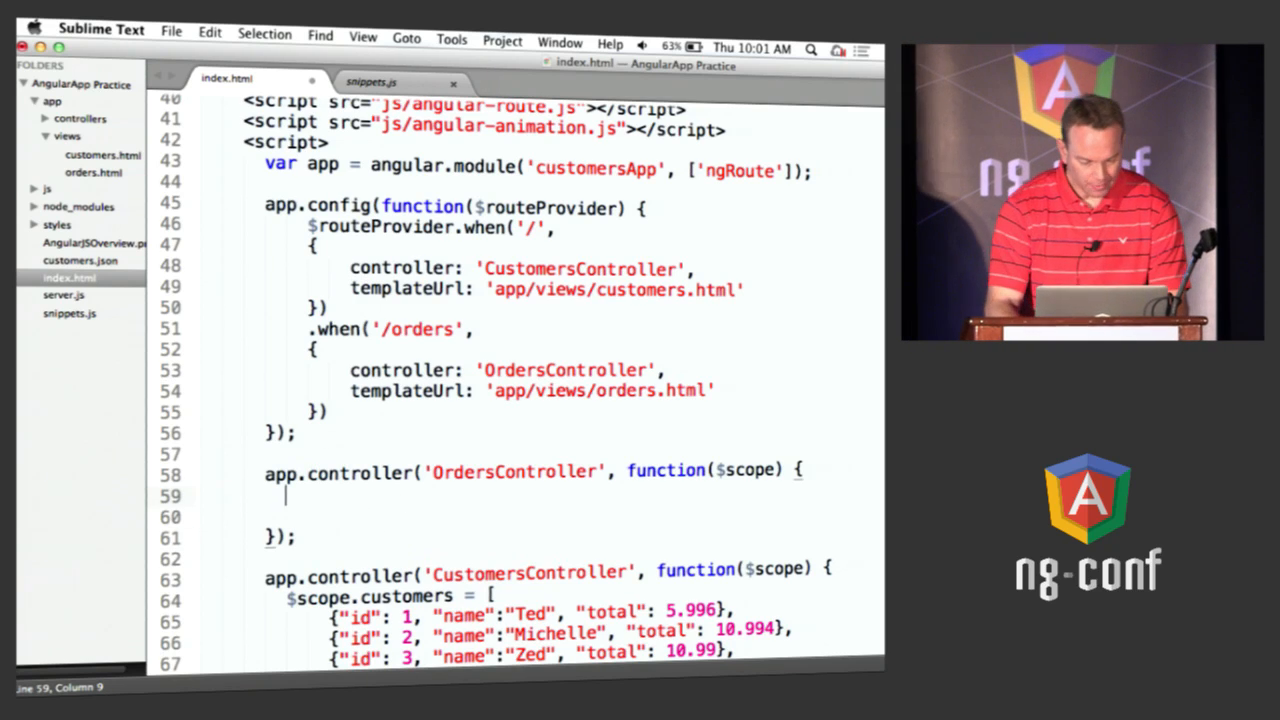
text($scope)
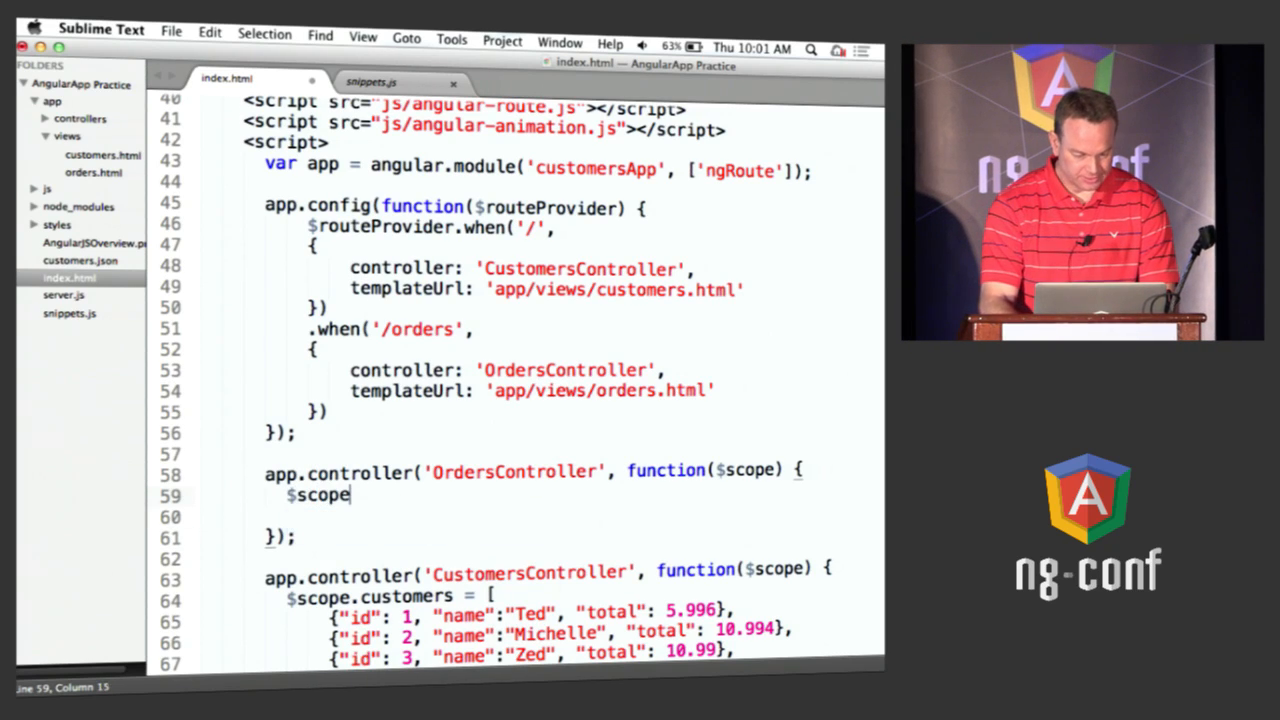
text(.customerId = 5;)
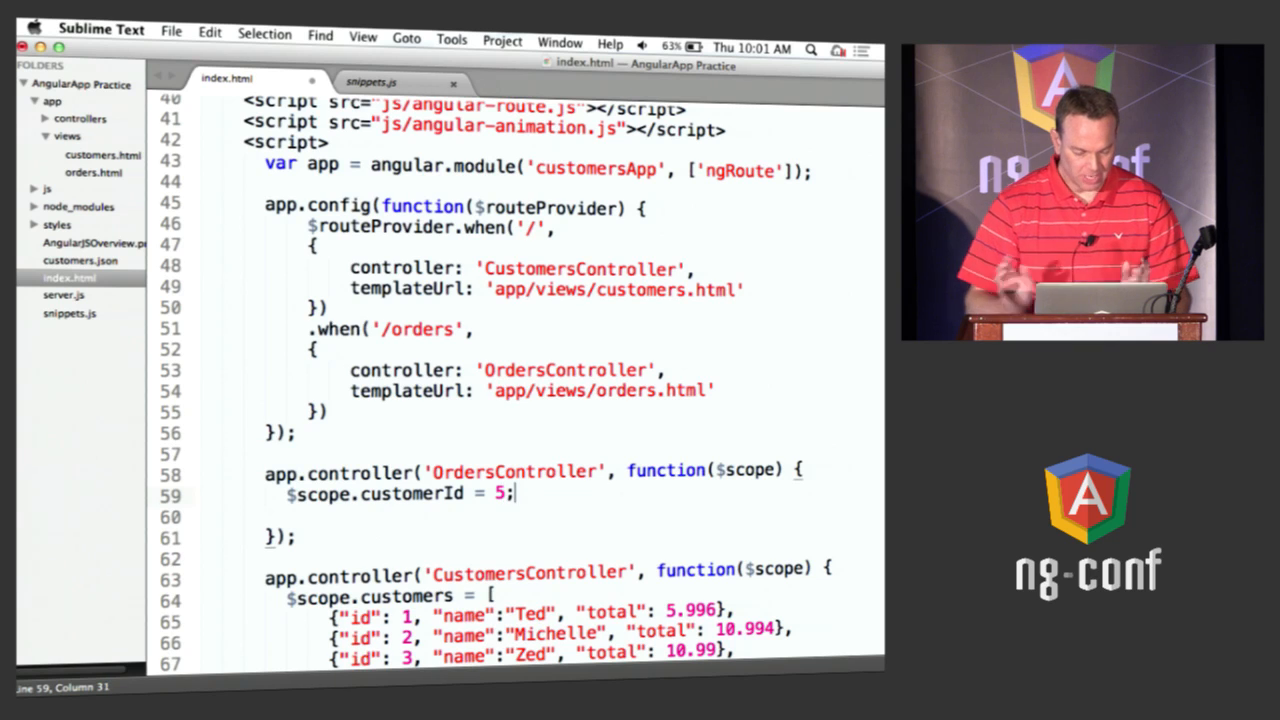
key(cmd+s)
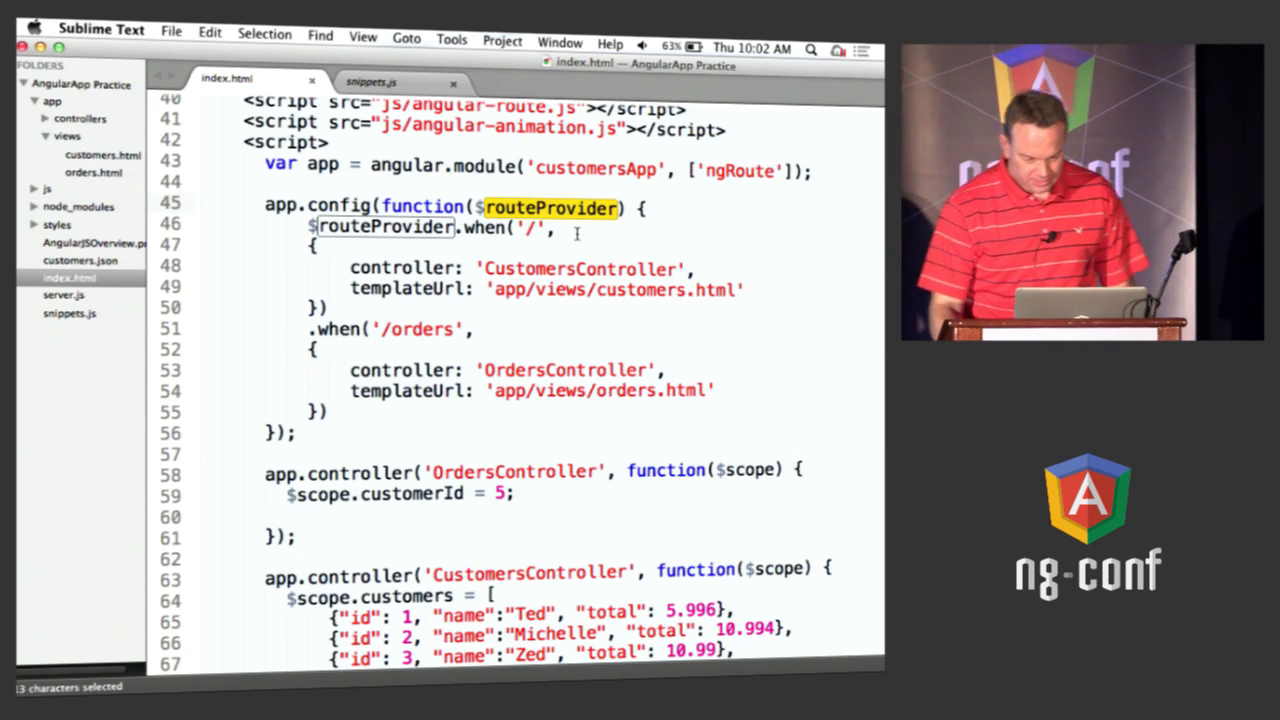
Step: Add a leading '/' to the route templateUrl paths
click(494, 289)
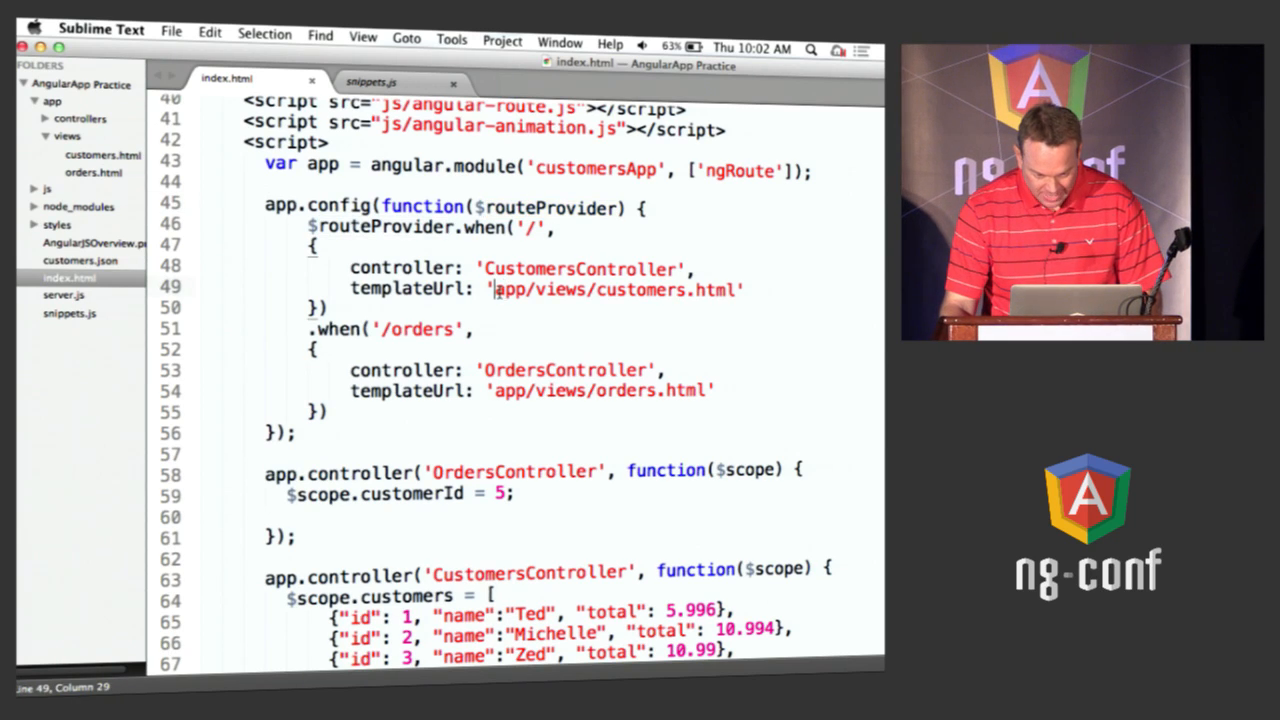
text(/)
click(532, 390)
text(/)
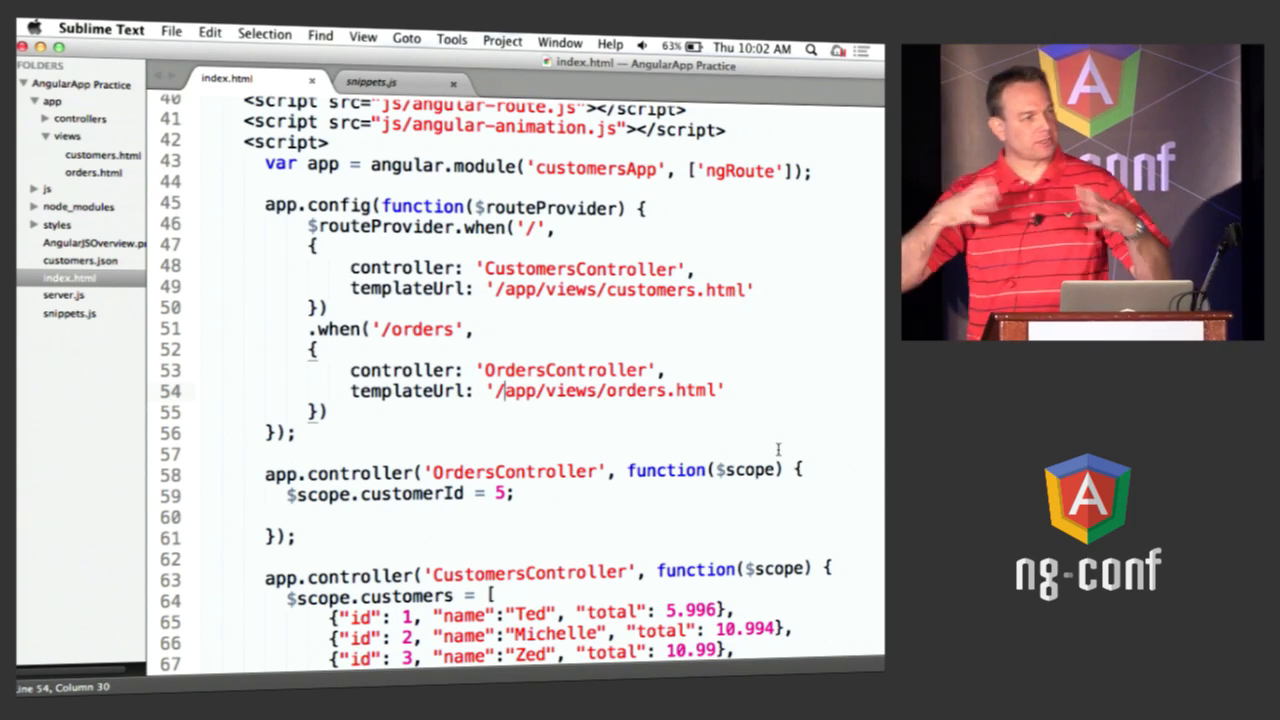
scroll(up, 3)
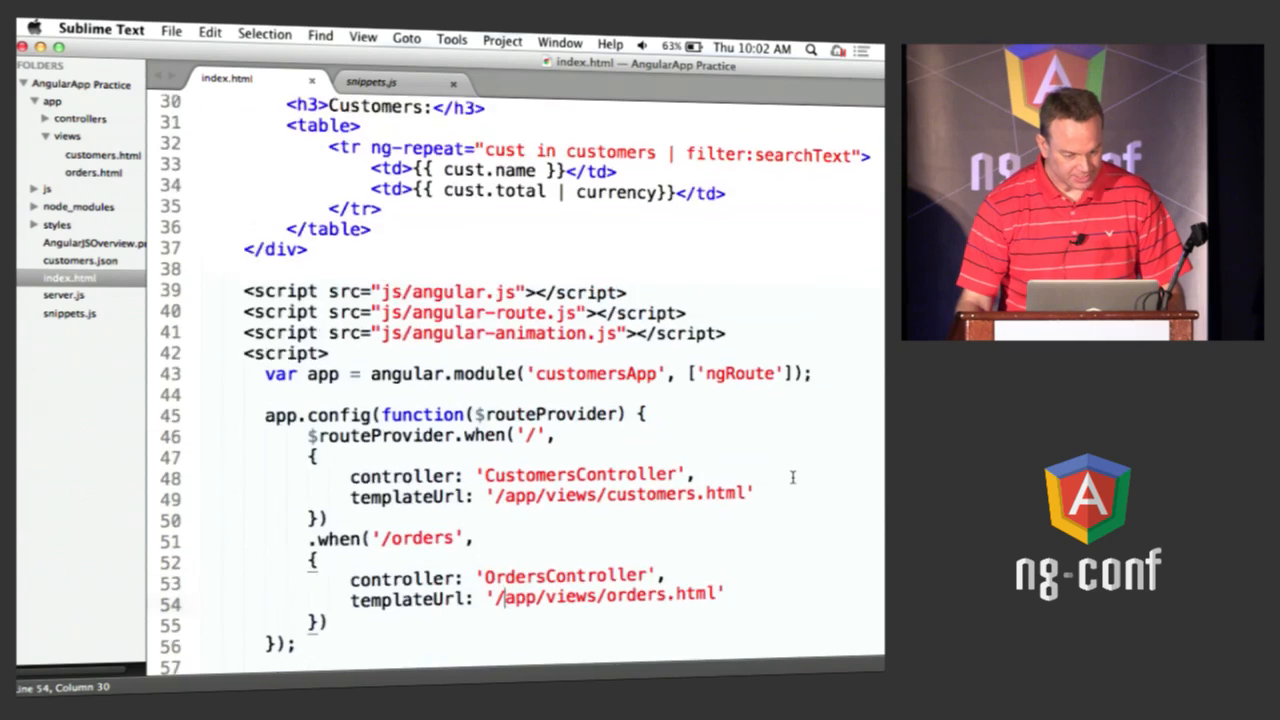
Step: Replace the CustomersController search and table markup with <div ng-view></div>
scroll(up, 3)
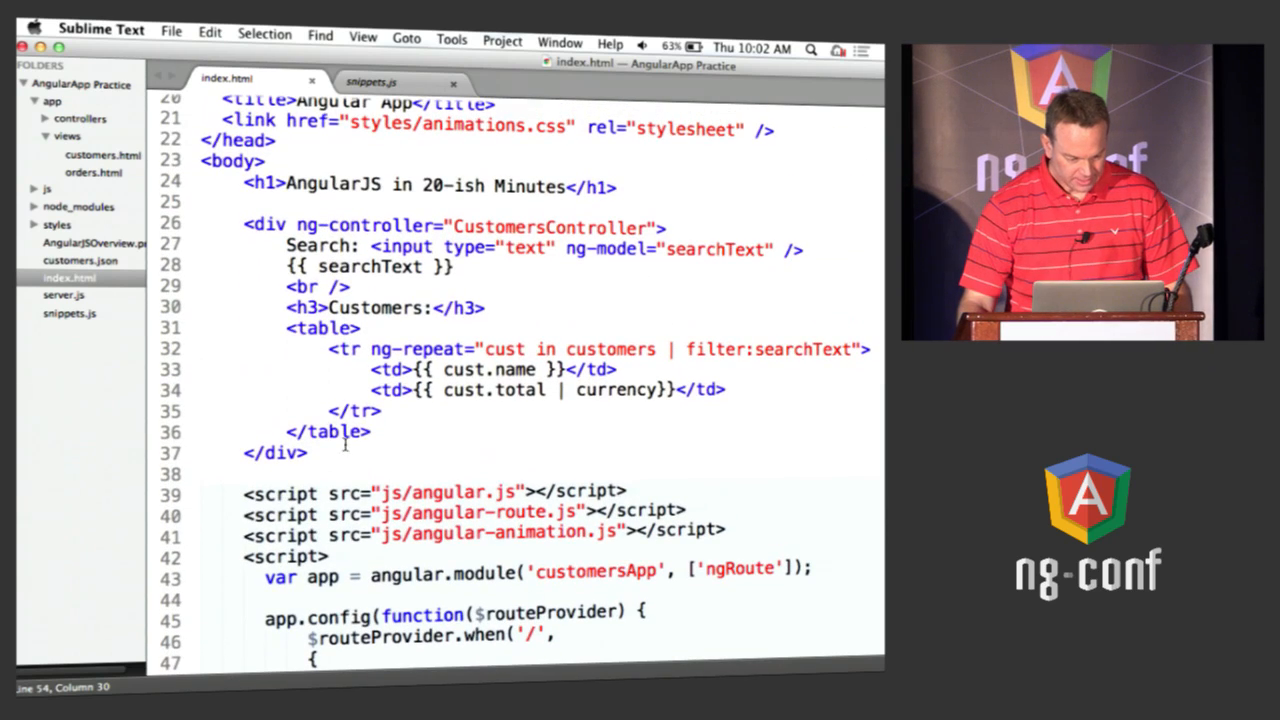
drag(243, 226, 310, 452)
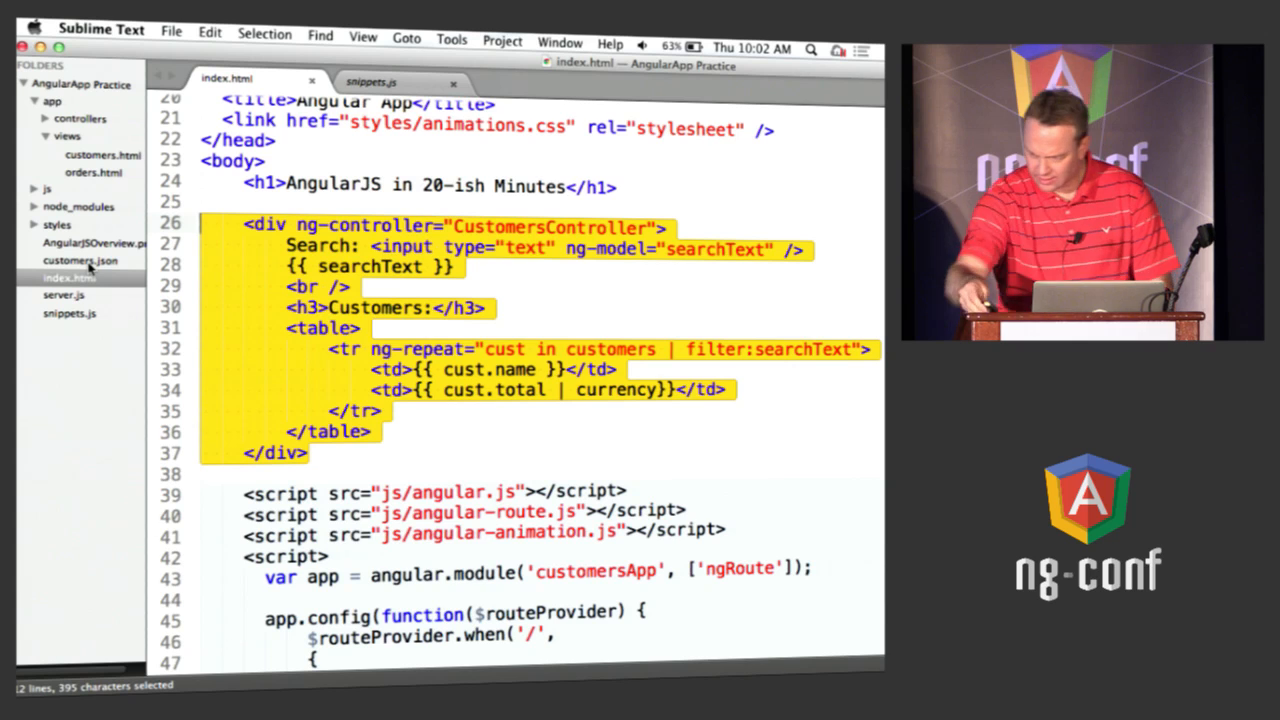
key(Backspace)
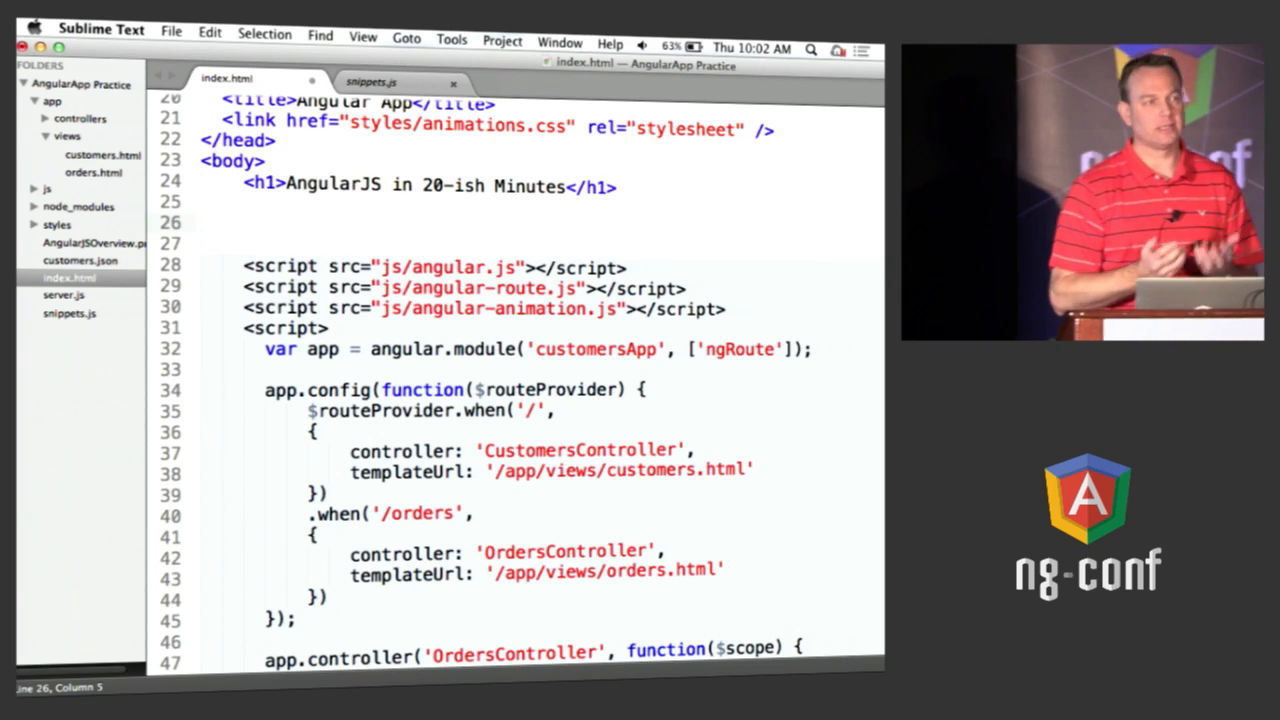
text(<)
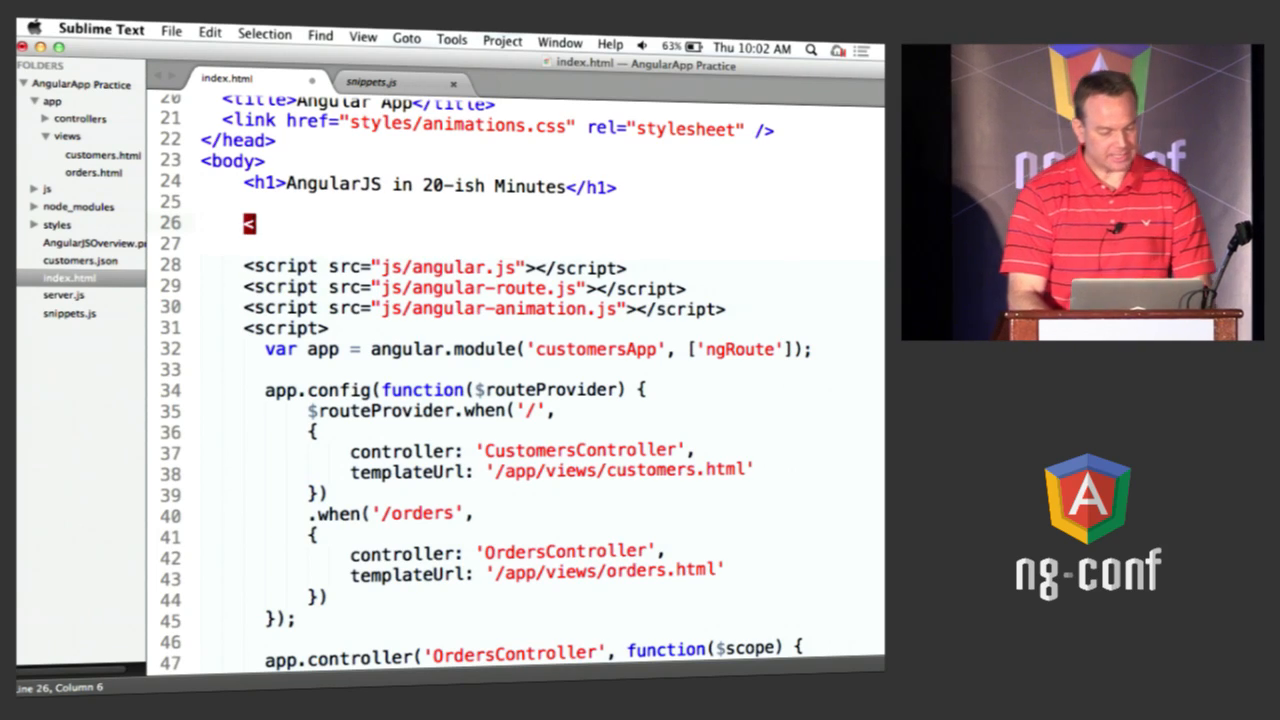
text(div)
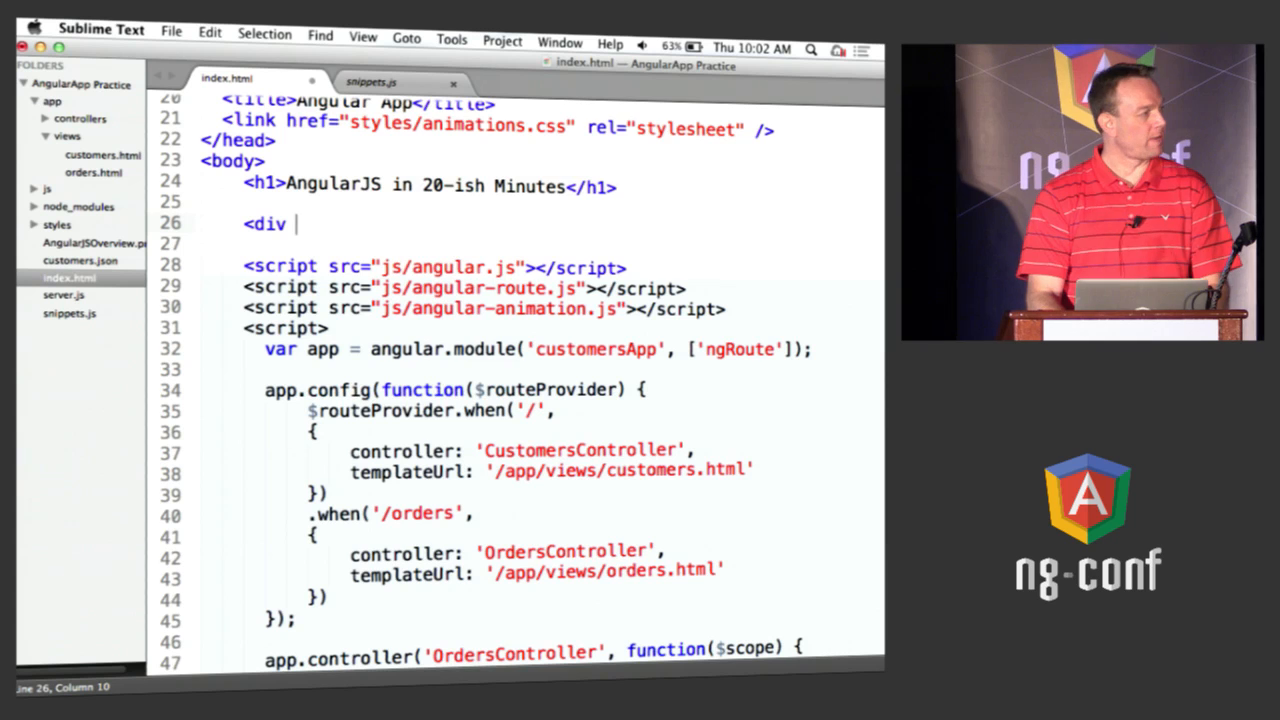
text(ng)
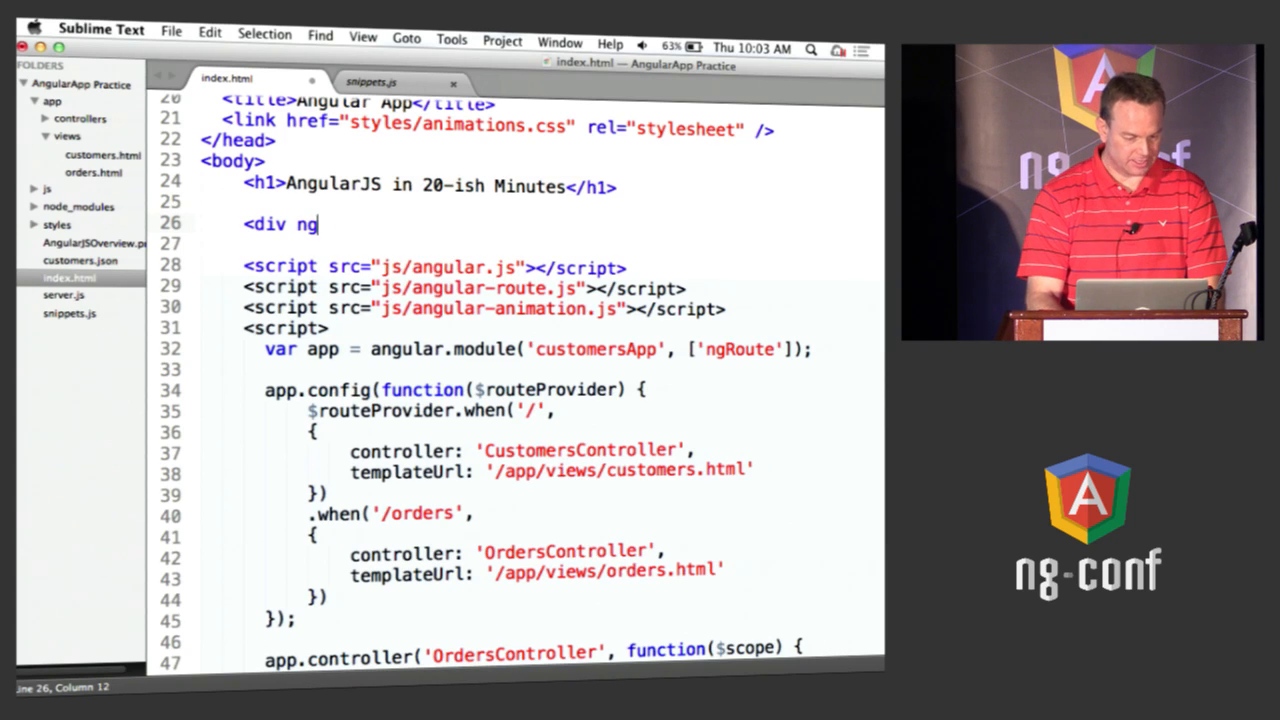
text(-view><)
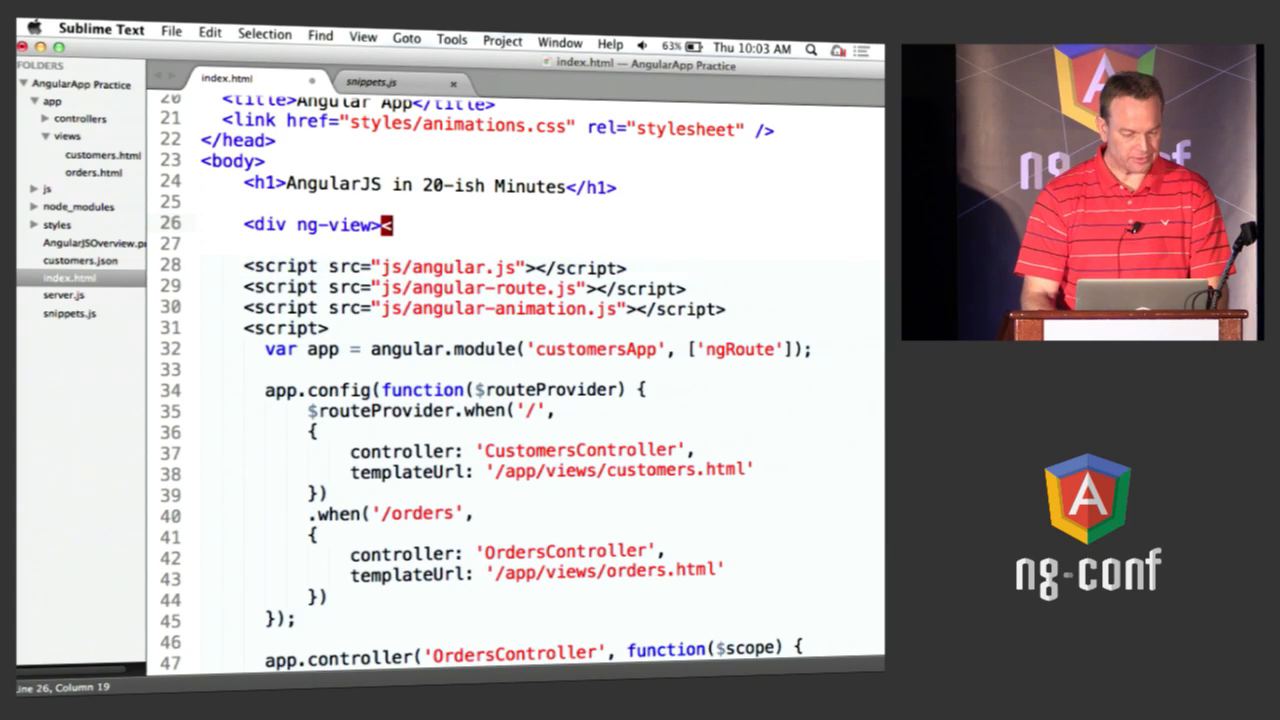
text(</div>)
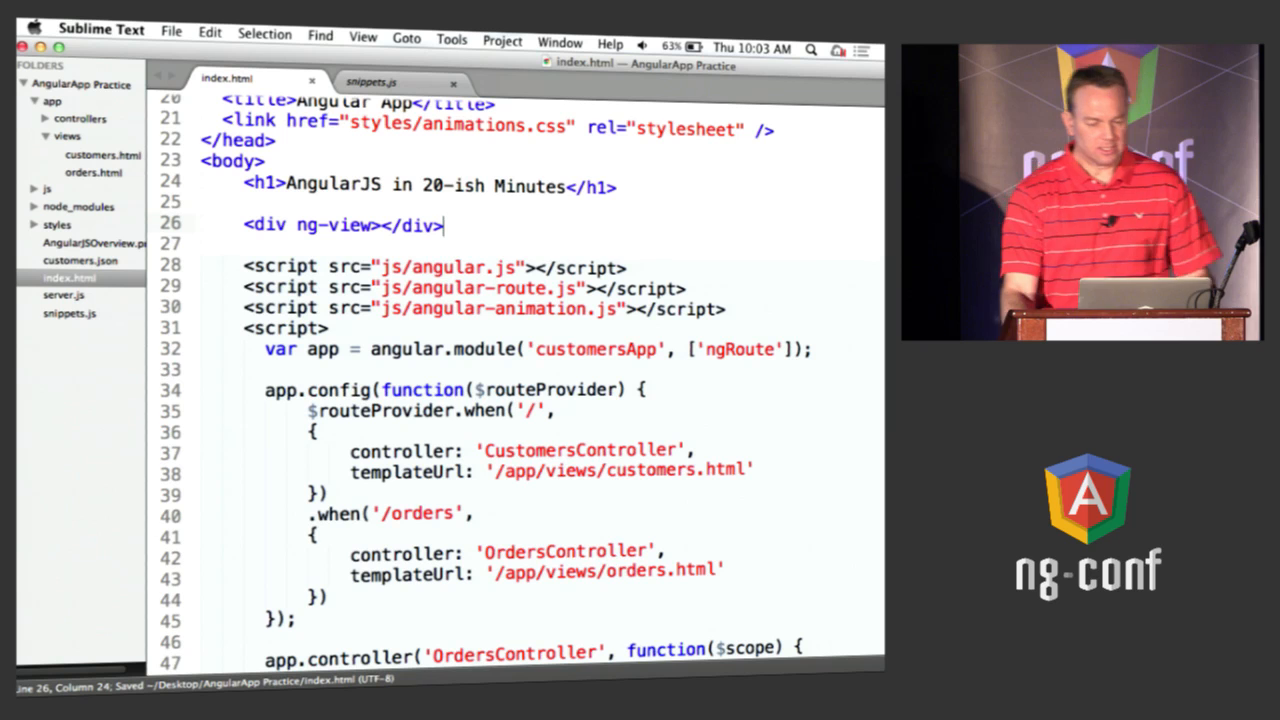
scroll(down, 3)
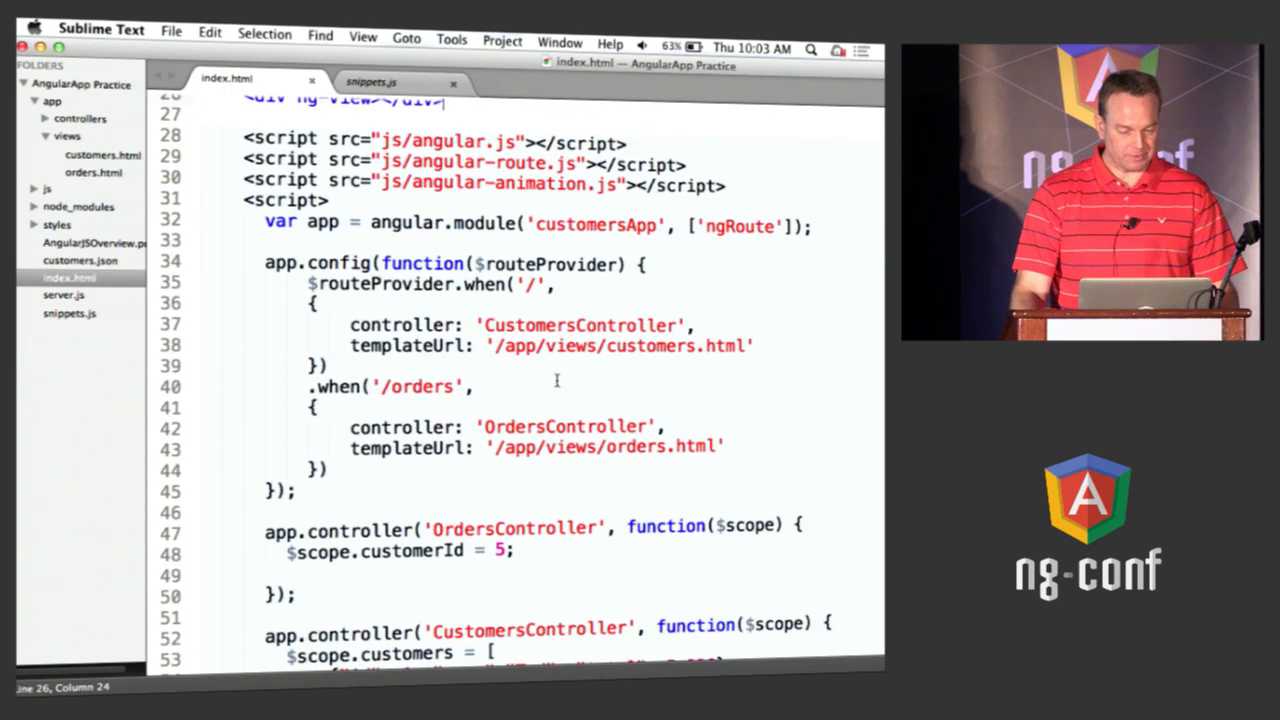
double_click(649, 346)
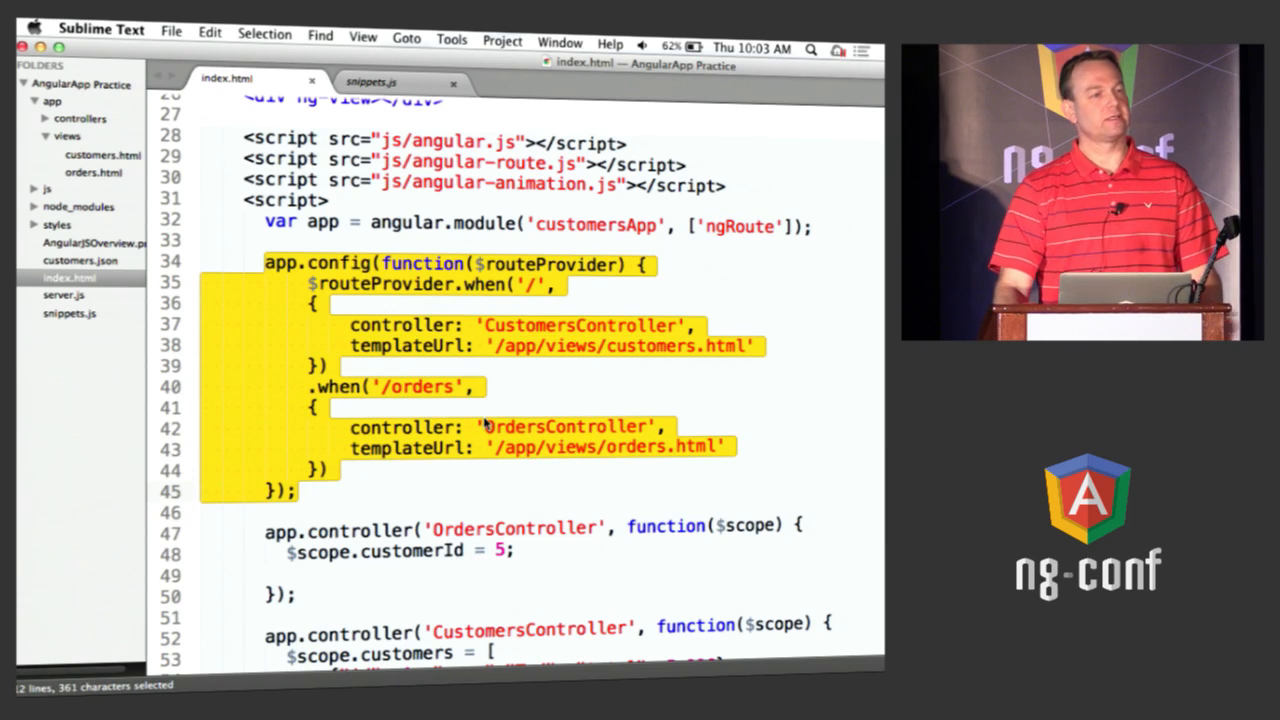
Step: In Chrome, open Ted's orders view and return to the customers list, twice
scroll(up, 3)
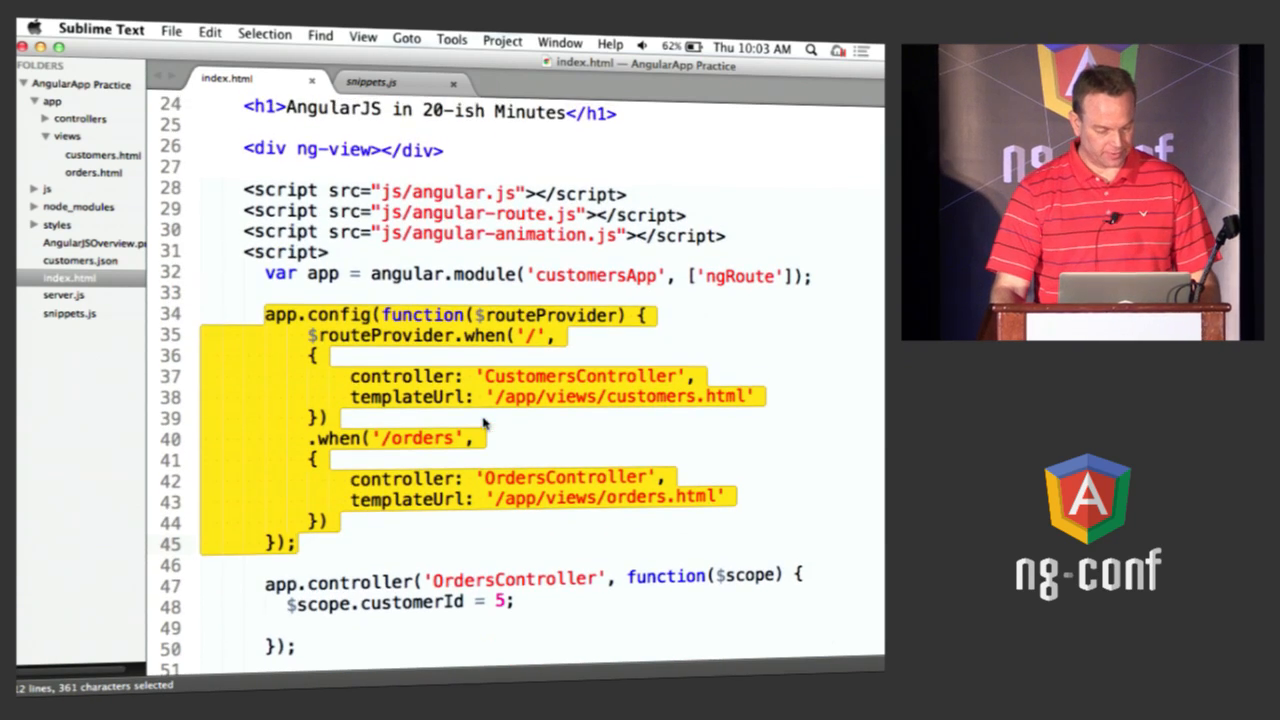
click(148, 683)
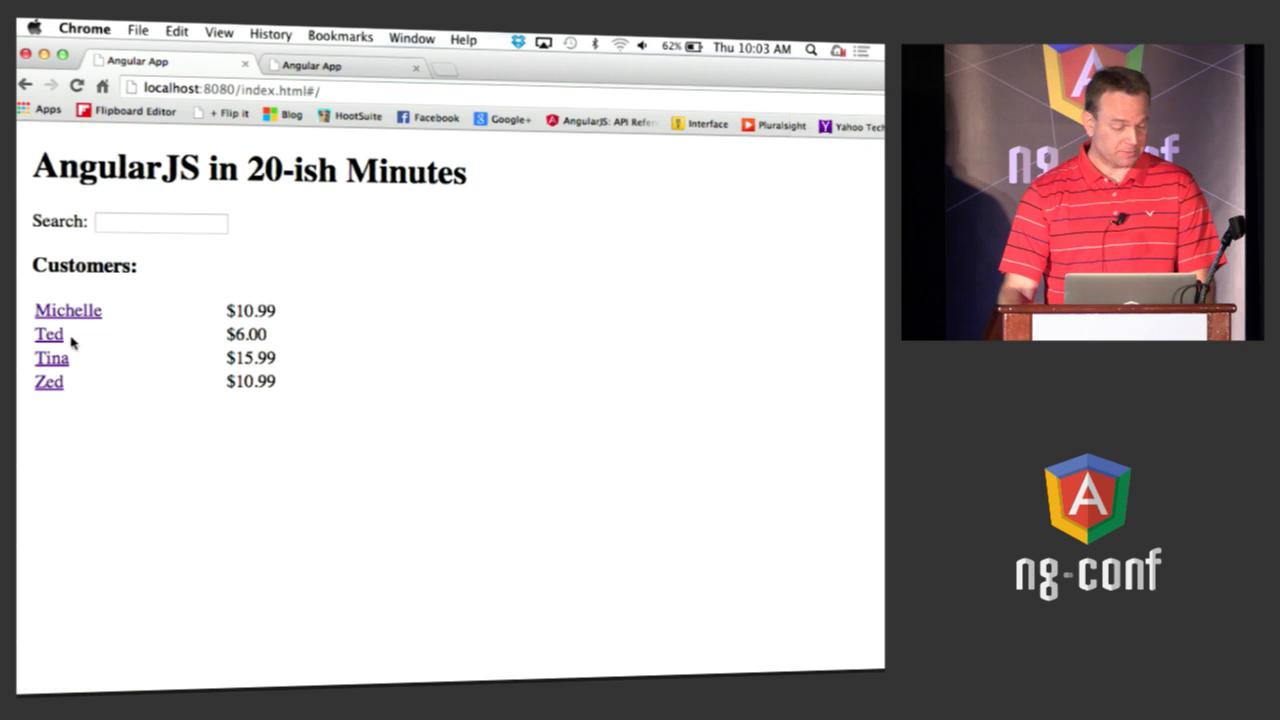
click(48, 334)
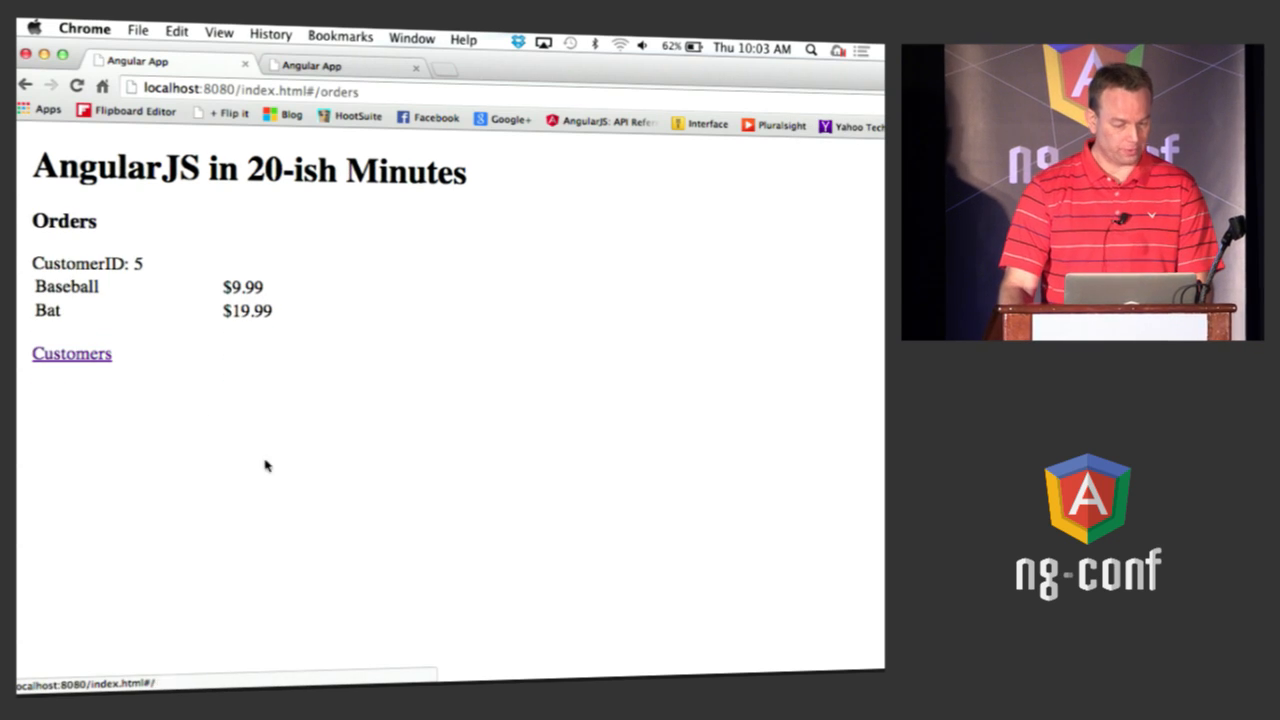
click(71, 353)
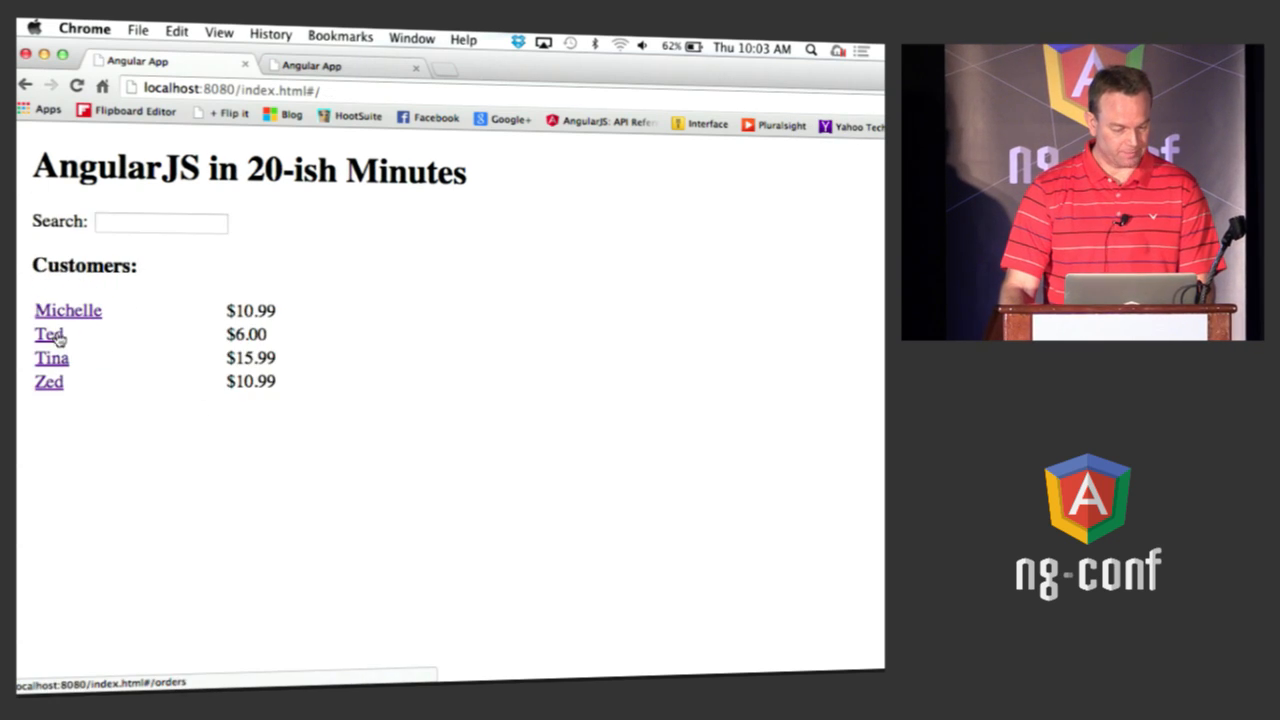
click(49, 334)
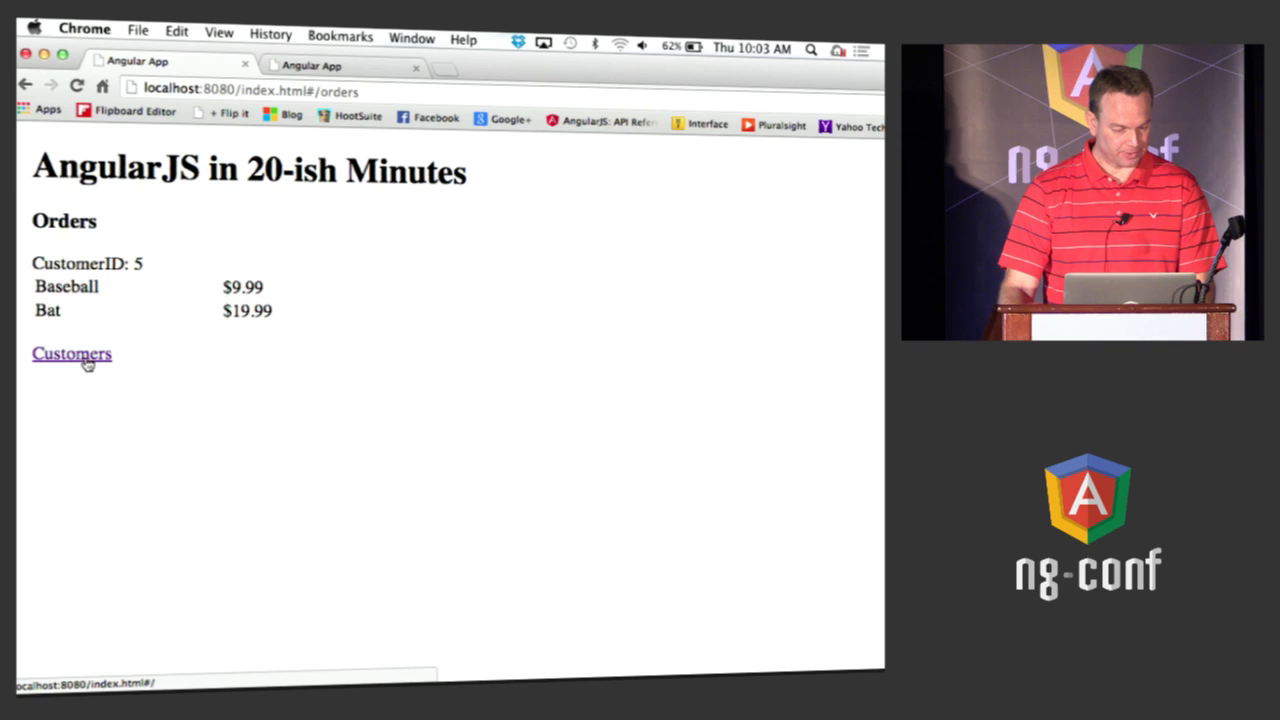
click(71, 354)
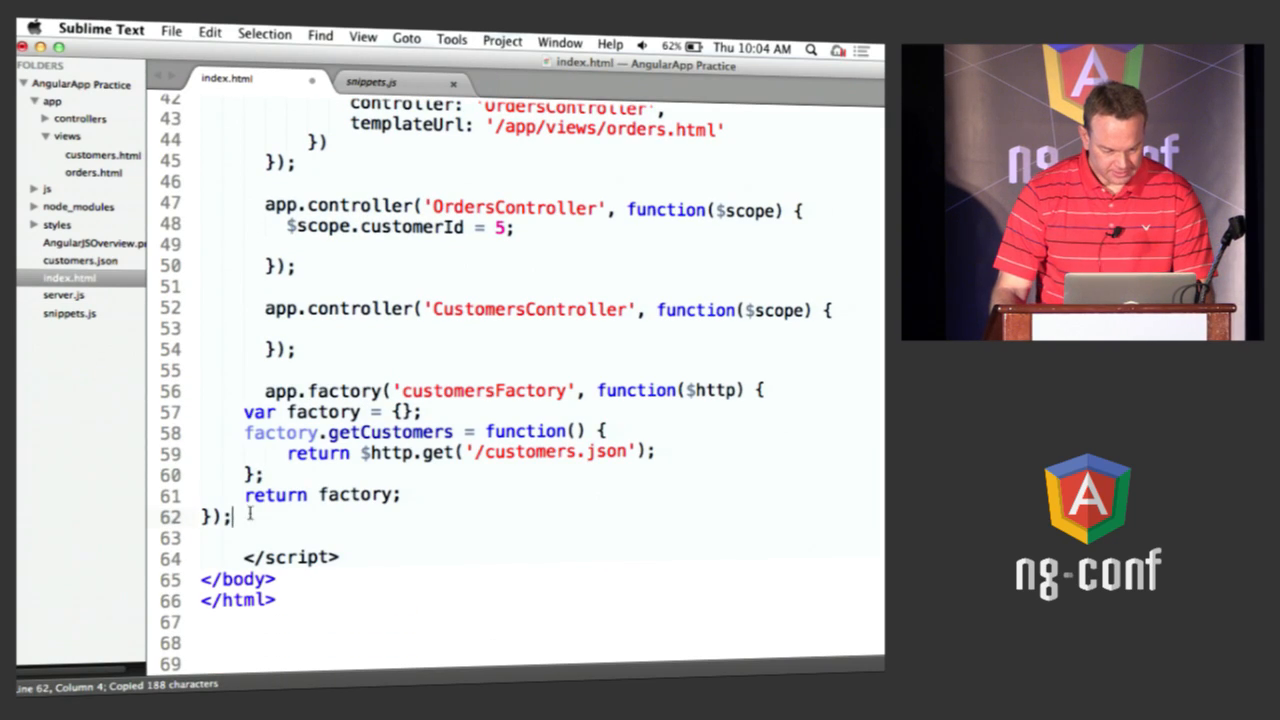
Step: Re-indent the customersFactory lines and highlight $http and the customers.json get request
drag(290, 390, 255, 517)
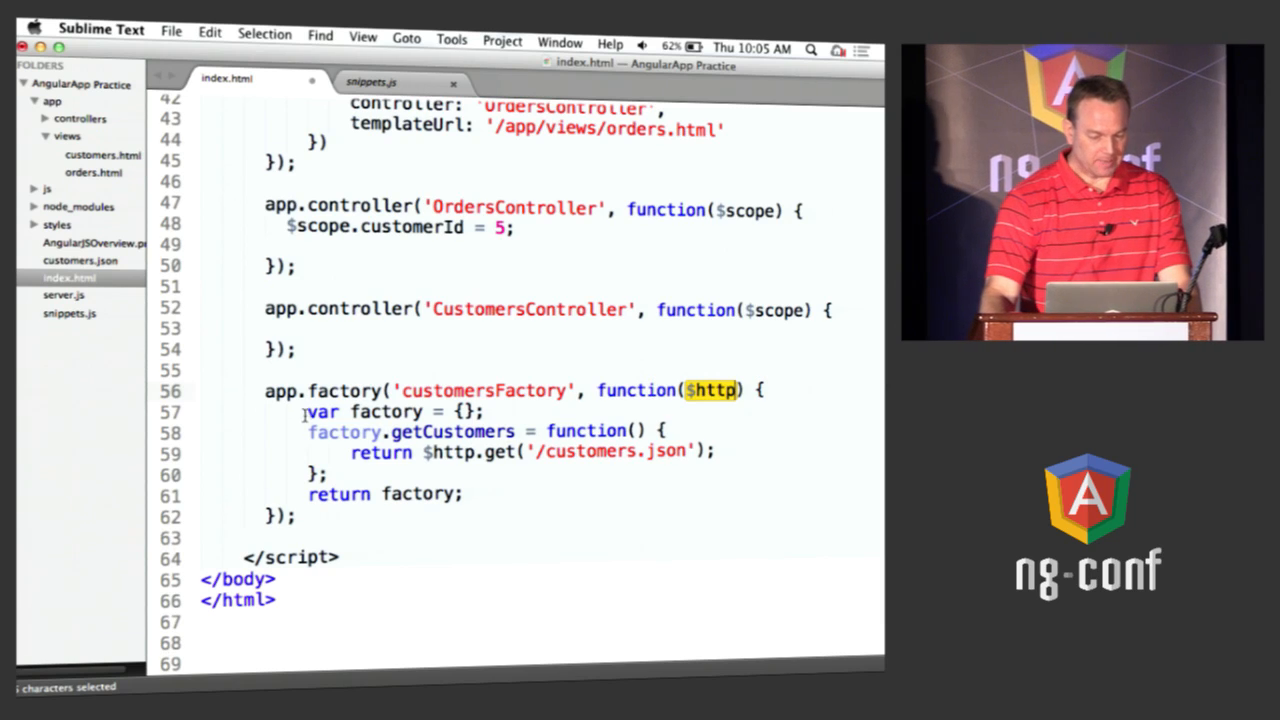
double_click(452, 431)
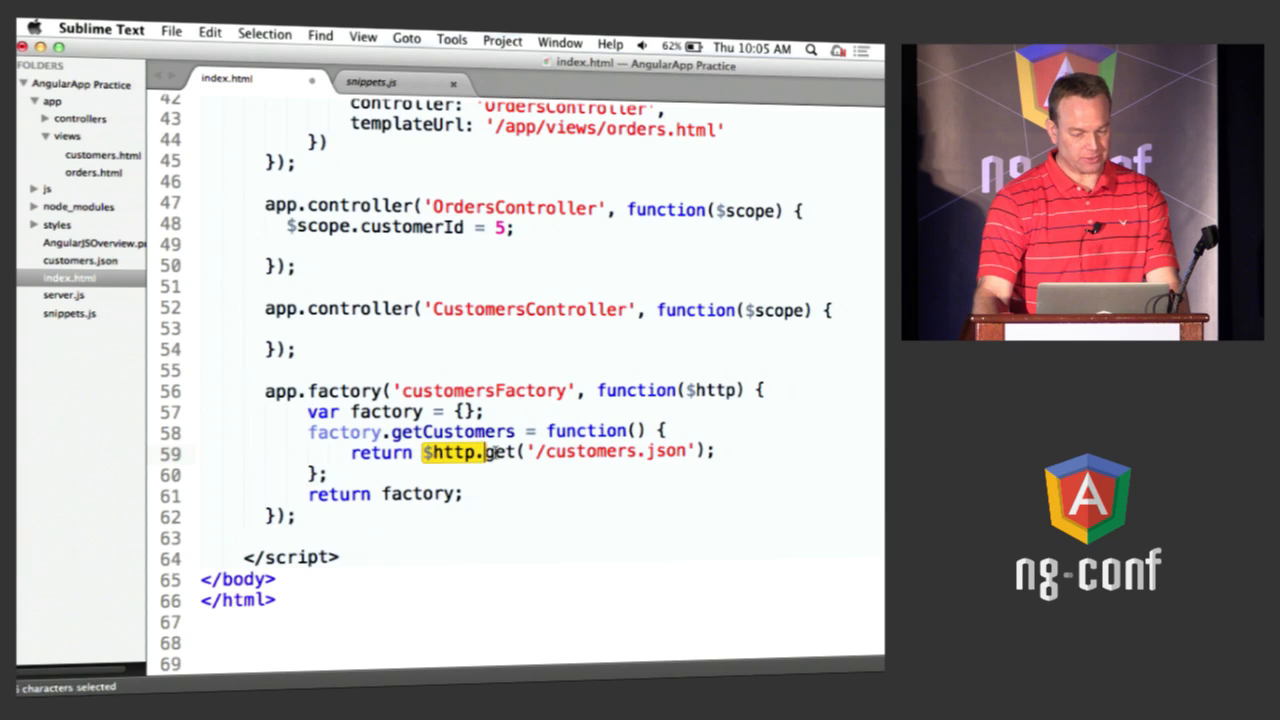
drag(425, 451, 715, 451)
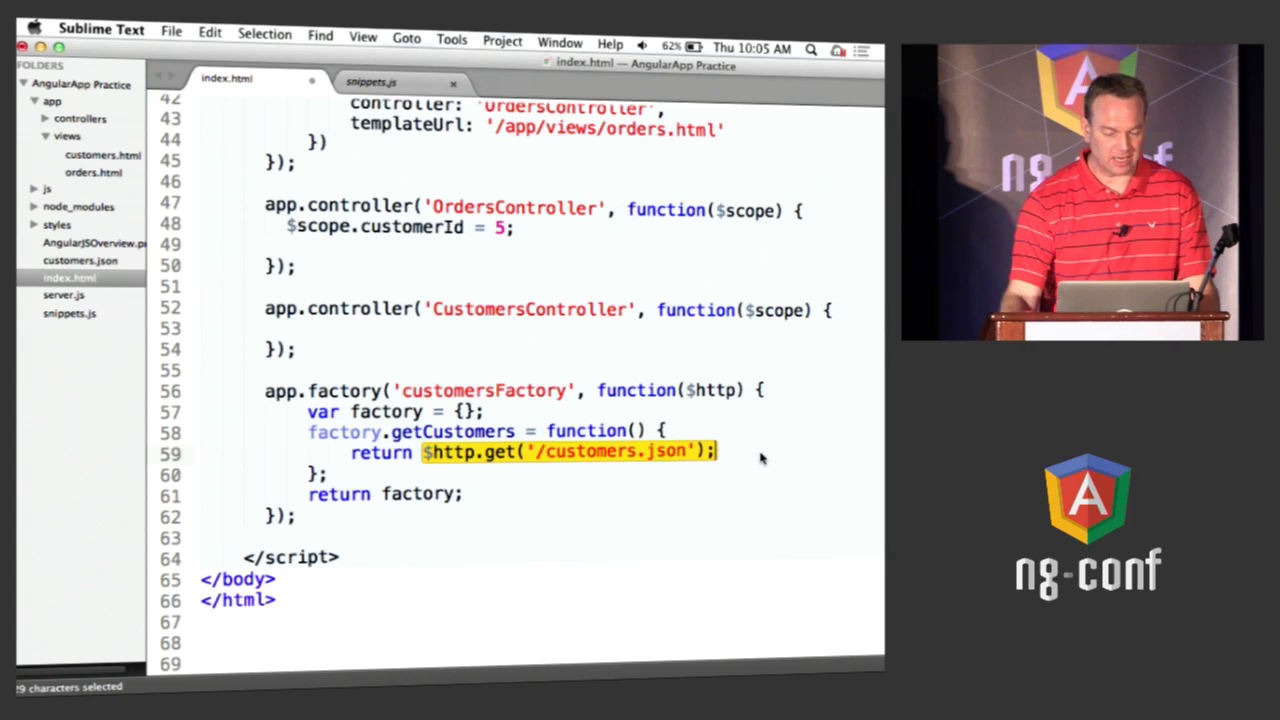
double_click(385, 493)
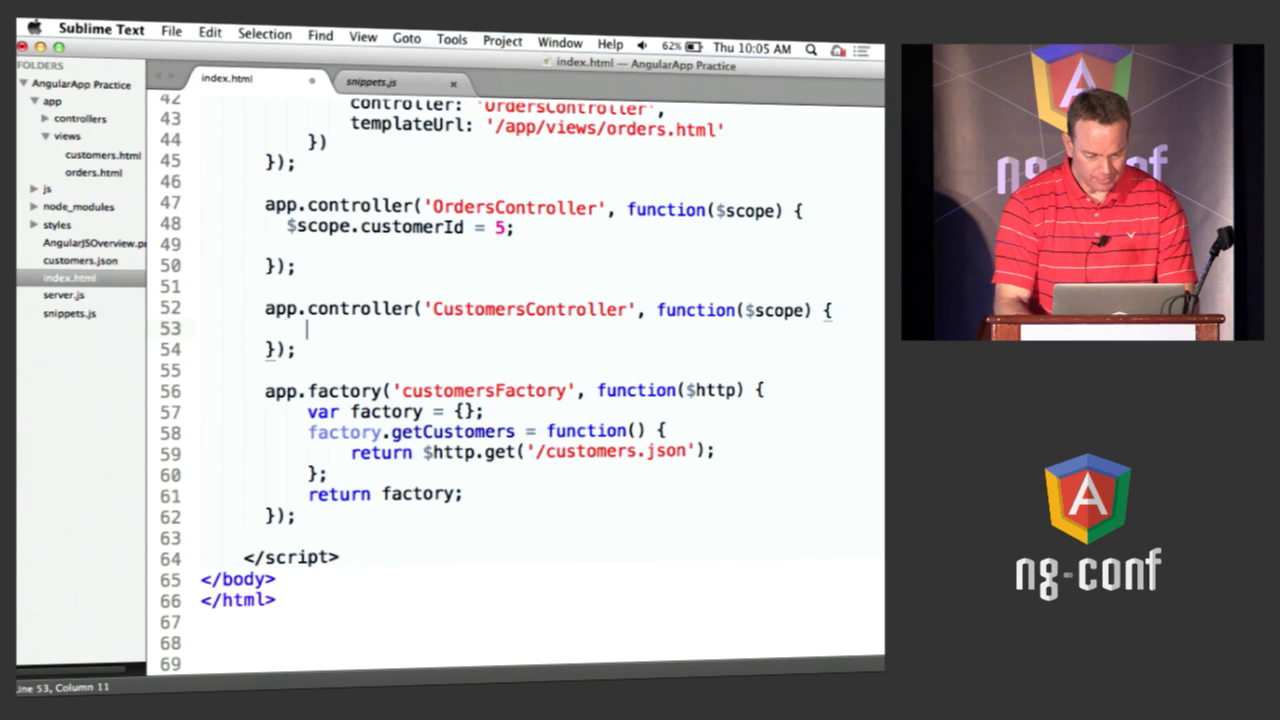
Step: Add an init function to CustomersController and call init() right after it
text(function nit() {)
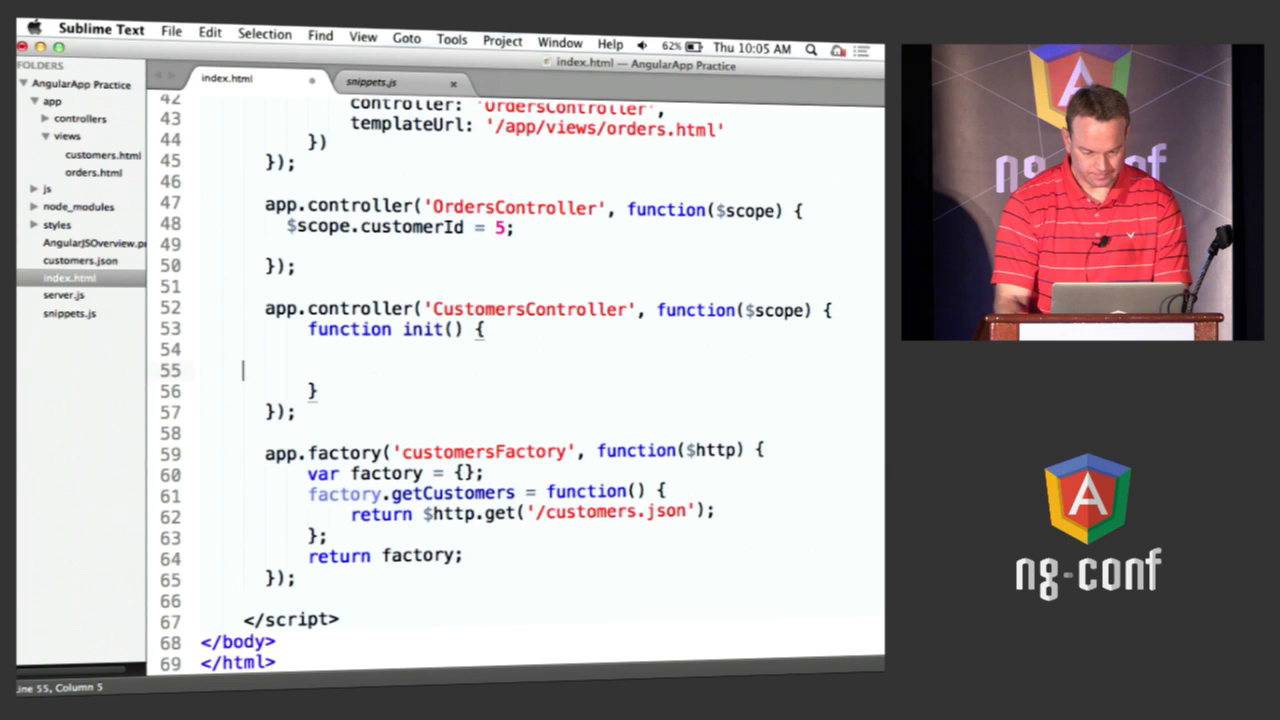
click(410, 391)
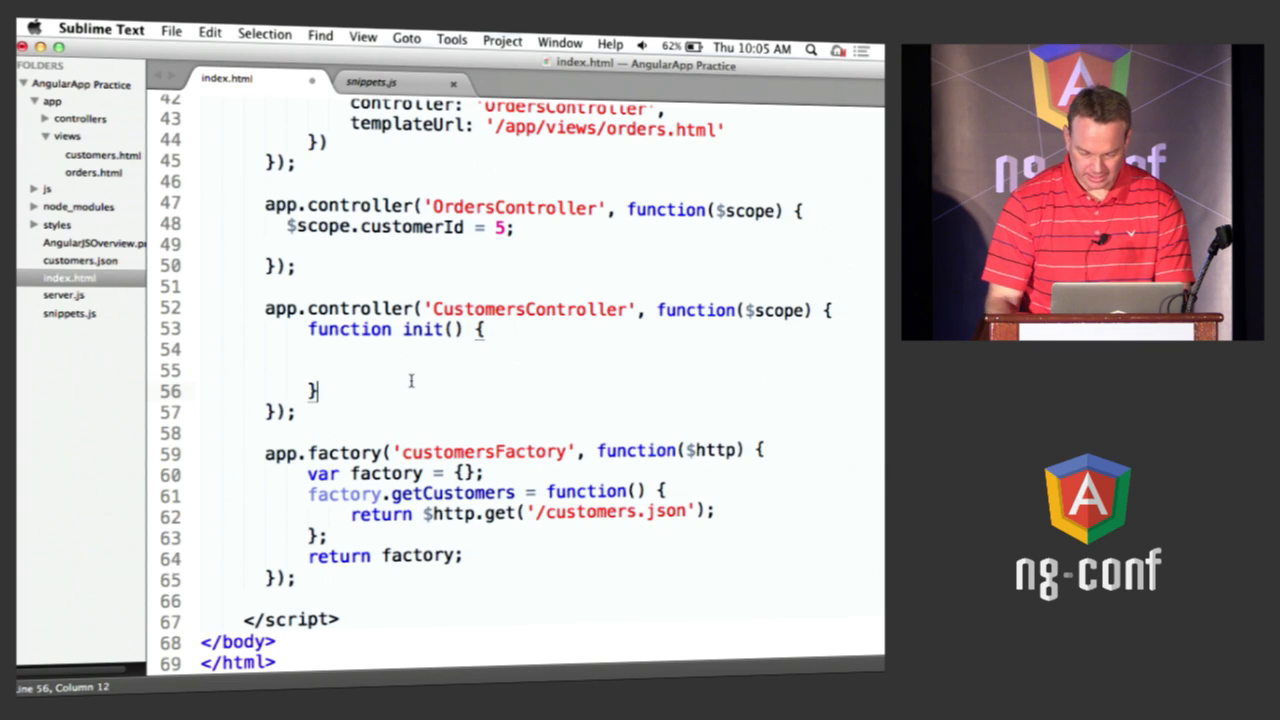
text(init();)
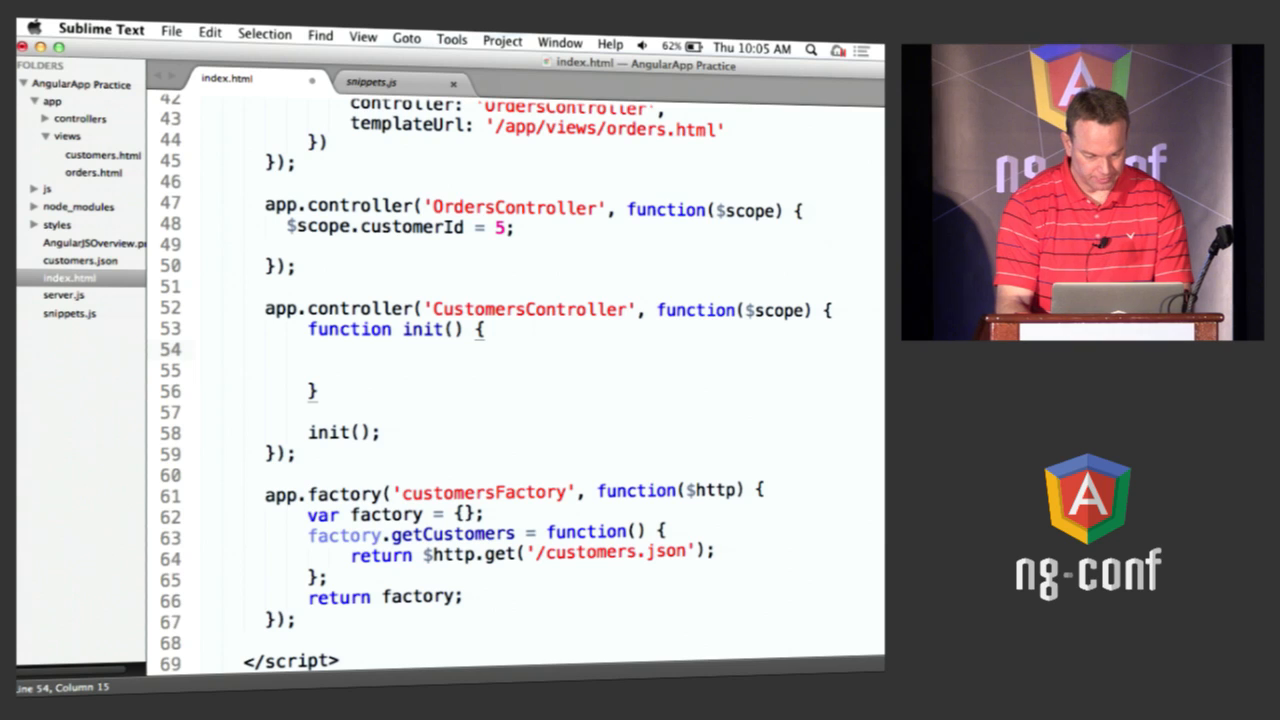
Step: Make init set $scope.customers from customersFactory.getCustomers().success data, and save
double_click(483, 492)
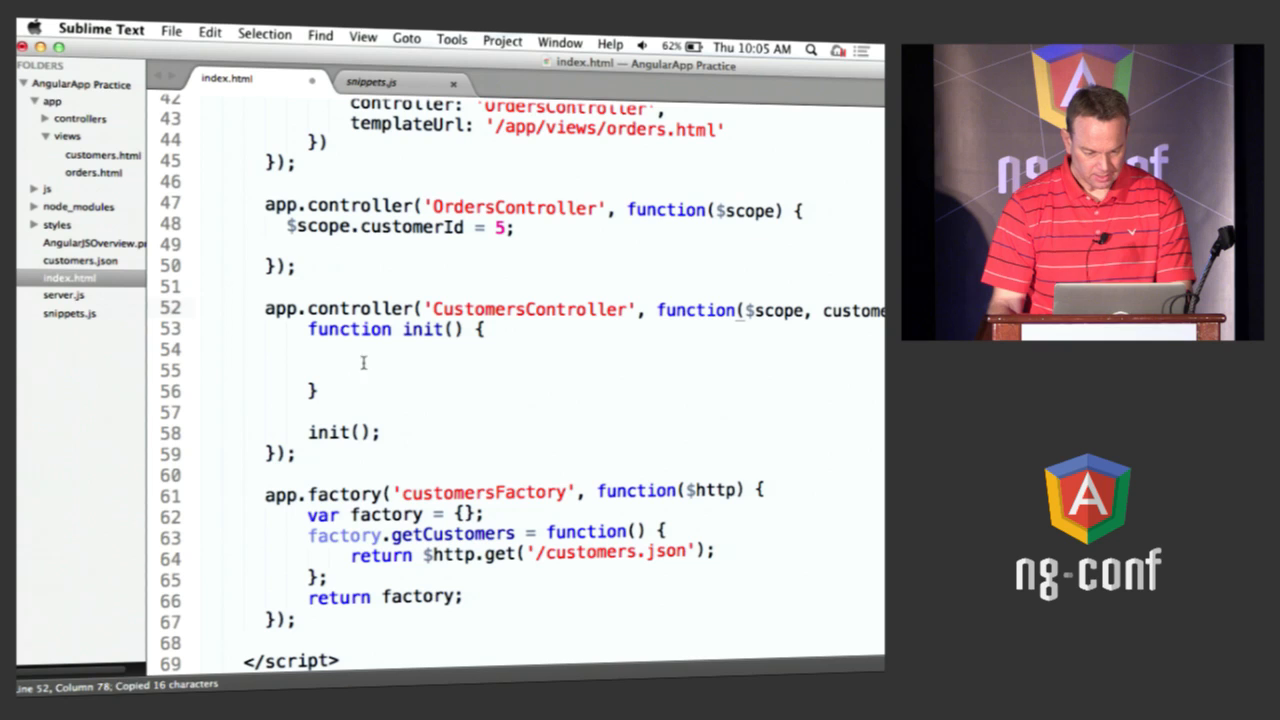
text(customersFactory)
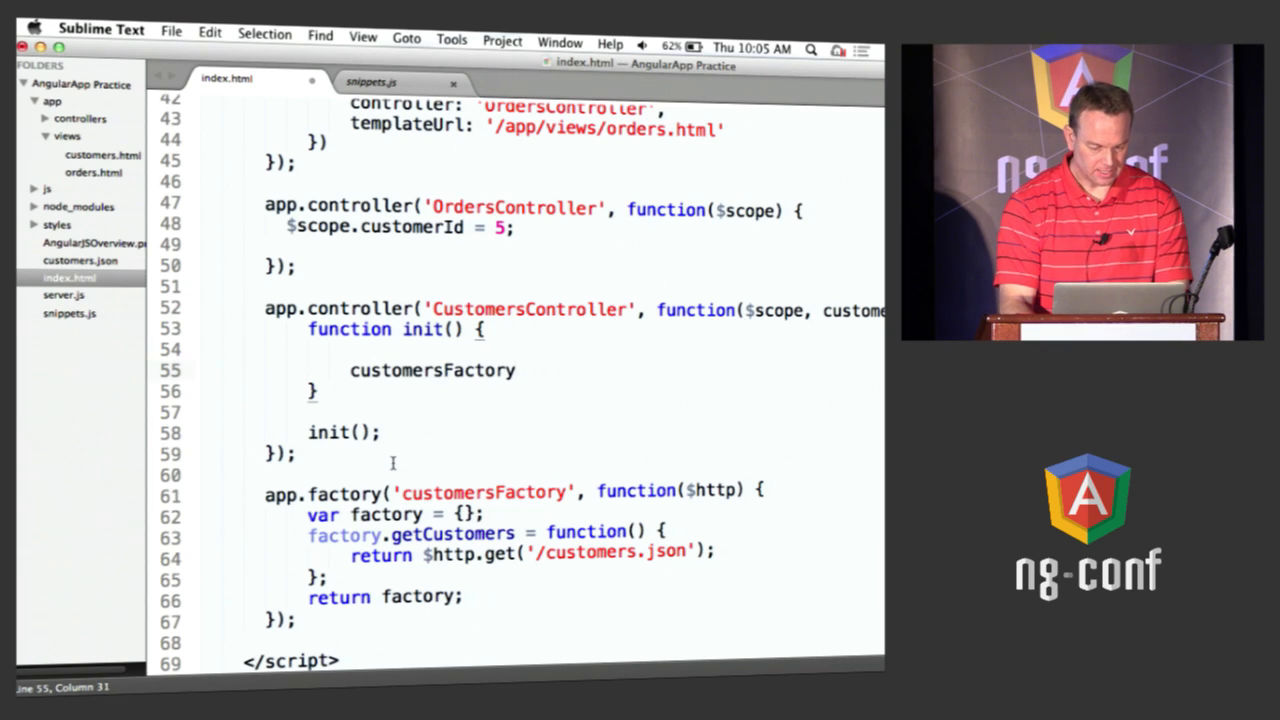
text(.getCustomers)
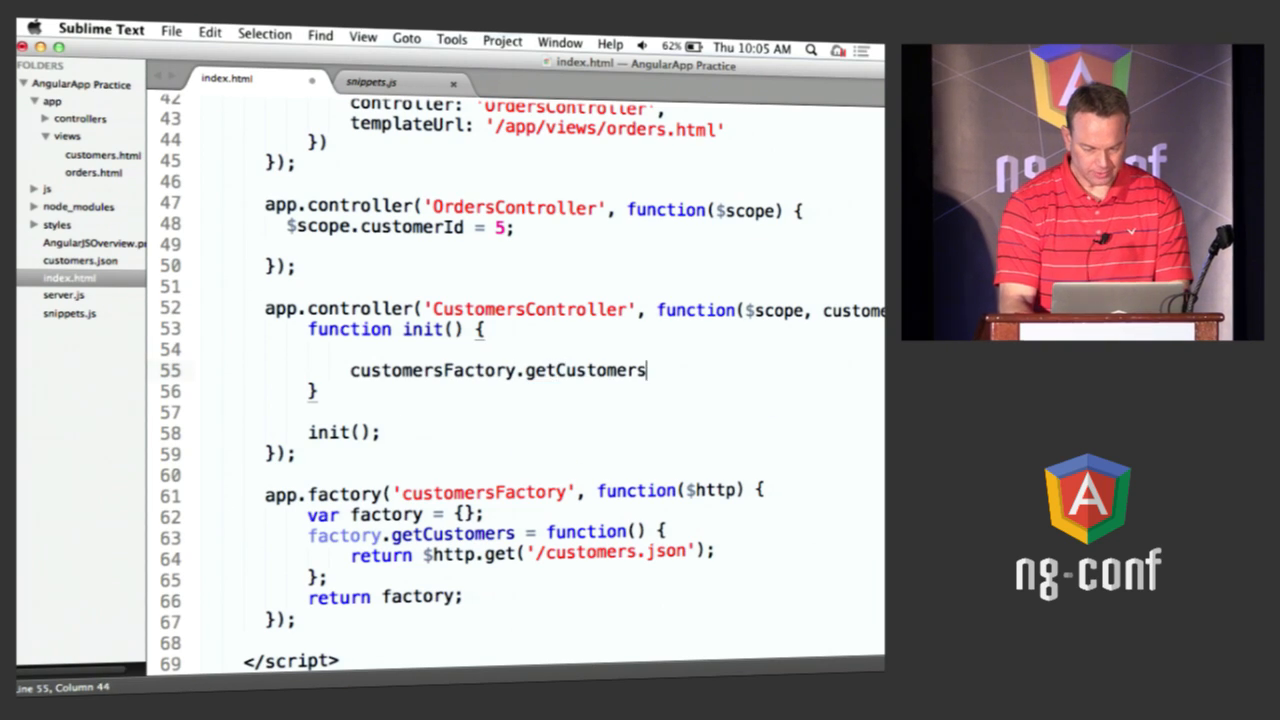
text(().success)
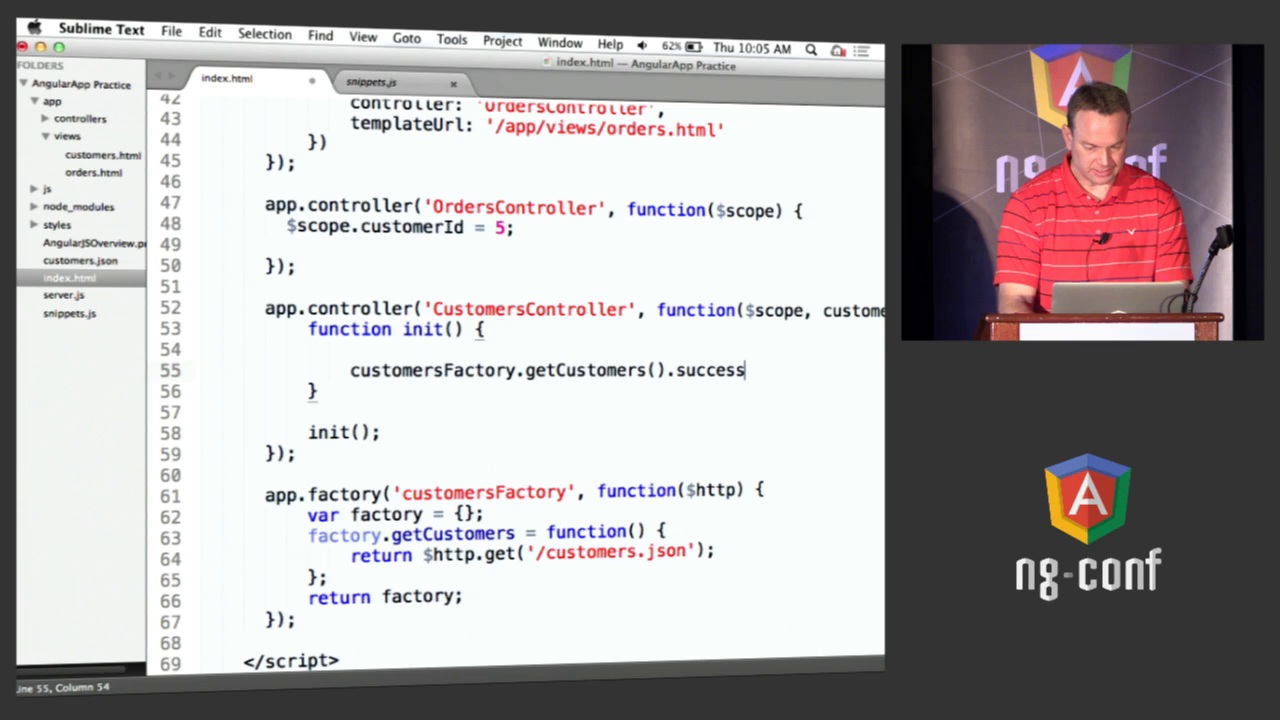
text((function(data)
text($scope.customers)
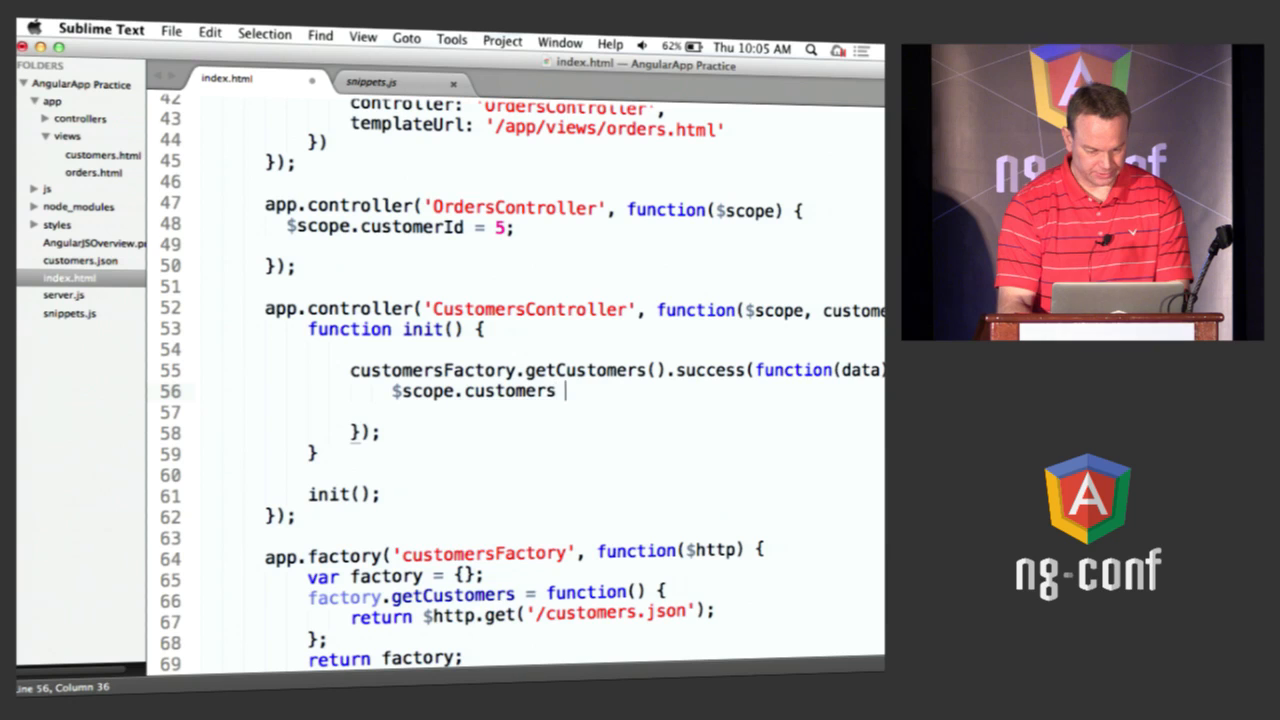
text(= data;)
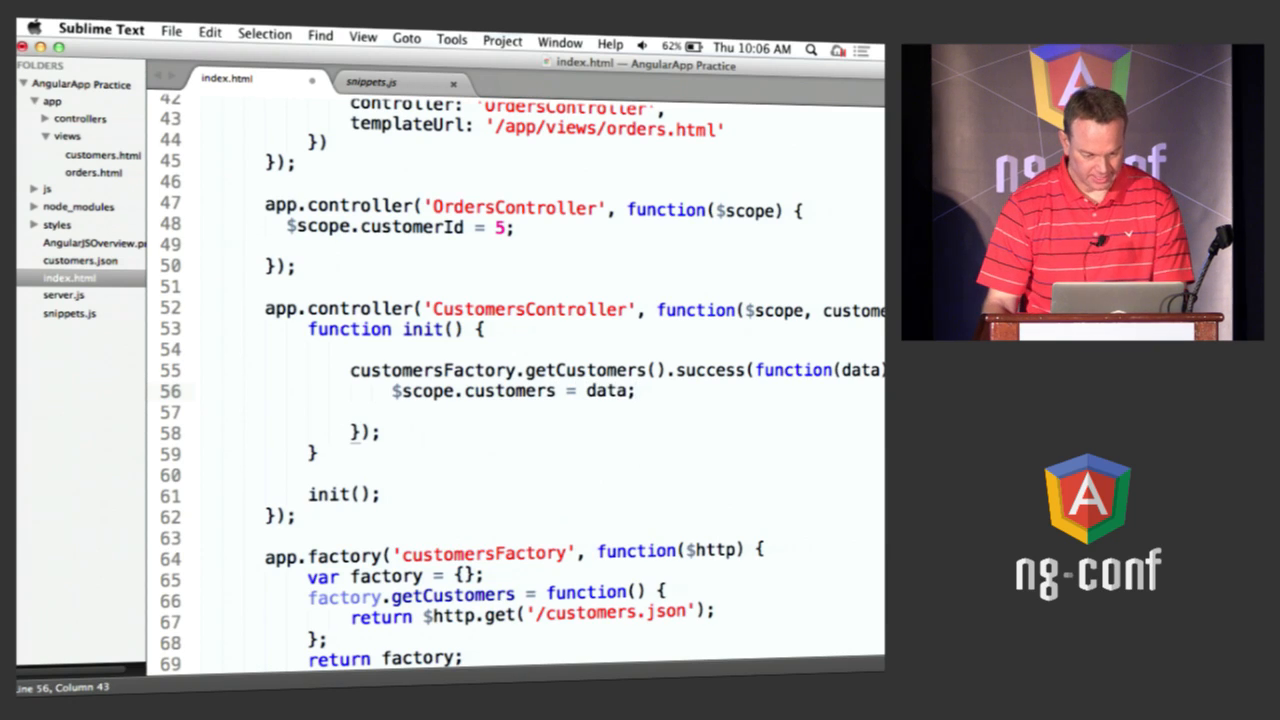
key(cmd+s)
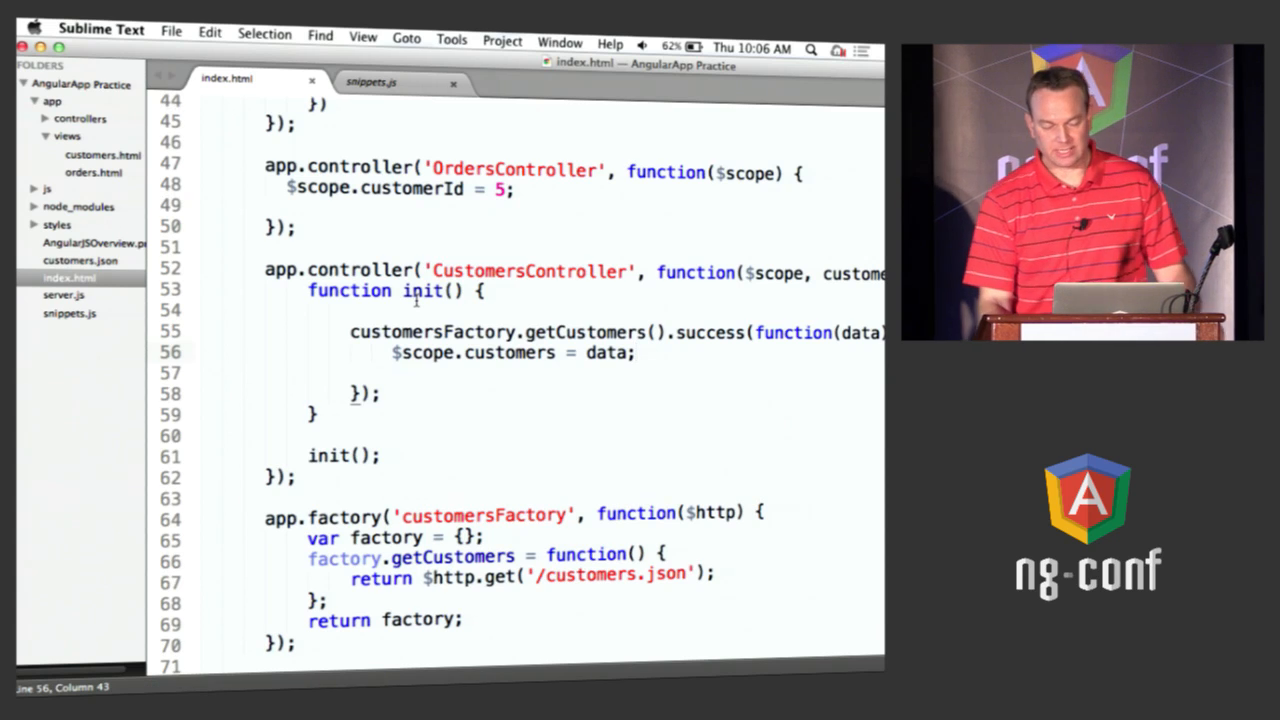
double_click(484, 515)
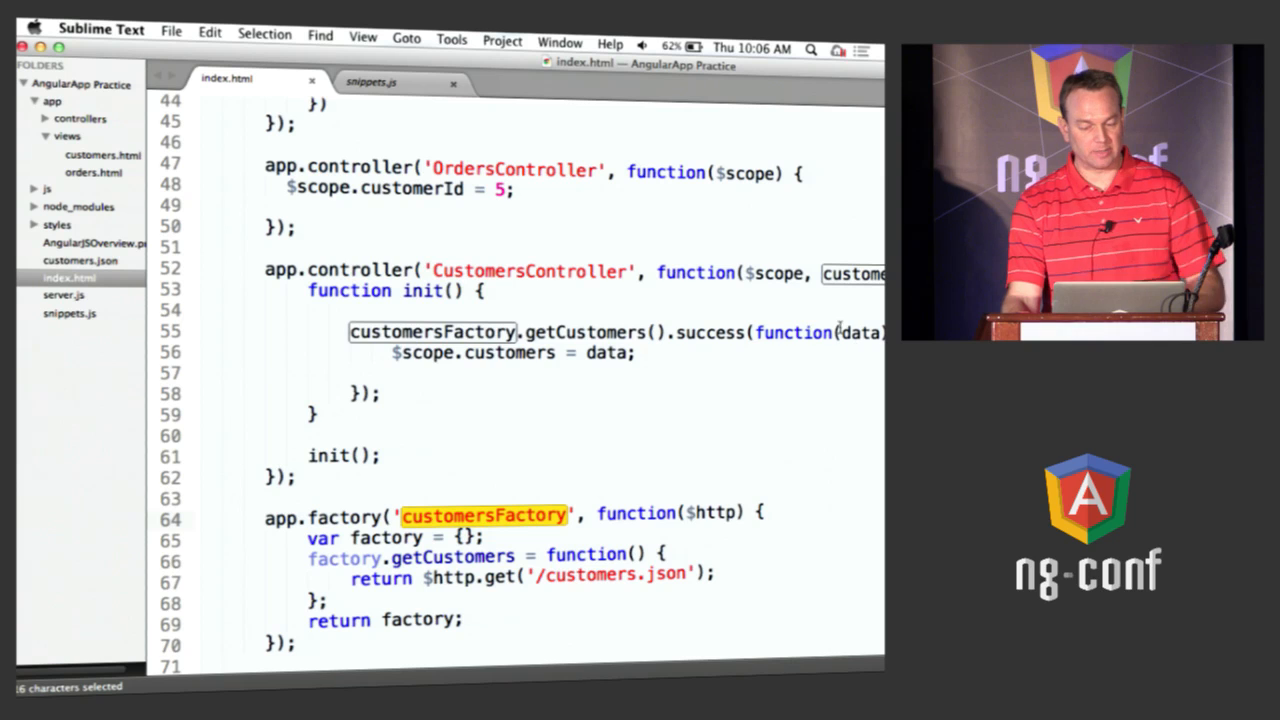
drag(349, 331, 380, 393)
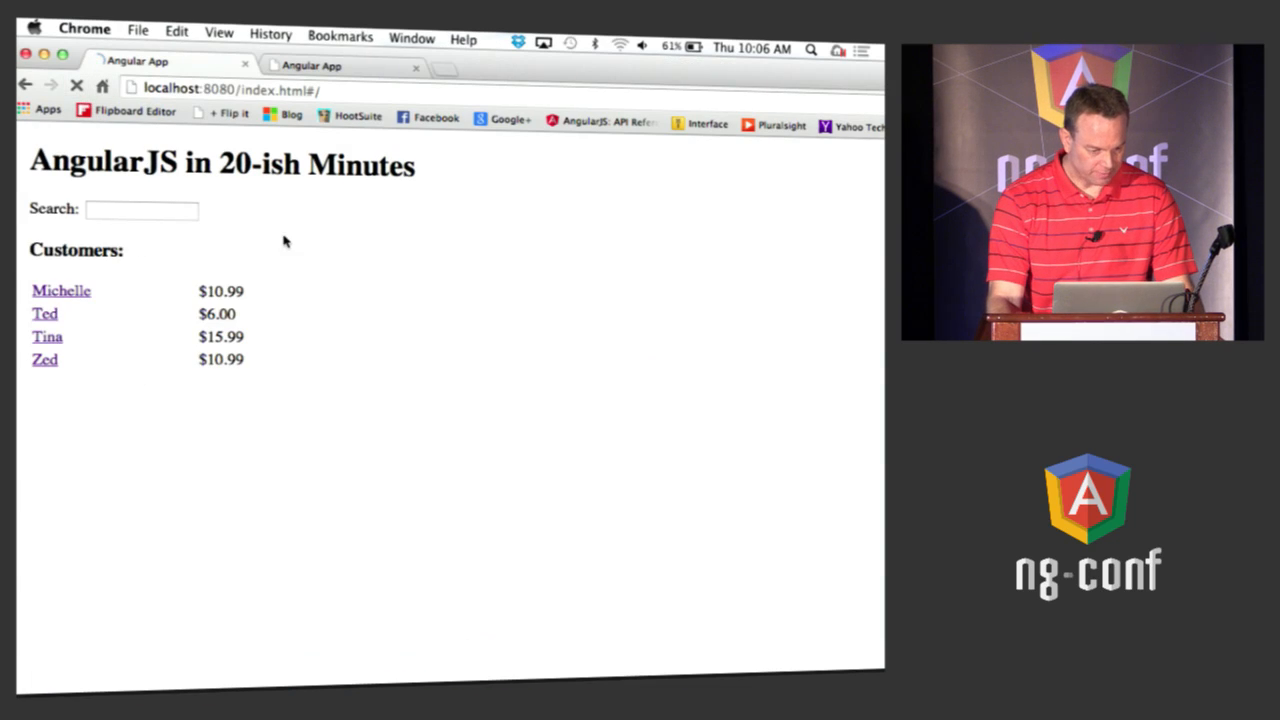
mouse_move(325, 330)
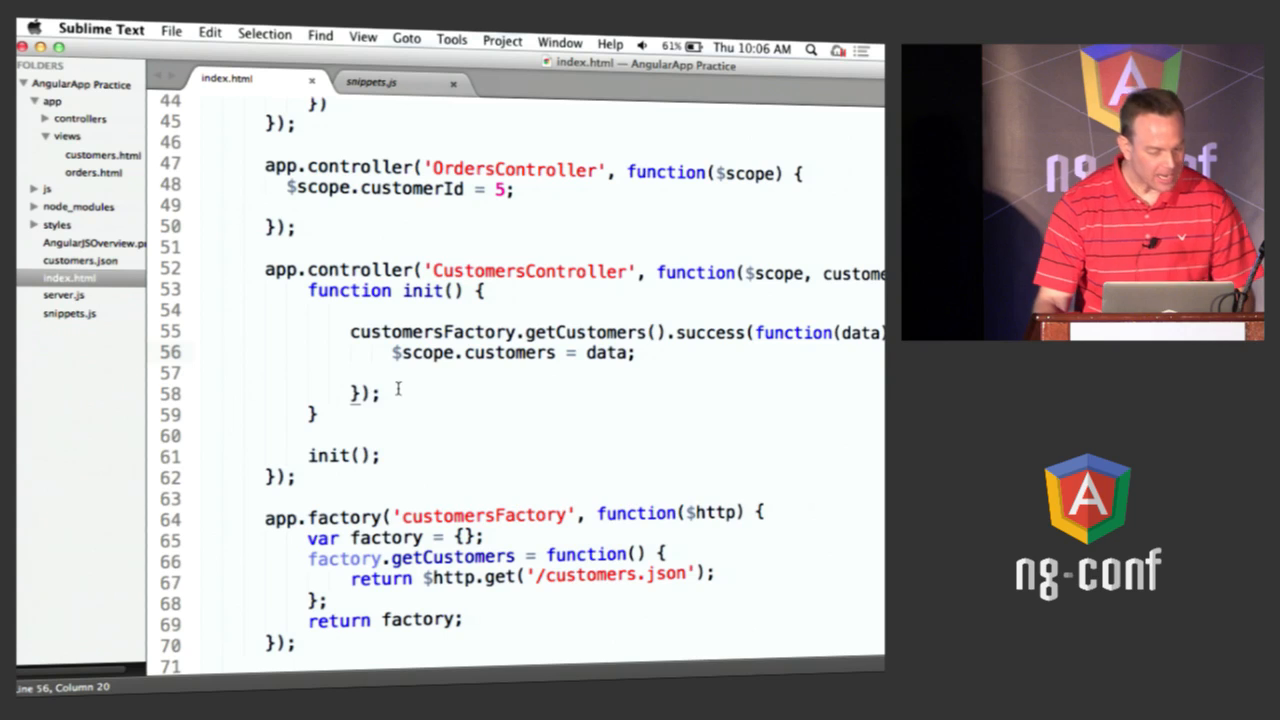
Step: Add class="slide-animation" to the ng-view div in index.html
scroll(up, 3)
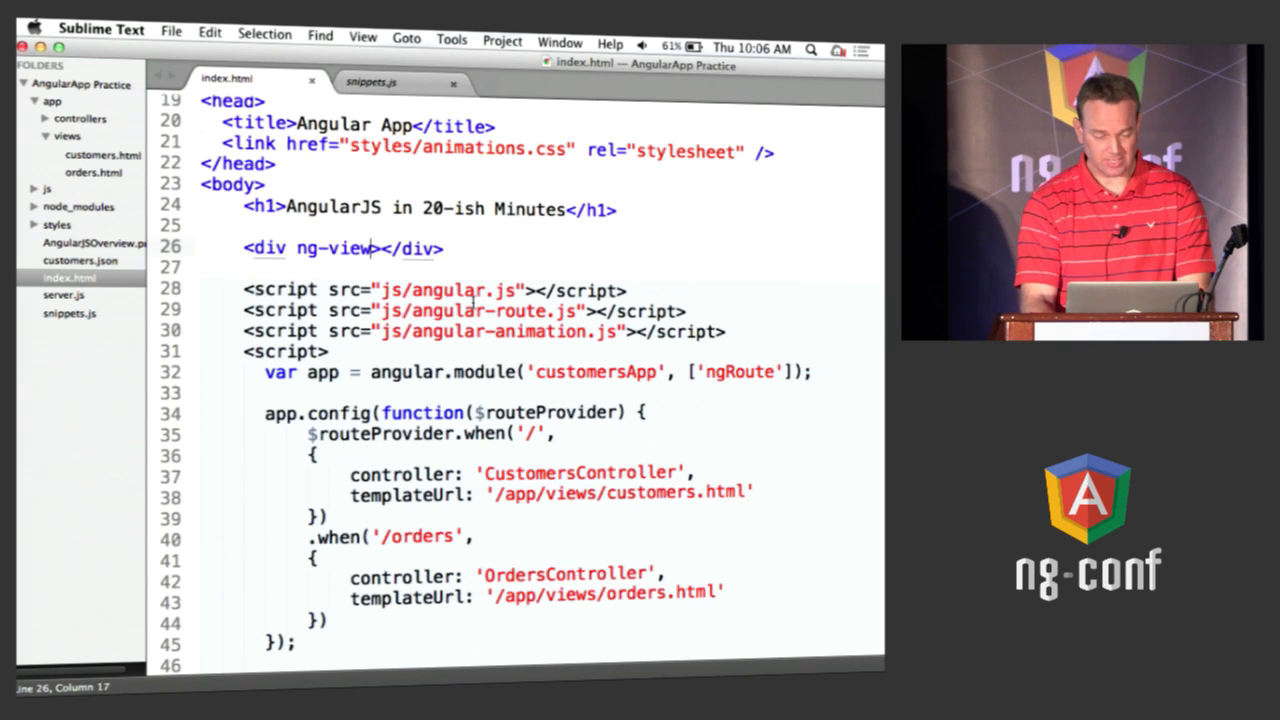
text(class="slide-")
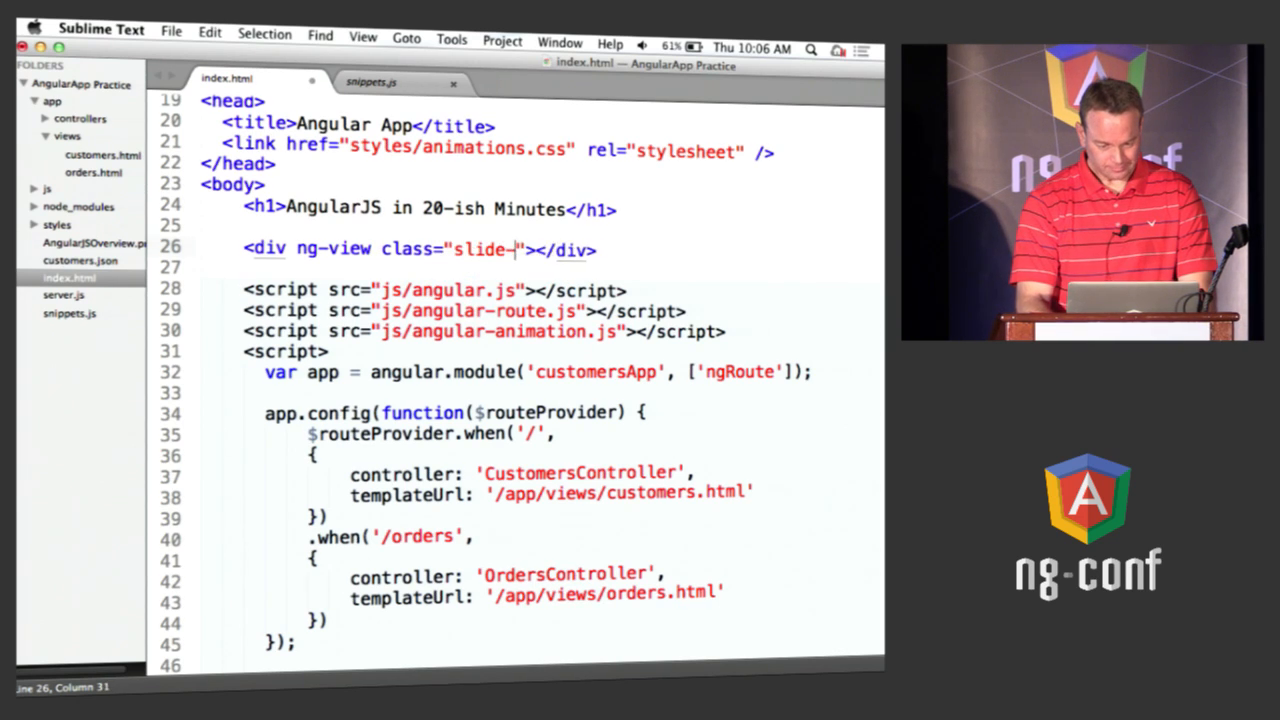
text(animation)
click(542, 372)
text(, 'ng)
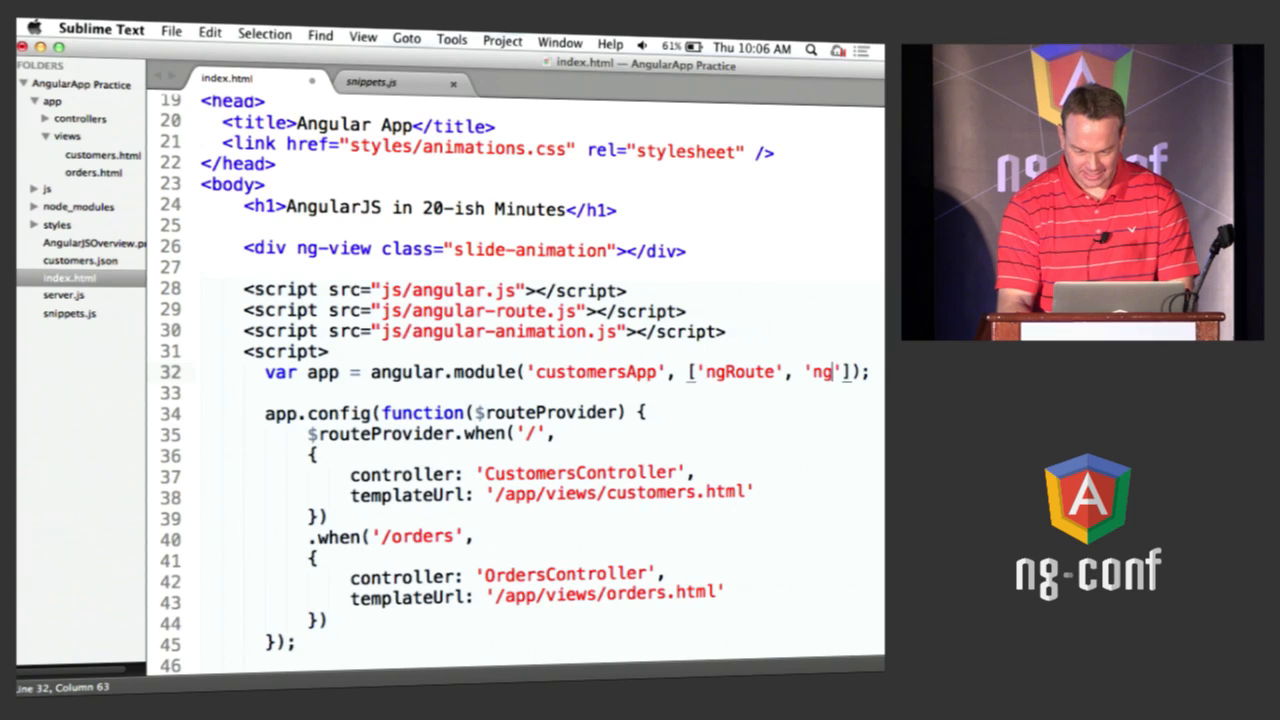
Step: Add 'ngAnimate' to the customersApp angular.module dependency array
text(Matias)
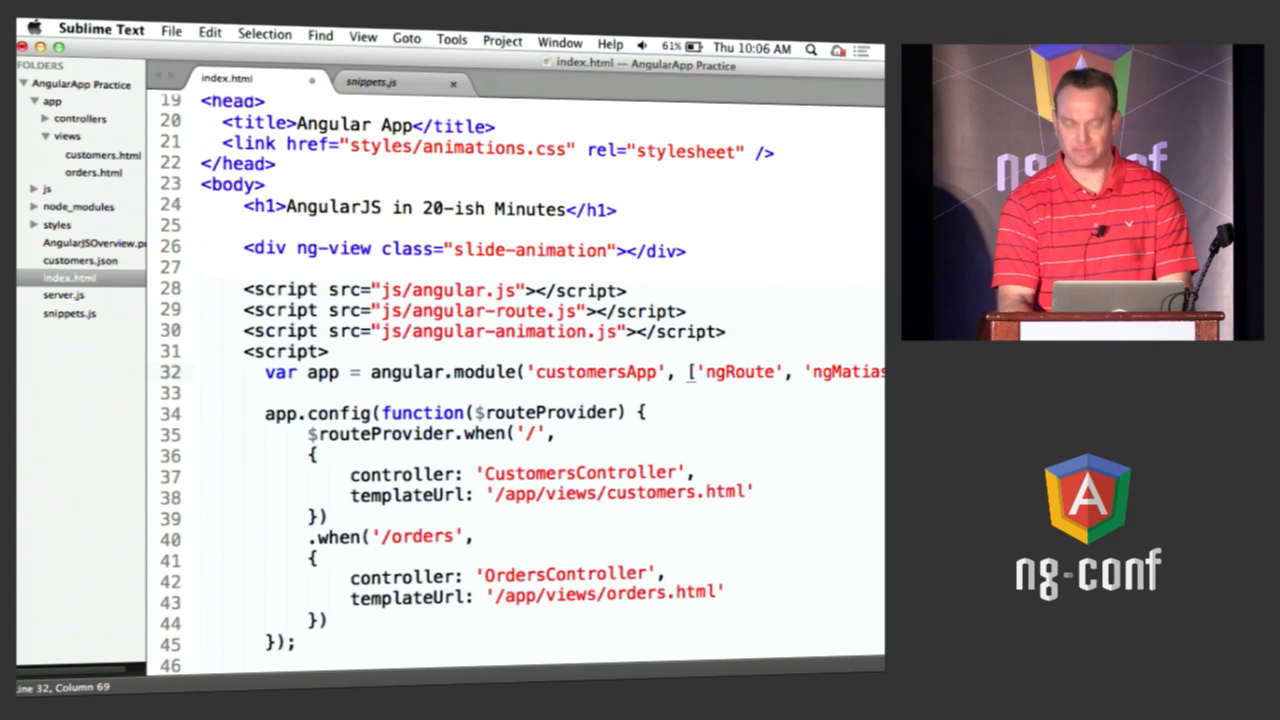
text(ngAnim)
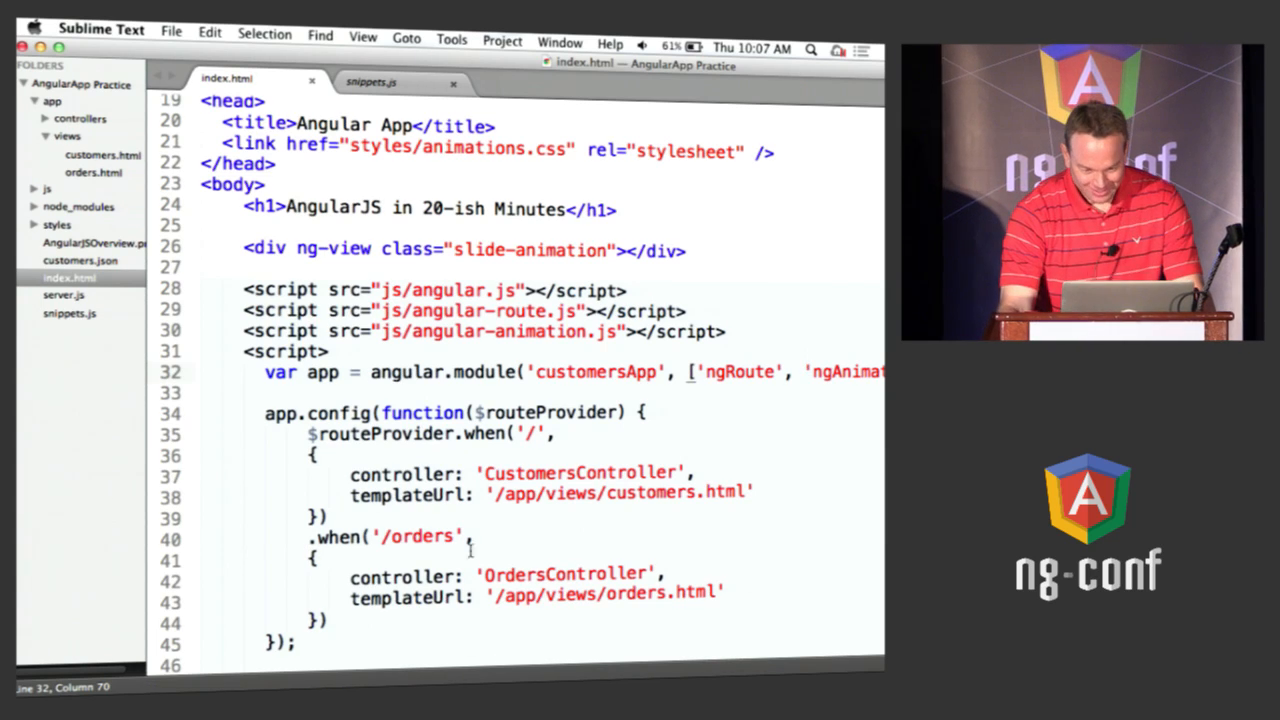
double_click(744, 372)
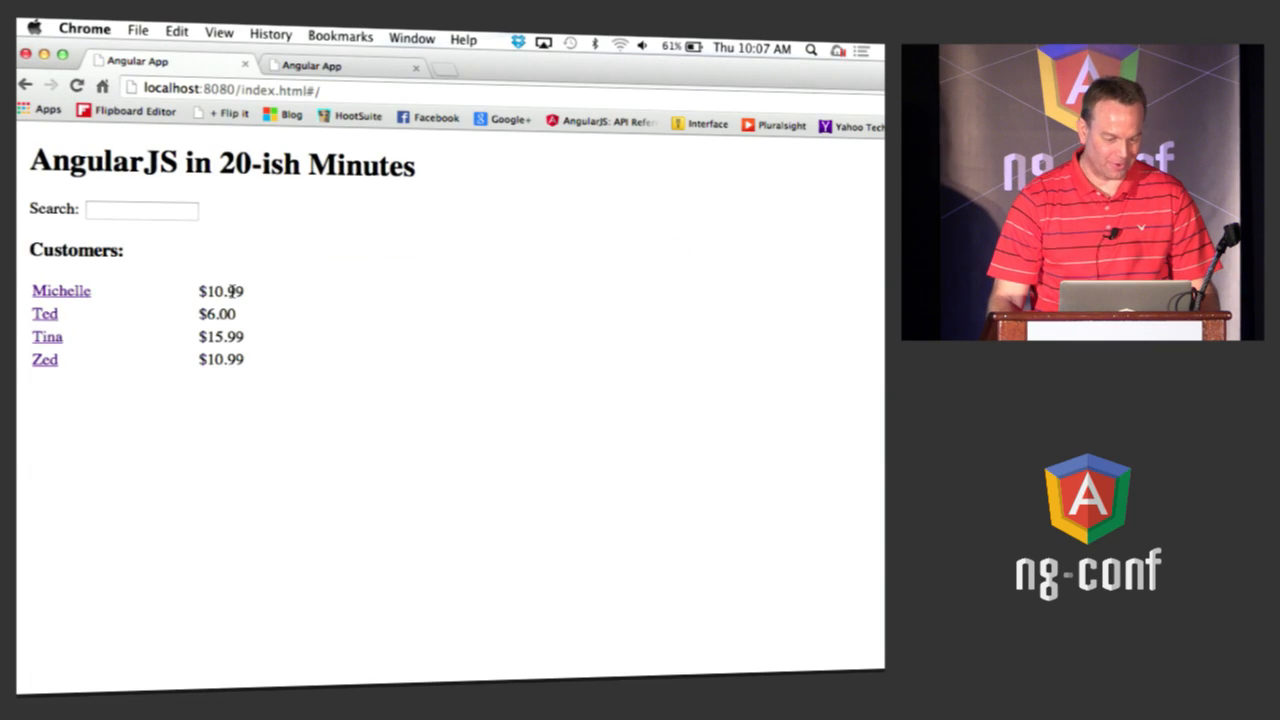
Step: Open the first customer's orders at #/orders, showing Baseball $9.99 and Bat $19.99
click(44, 359)
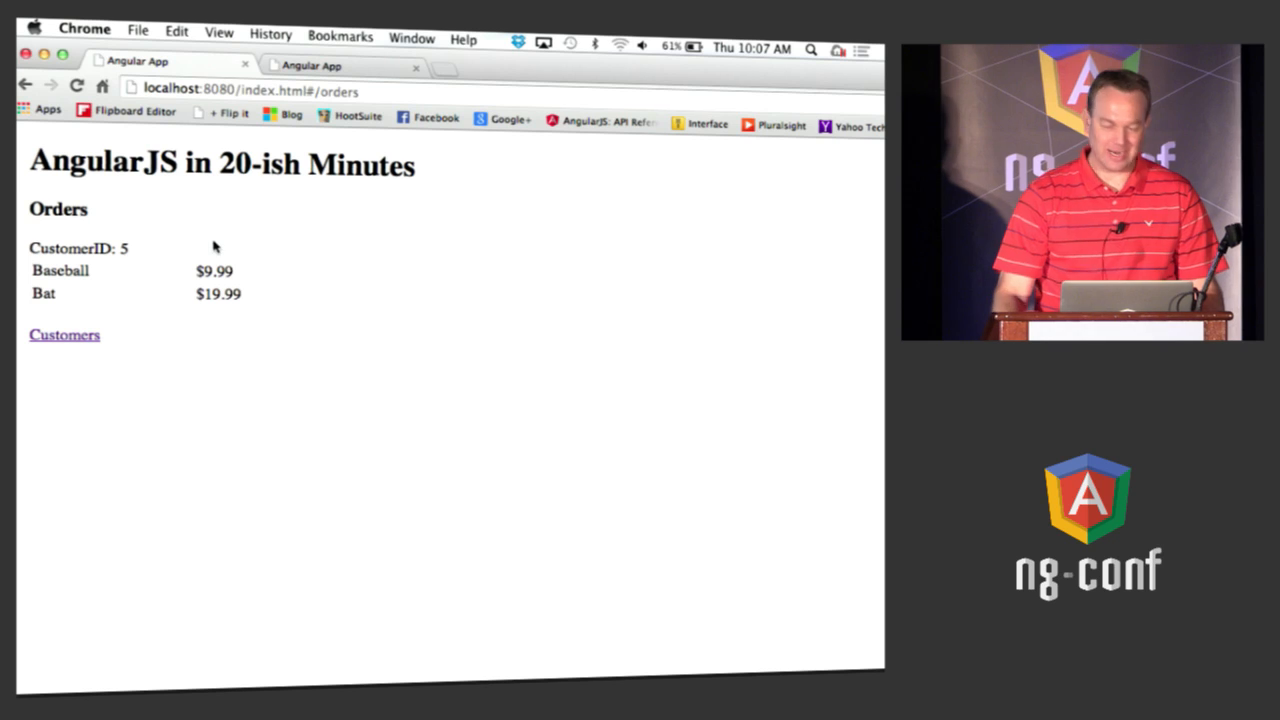